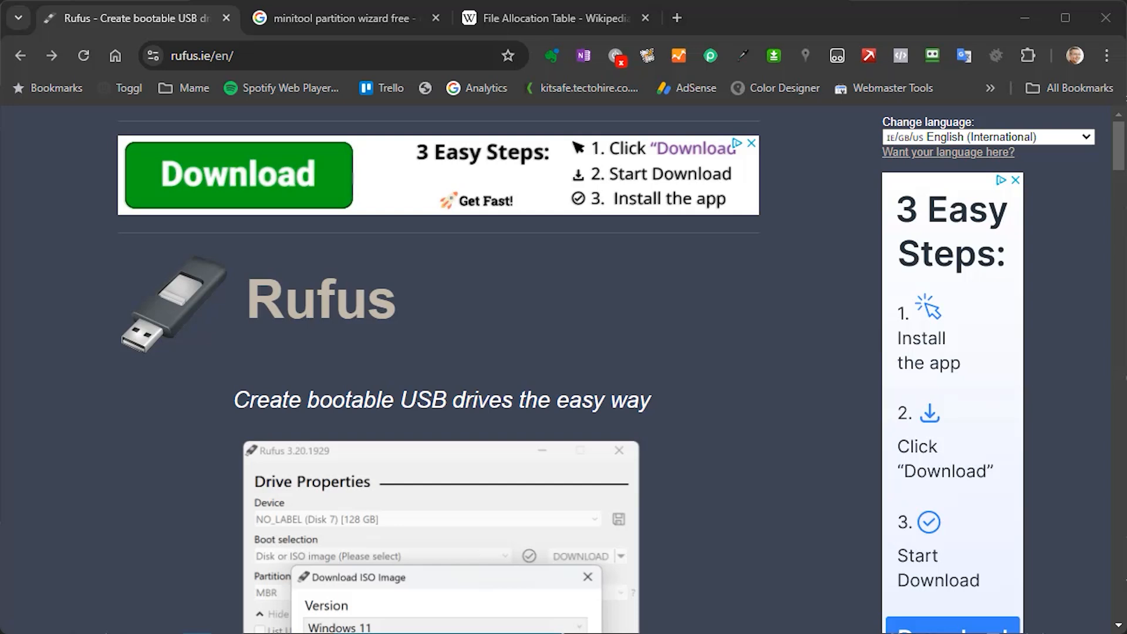
pyautogui.moveTo(828, 555)
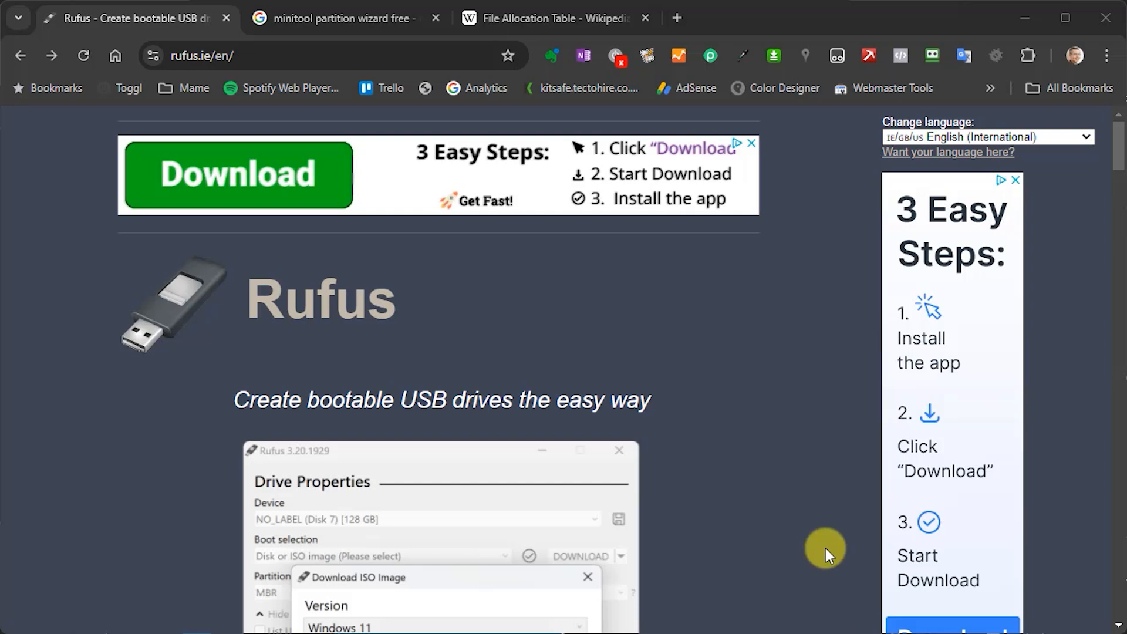
# Step: Scroll the rufus.ie page down to the Download section's Latest releases table
pyautogui.click(587, 577)
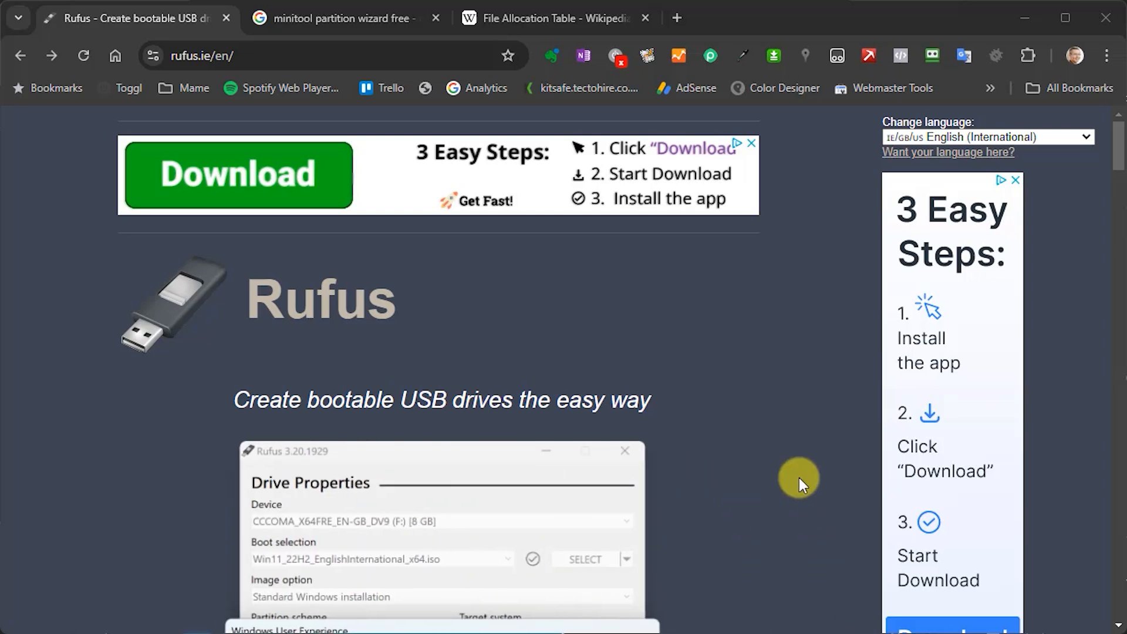
pyautogui.moveTo(749, 411)
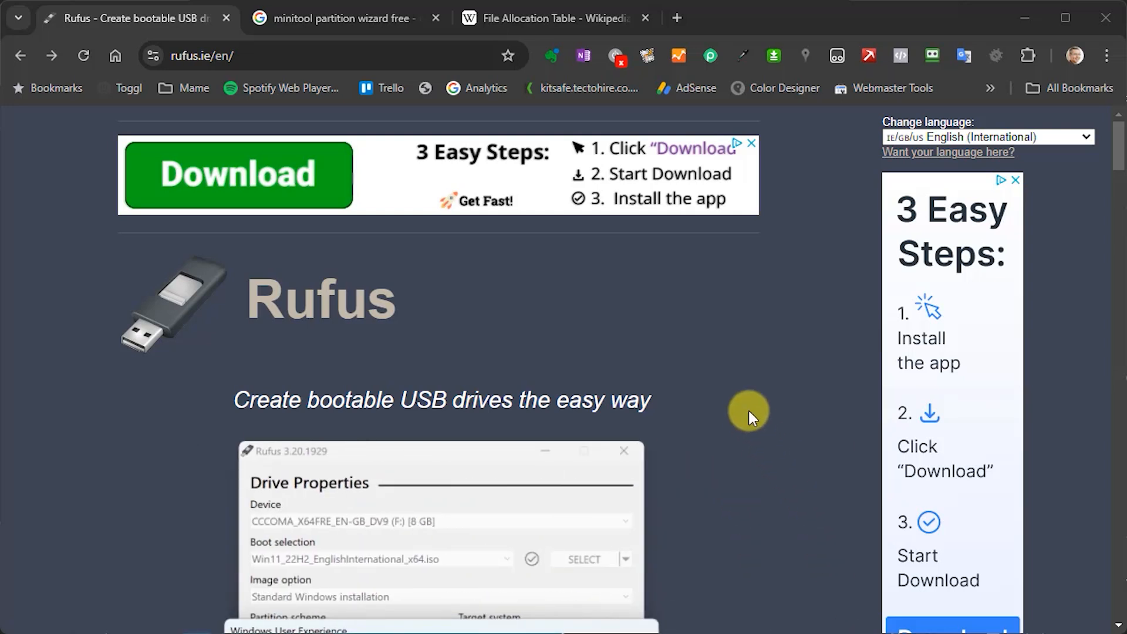
pyautogui.moveTo(706, 367)
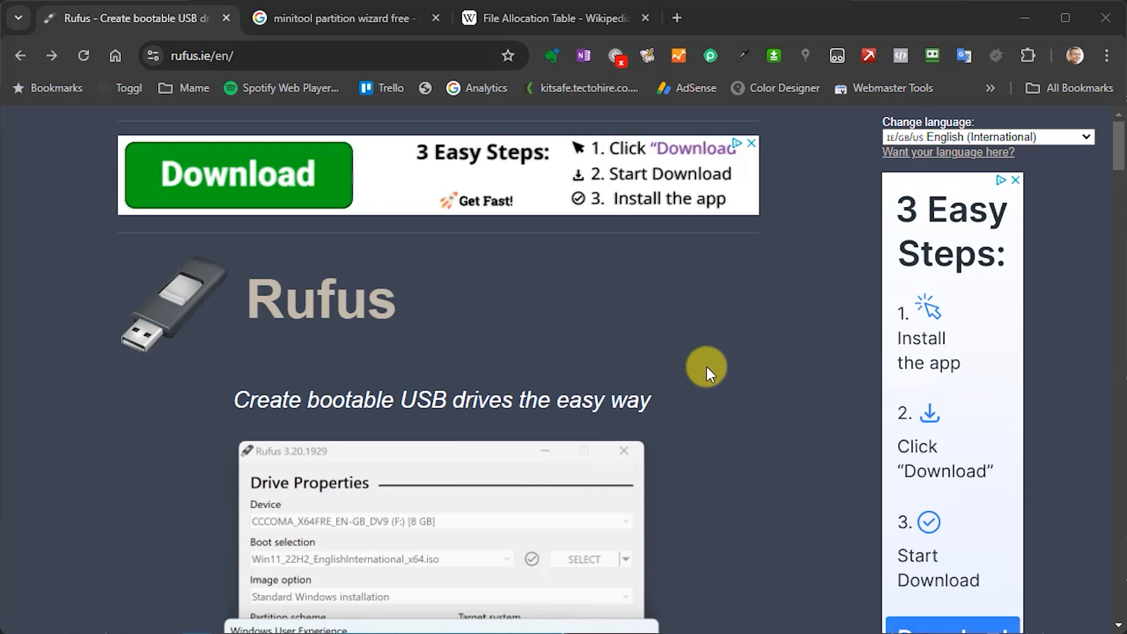
pyautogui.moveTo(321, 336)
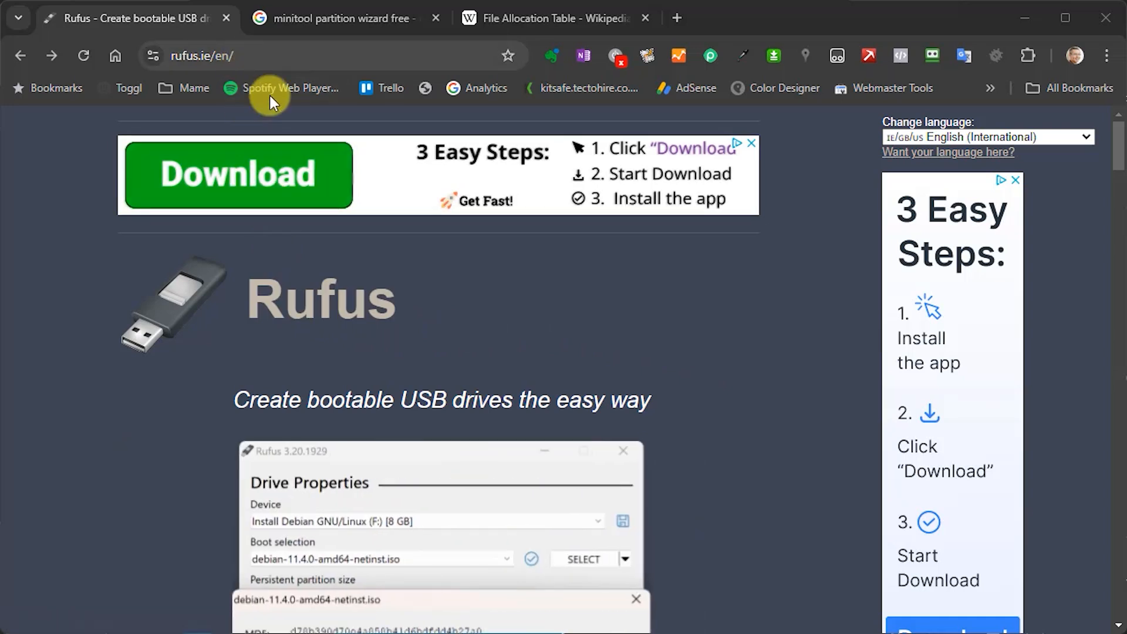
pyautogui.scroll(-3)
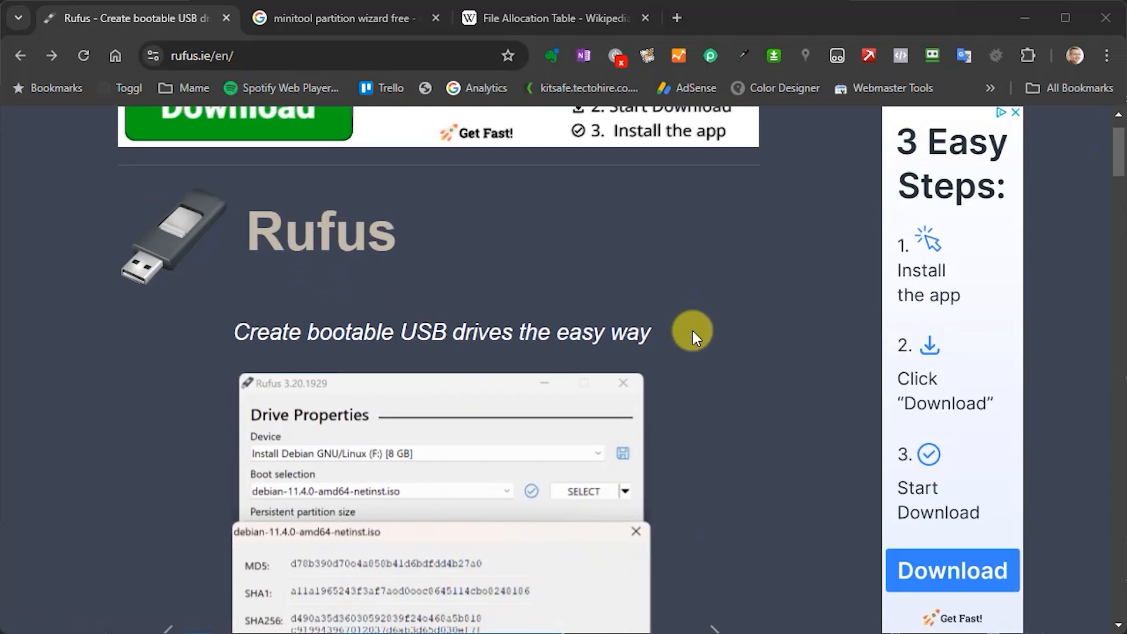
pyautogui.scroll(-3)
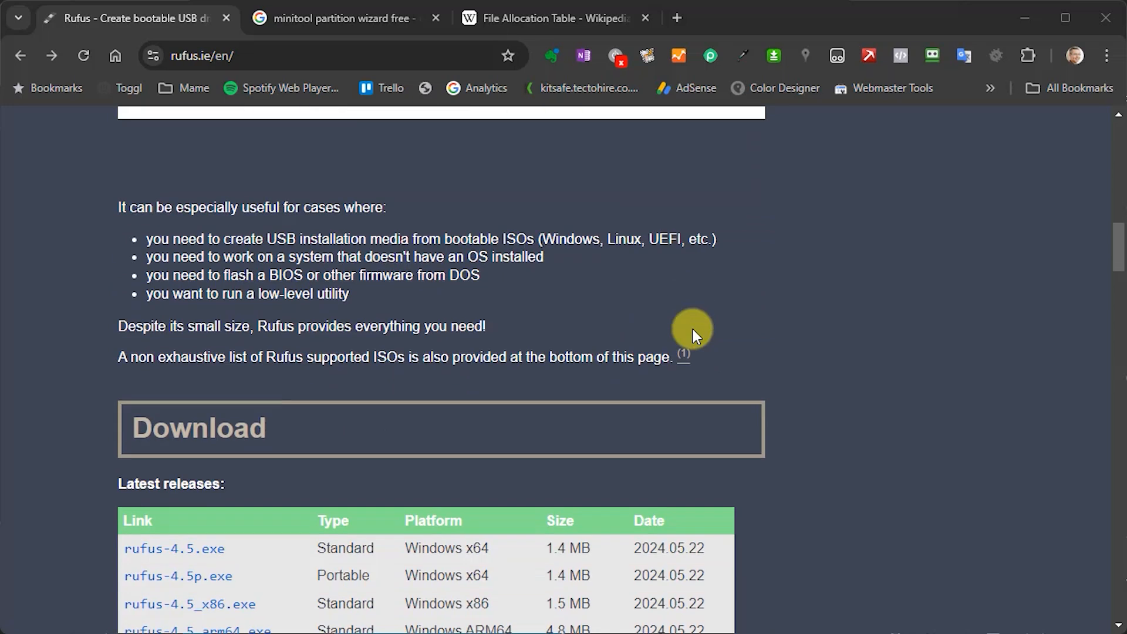
pyautogui.scroll(-3)
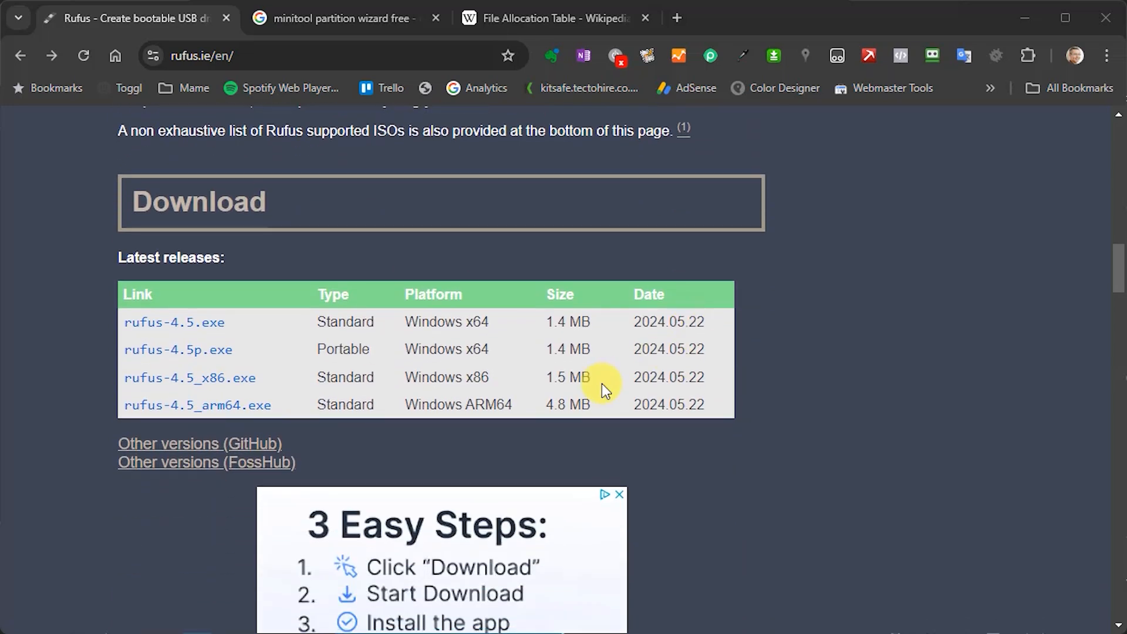
pyautogui.moveTo(603, 394)
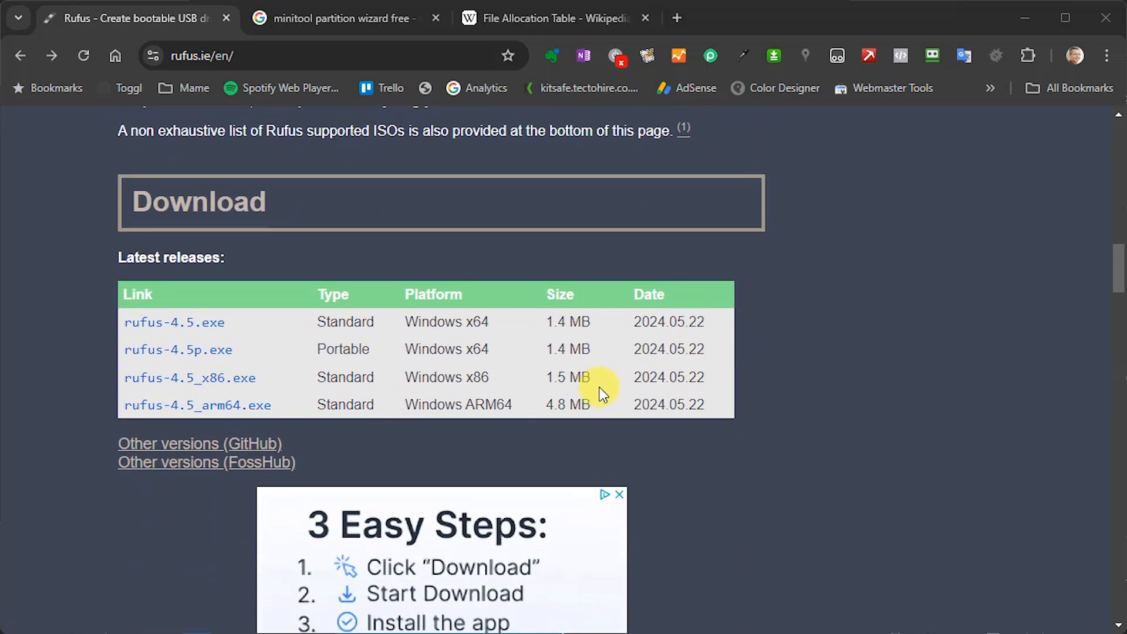
pyautogui.moveTo(499, 388)
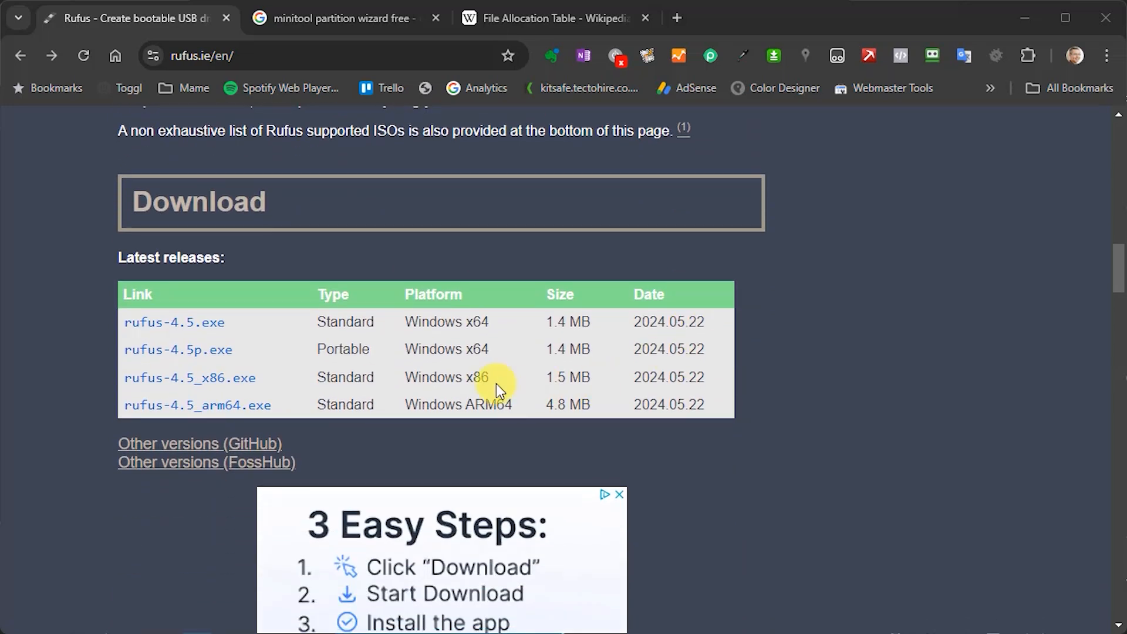
pyautogui.moveTo(845, 492)
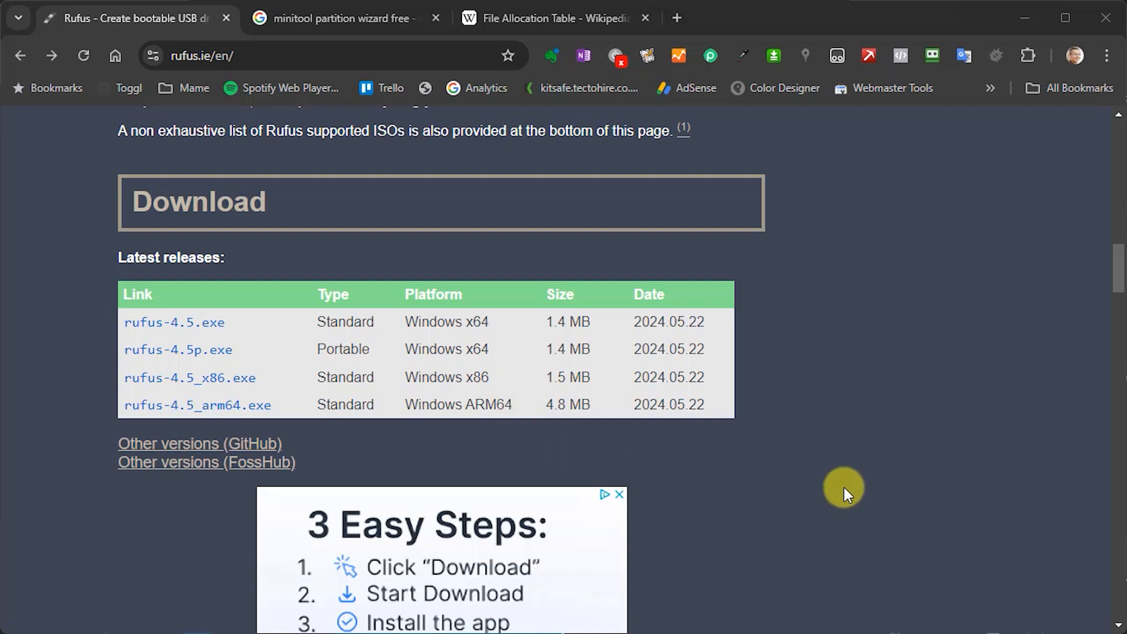
pyautogui.moveTo(260, 365)
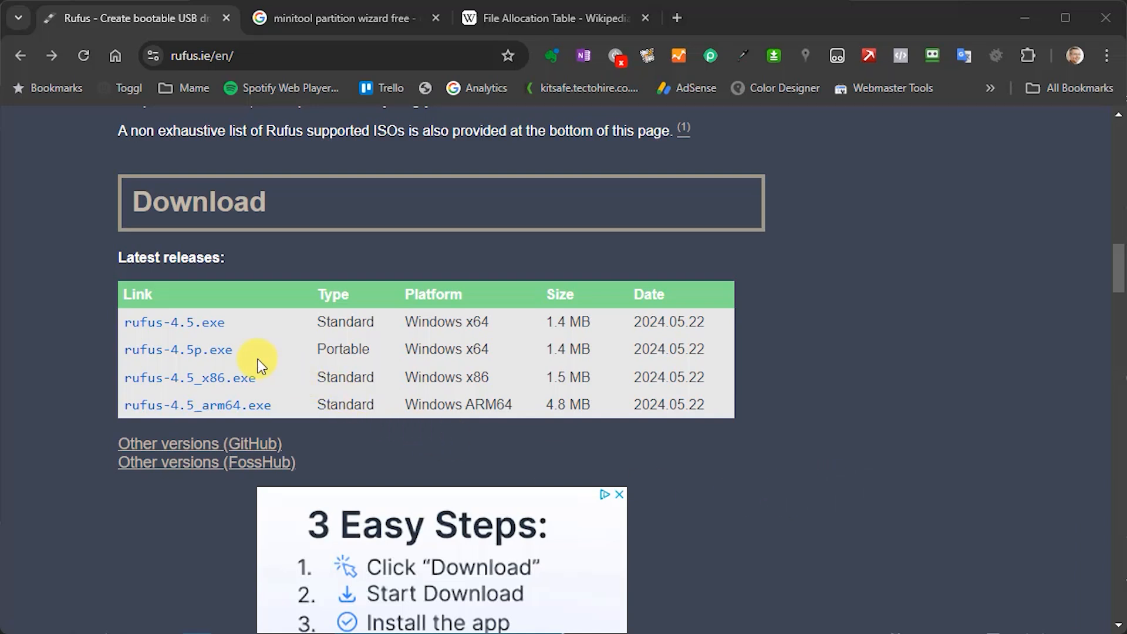
pyautogui.moveTo(173, 322)
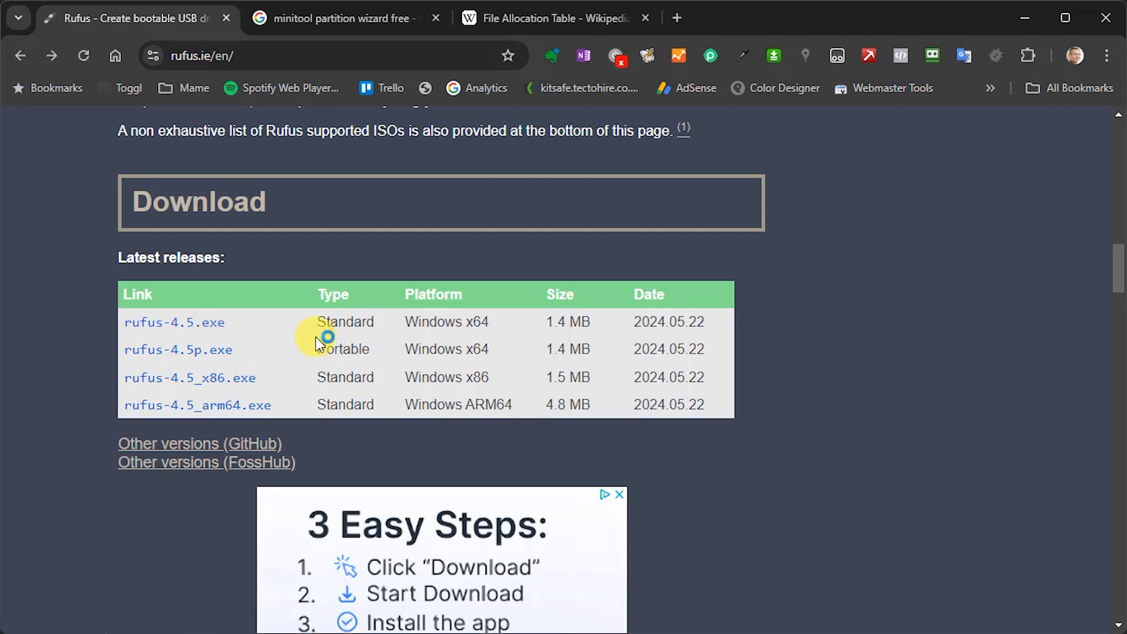
# Step: Download rufus-4.5.exe and save it into the Software folder
pyautogui.click(174, 323)
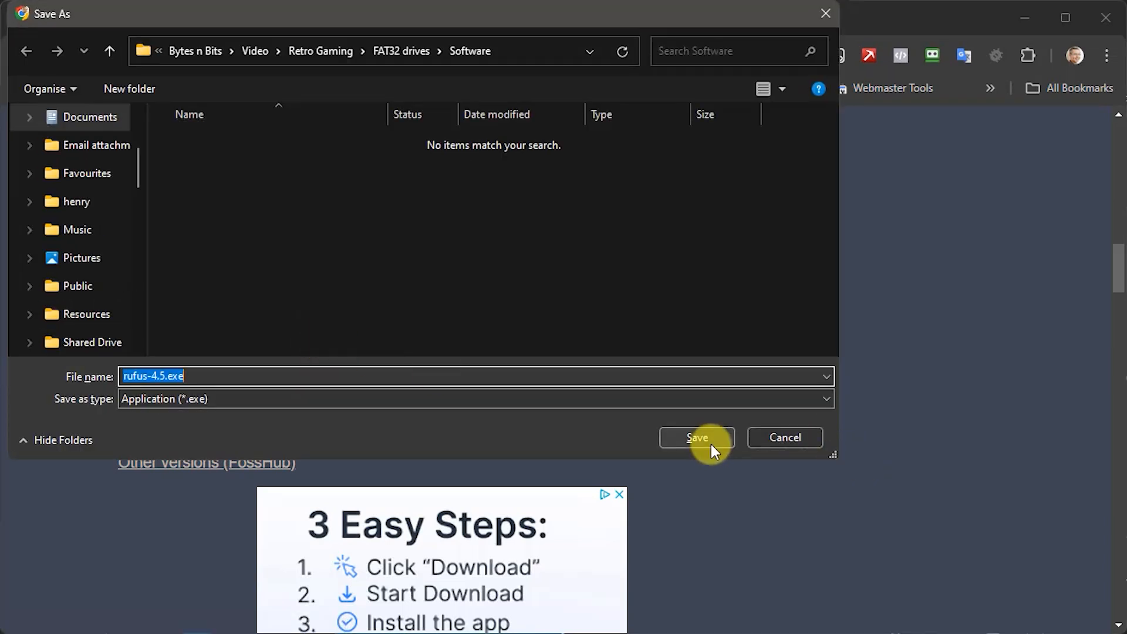
pyautogui.click(695, 437)
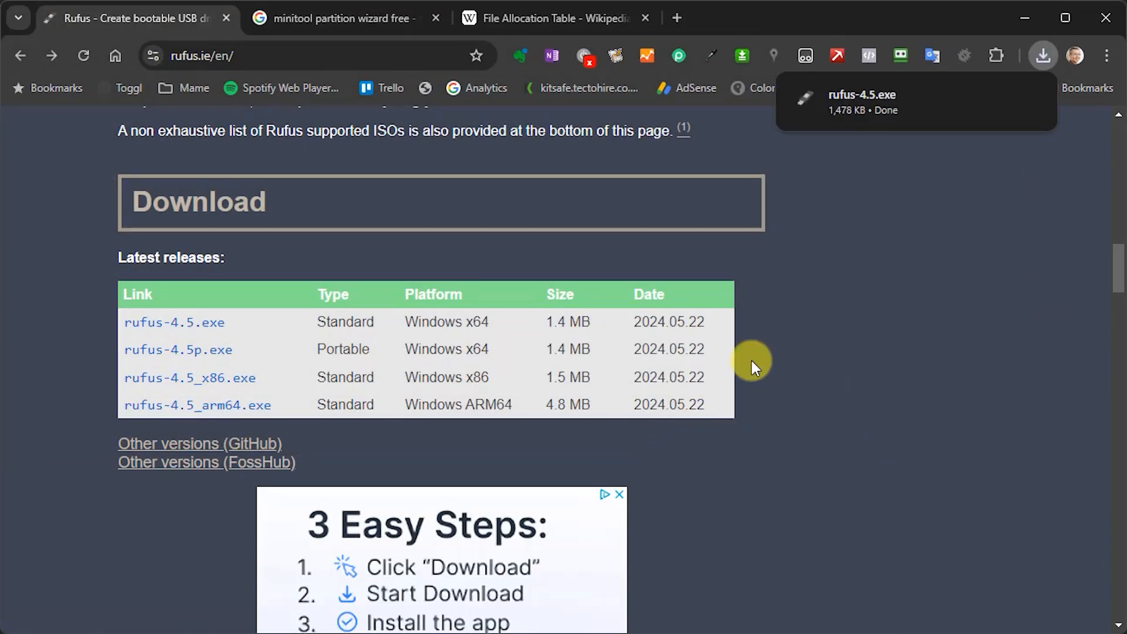
pyautogui.moveTo(1026, 138)
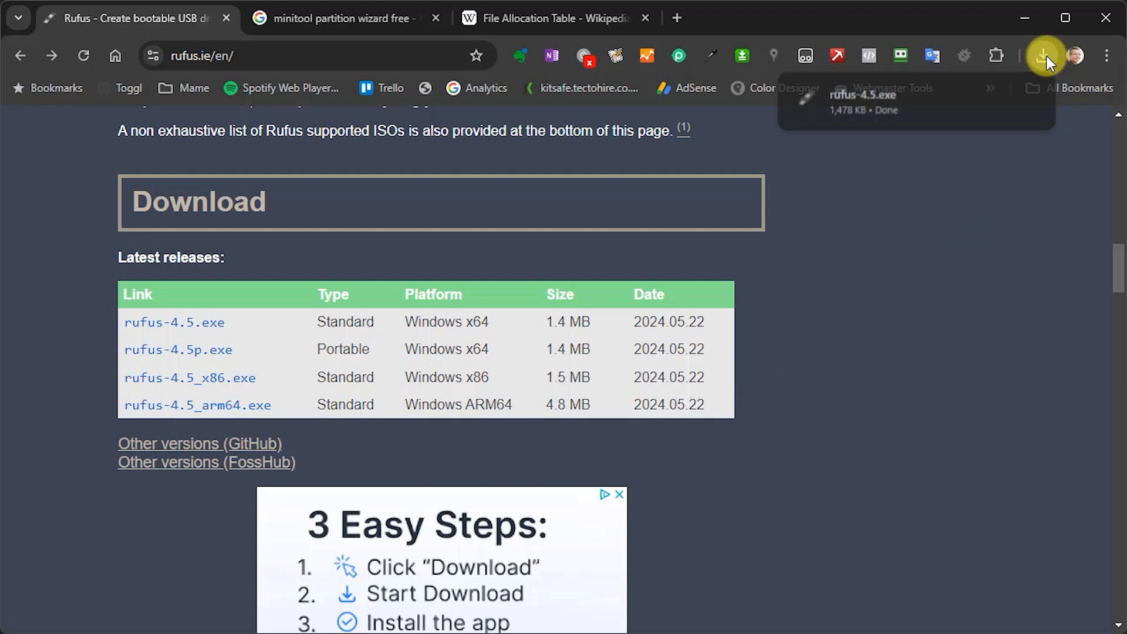
# Step: Show the downloaded rufus-4.5.exe in its Software folder
pyautogui.click(1043, 55)
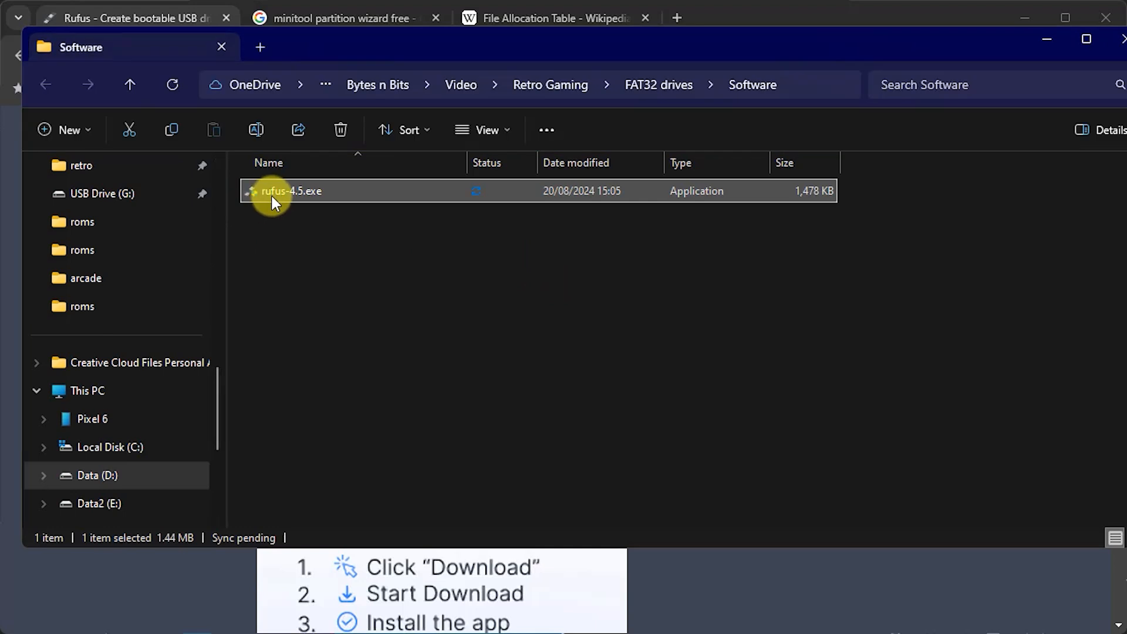
pyautogui.moveTo(301, 198)
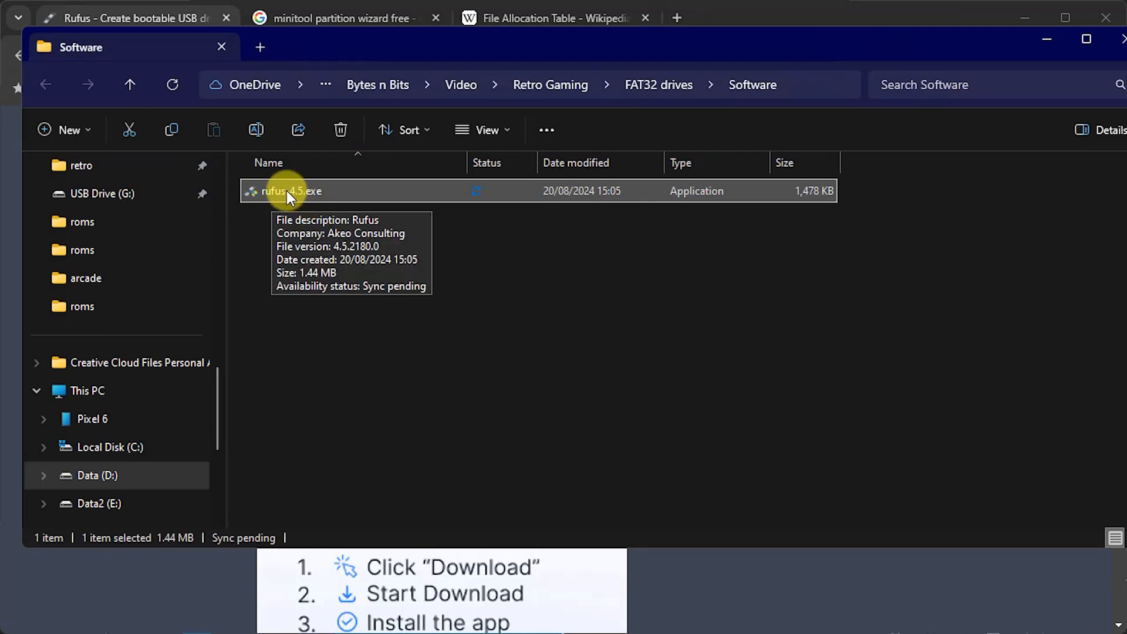
# Step: Launch rufus-4.5.exe and select the 32 GB NO_LABEL (G:) drive as the device
pyautogui.doubleClick(289, 190)
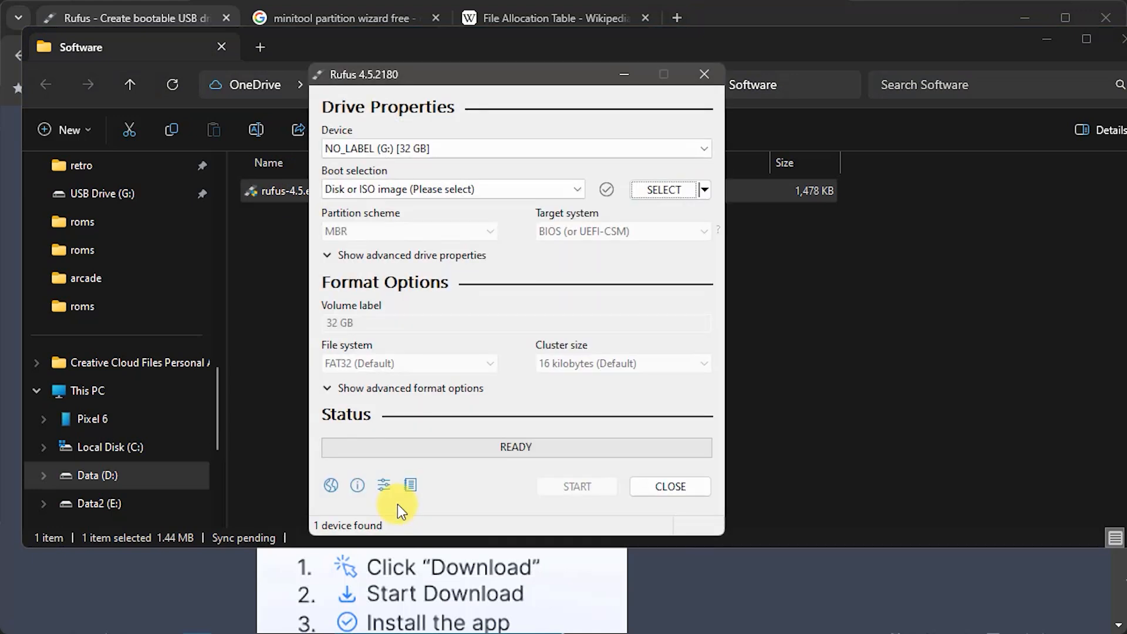
pyautogui.moveTo(489, 258)
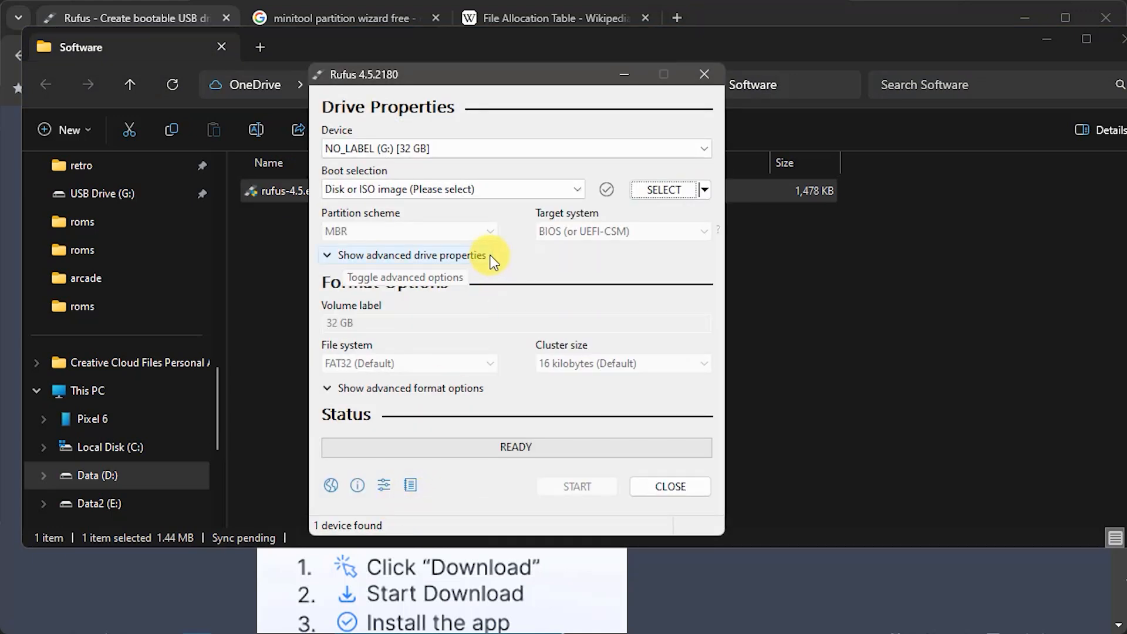
pyautogui.moveTo(547, 189)
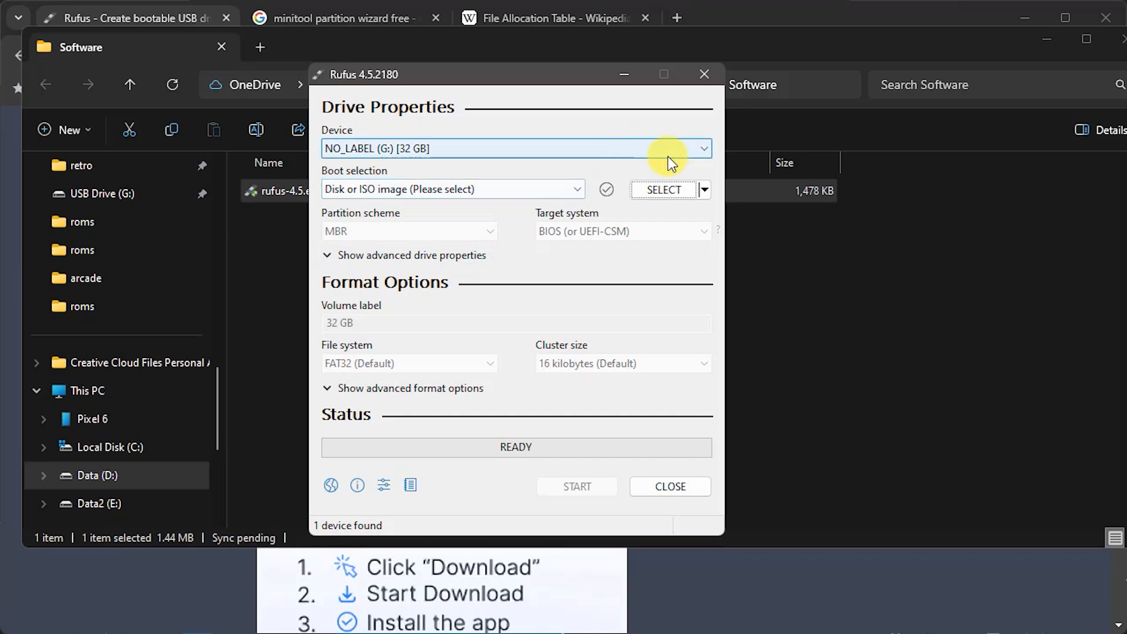
pyautogui.click(701, 148)
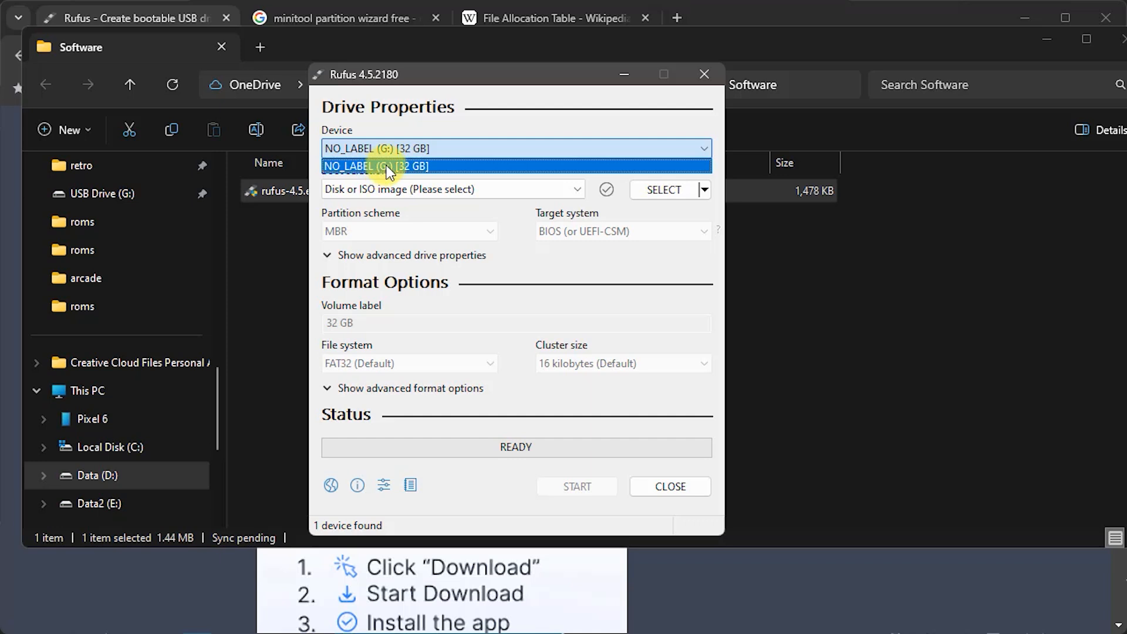
pyautogui.click(375, 166)
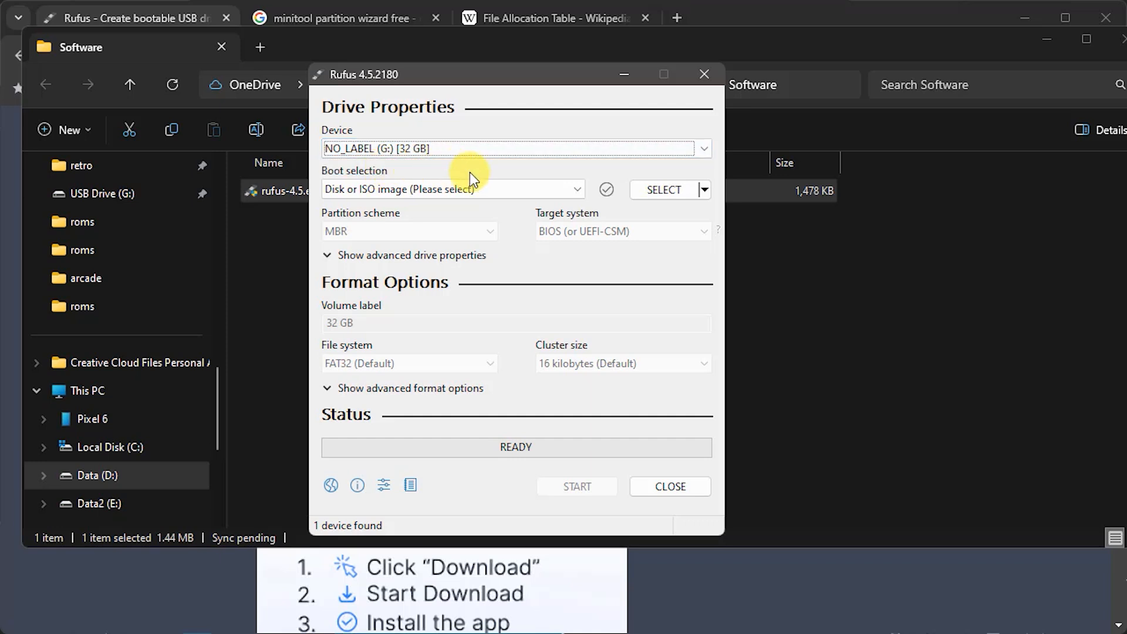
pyautogui.moveTo(560, 204)
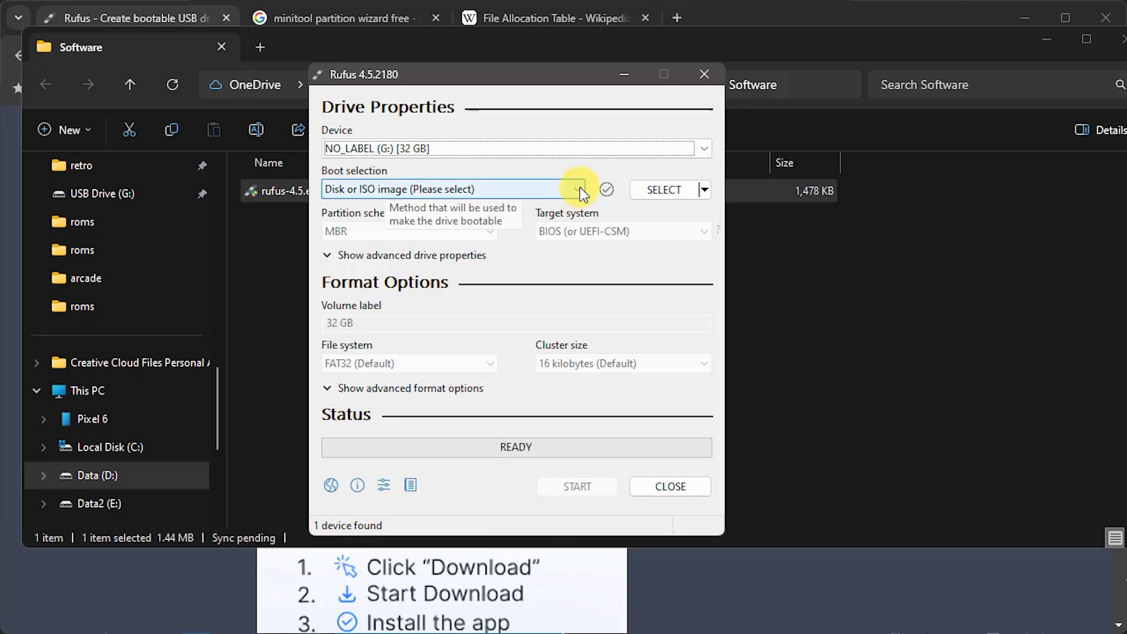
# Step: Make the drive non-bootable and label the volume 'test'
pyautogui.click(580, 189)
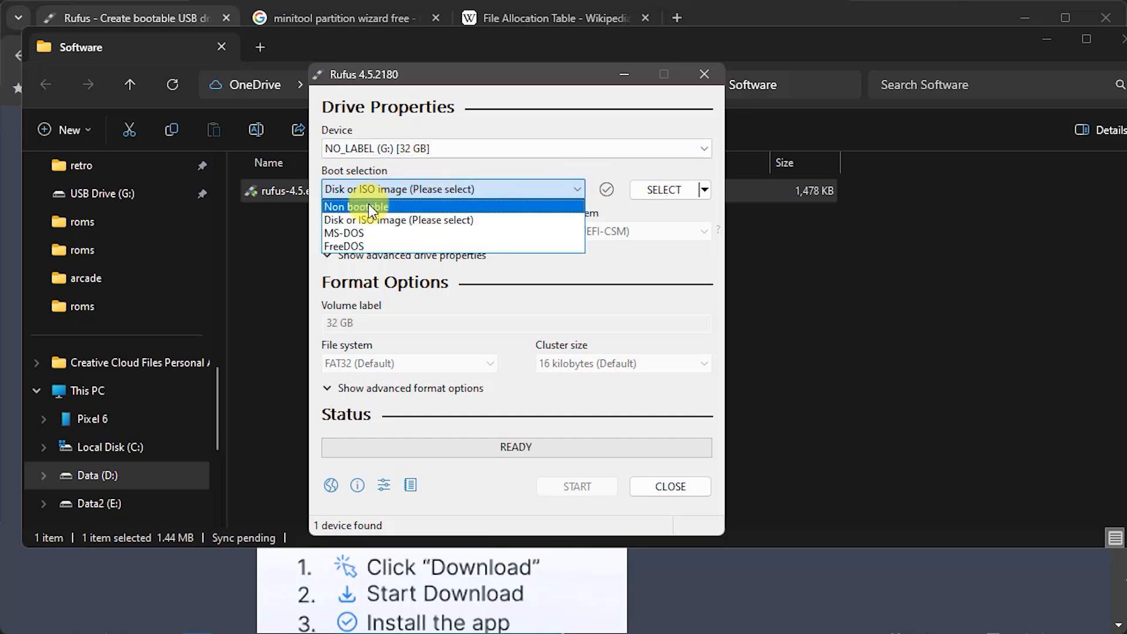
pyautogui.click(355, 208)
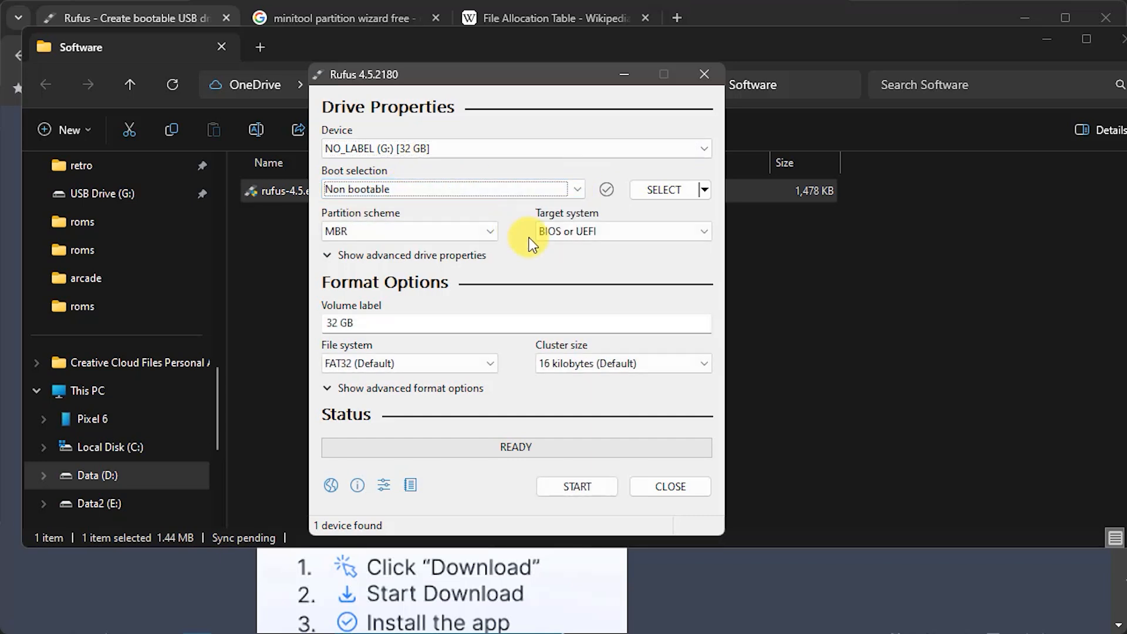
pyautogui.moveTo(391, 240)
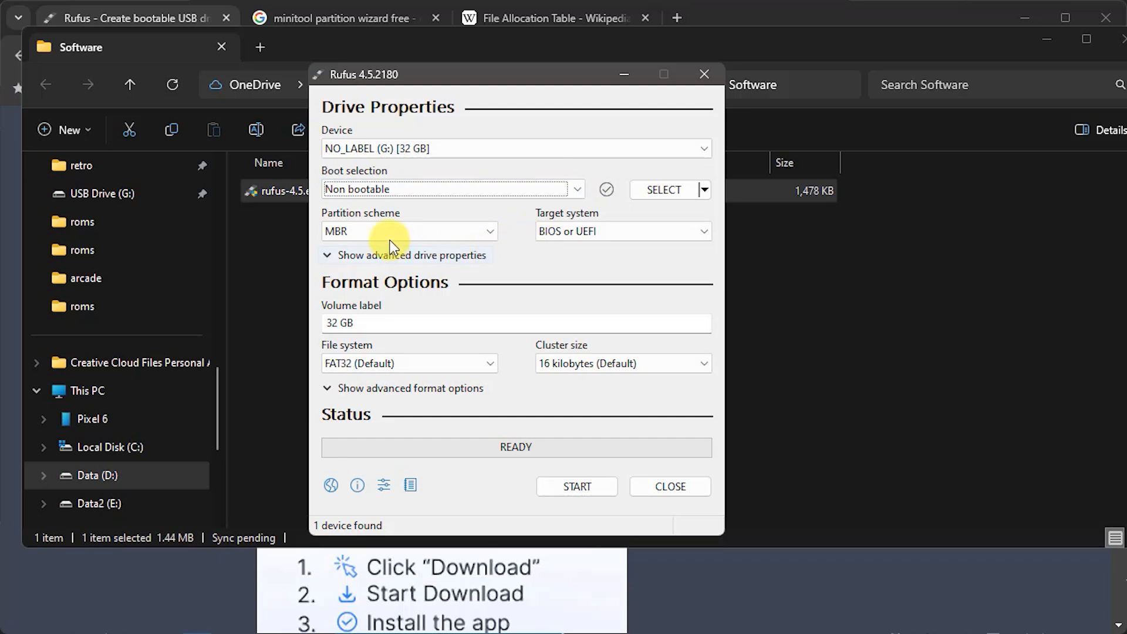
pyautogui.moveTo(425, 313)
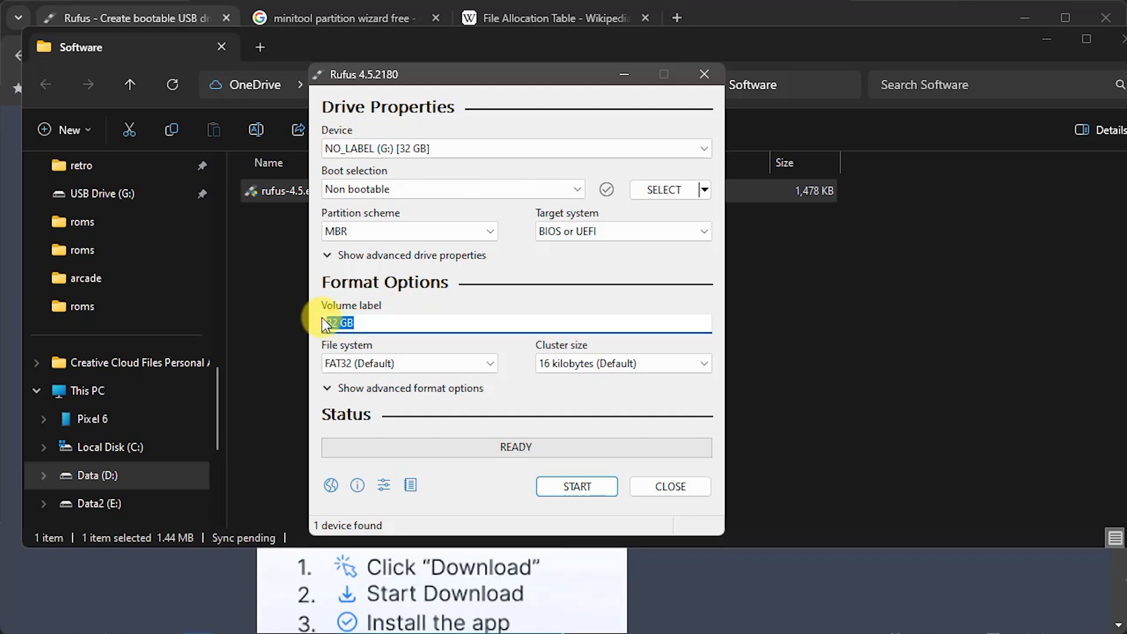
pyautogui.write('test')
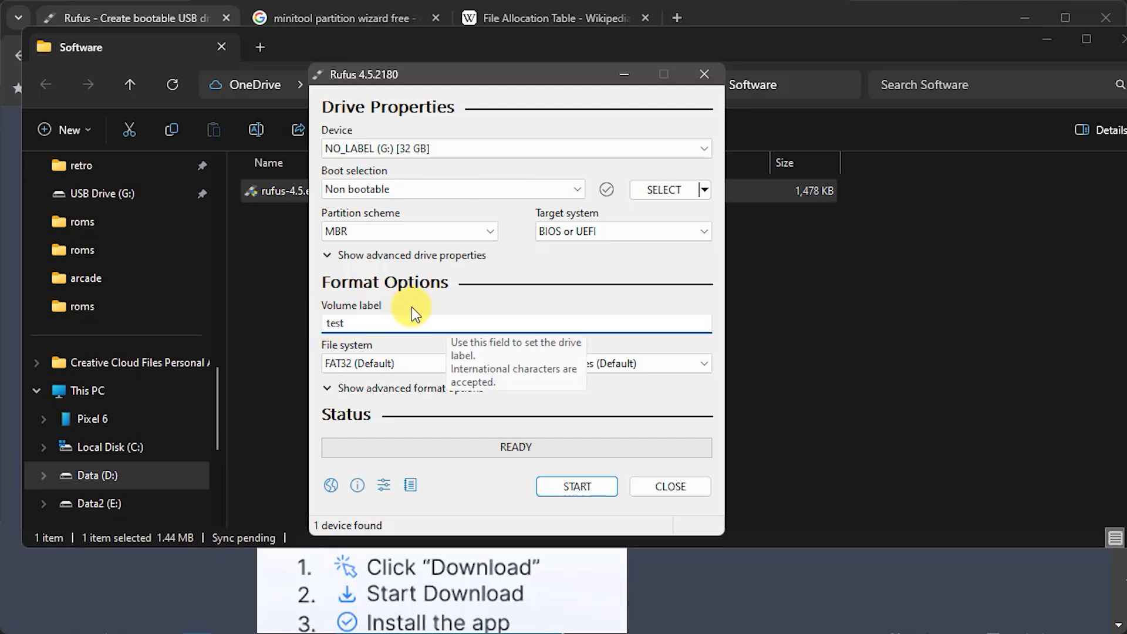
pyautogui.moveTo(410, 370)
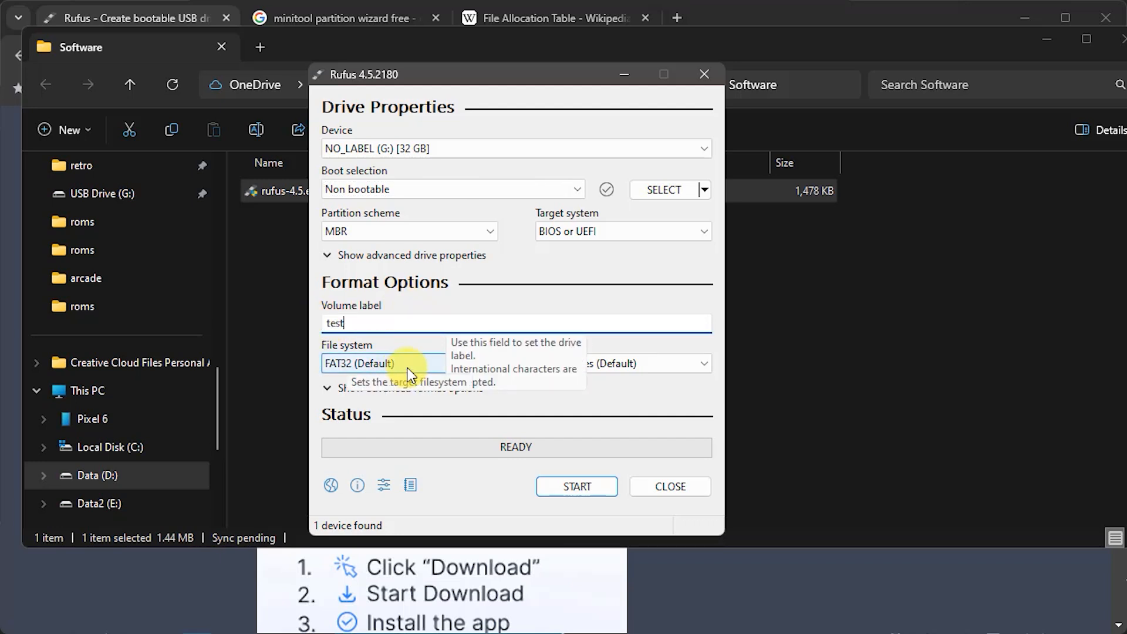
pyautogui.moveTo(471, 363)
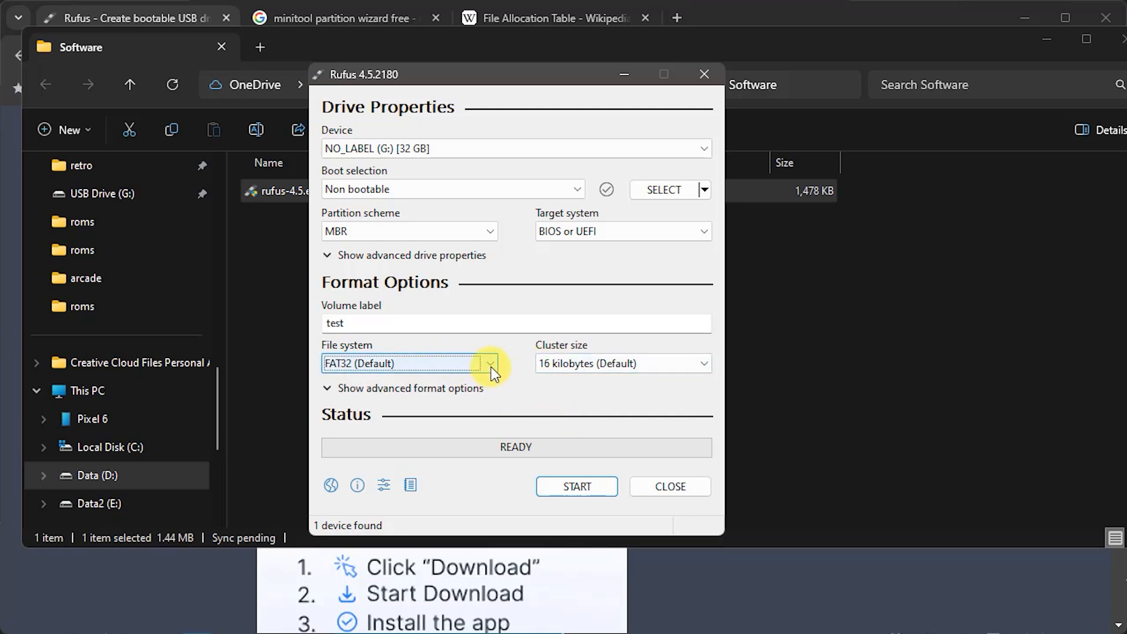
# Step: Review the file system options and set the cluster size to 32 kilobytes
pyautogui.click(491, 362)
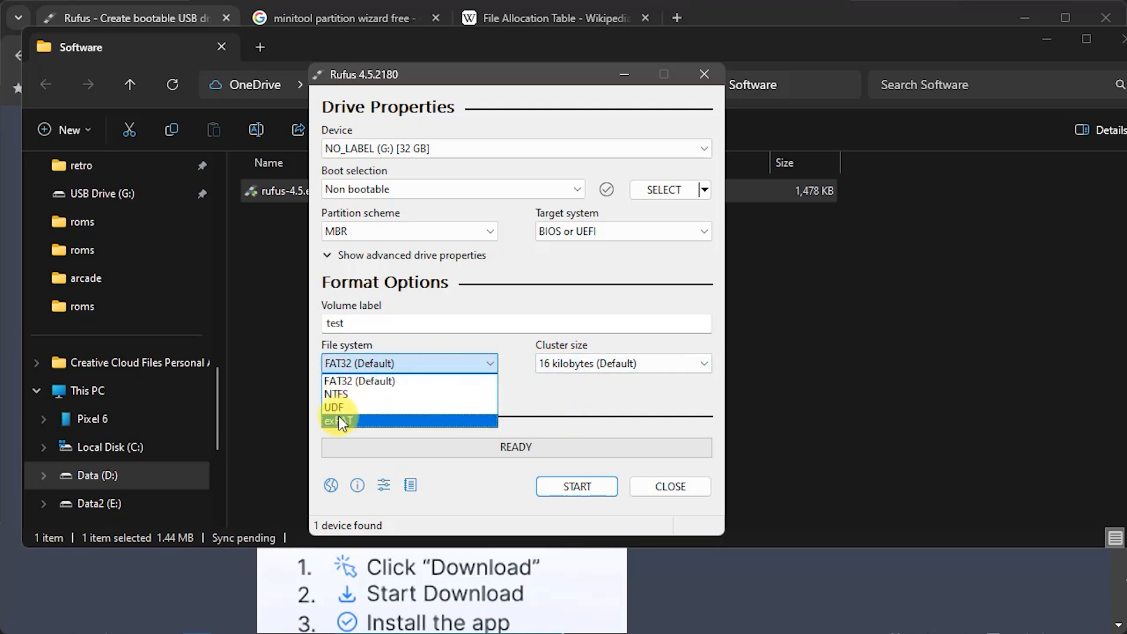
pyautogui.moveTo(374, 381)
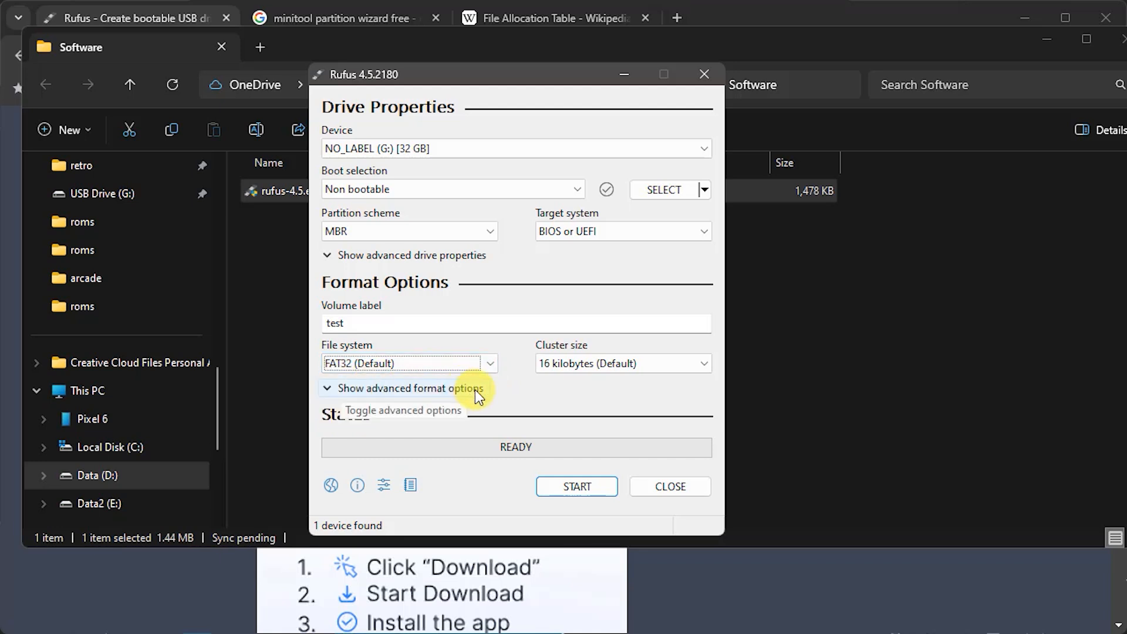
pyautogui.moveTo(625, 363)
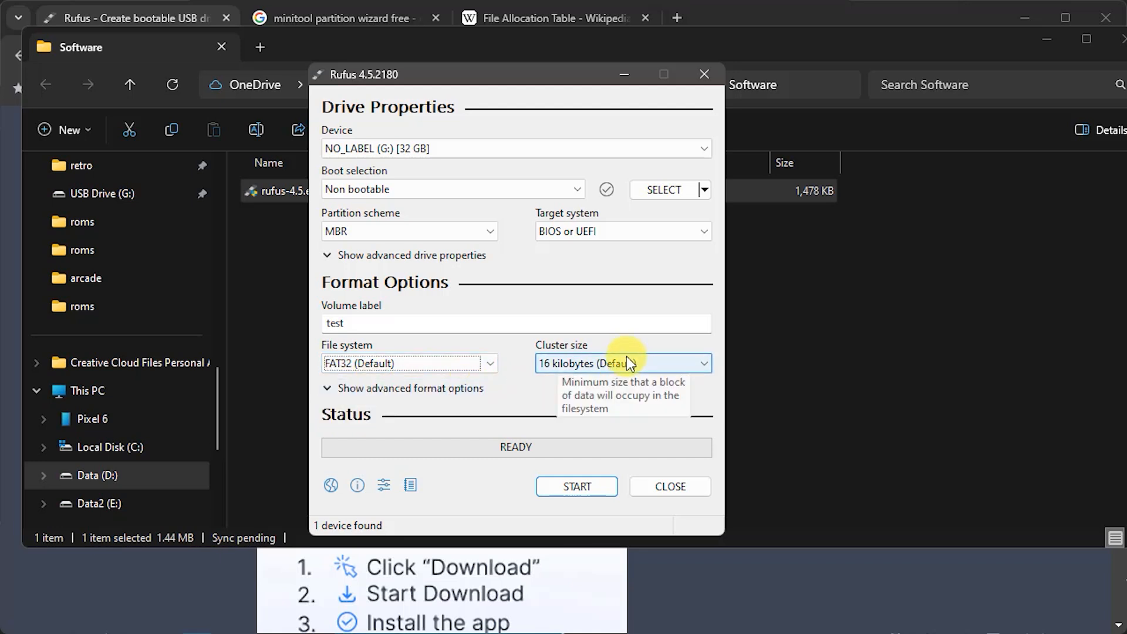
pyautogui.moveTo(647, 371)
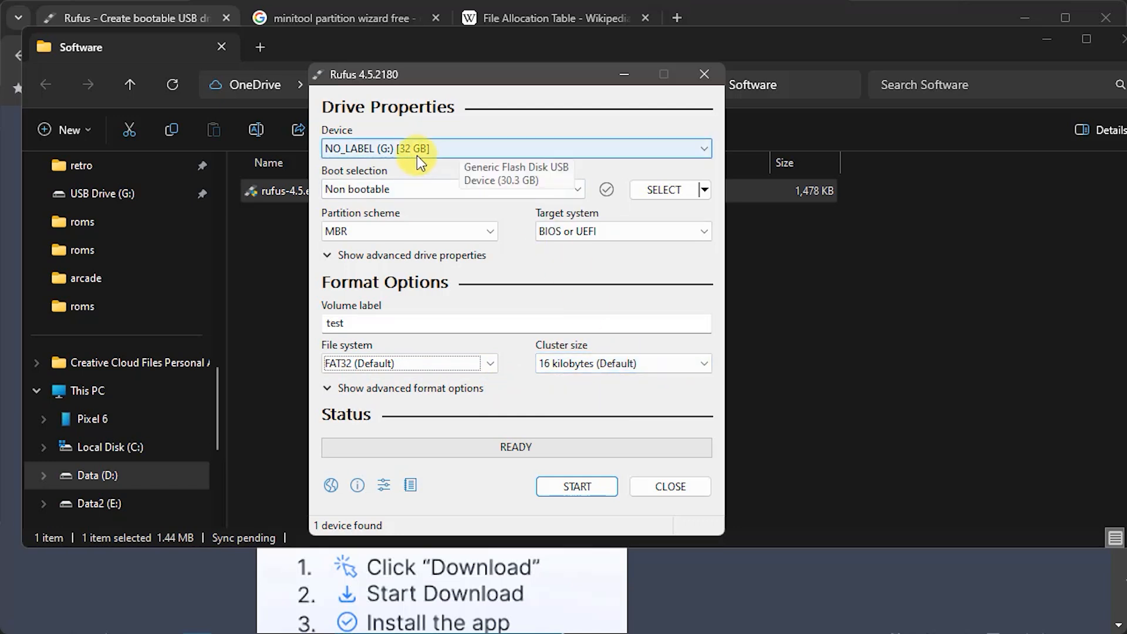
pyautogui.moveTo(798, 367)
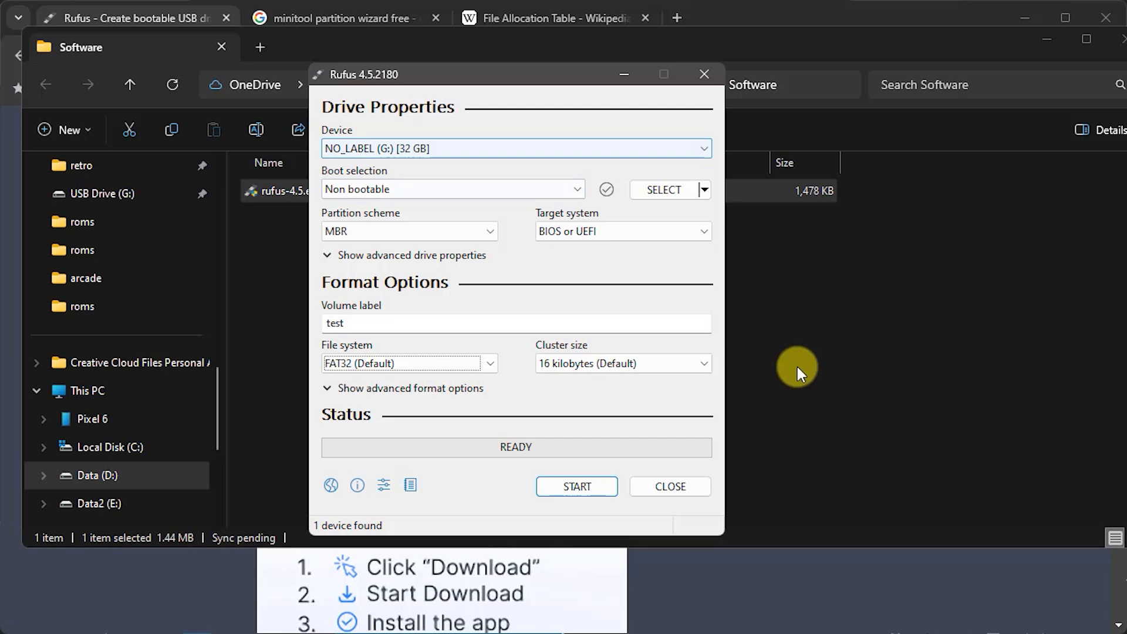
pyautogui.moveTo(589, 366)
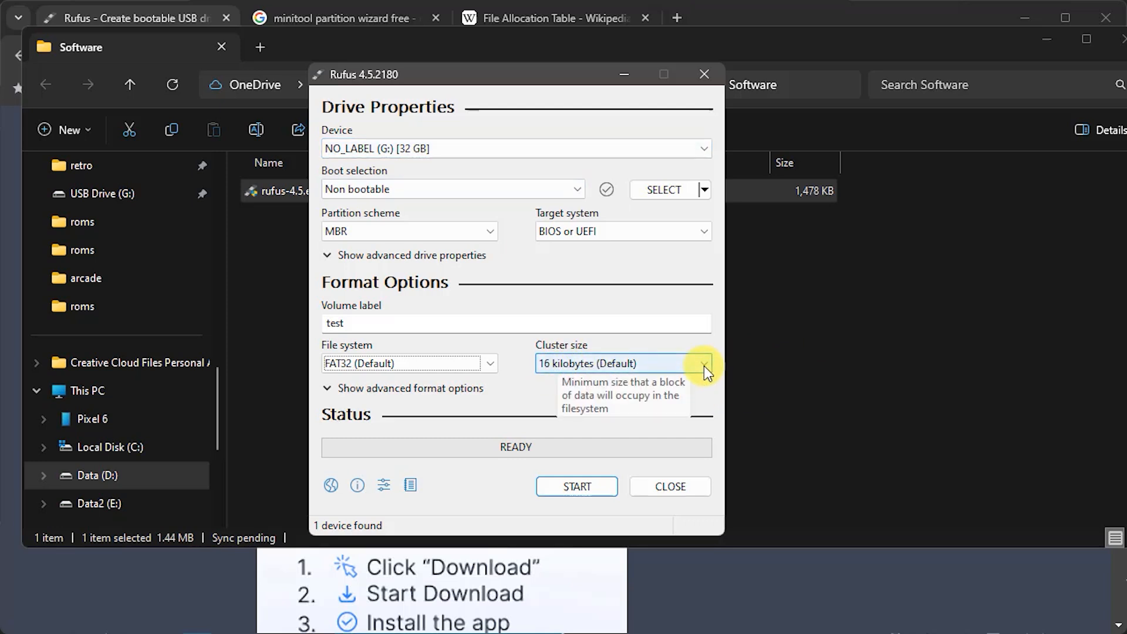
pyautogui.click(701, 363)
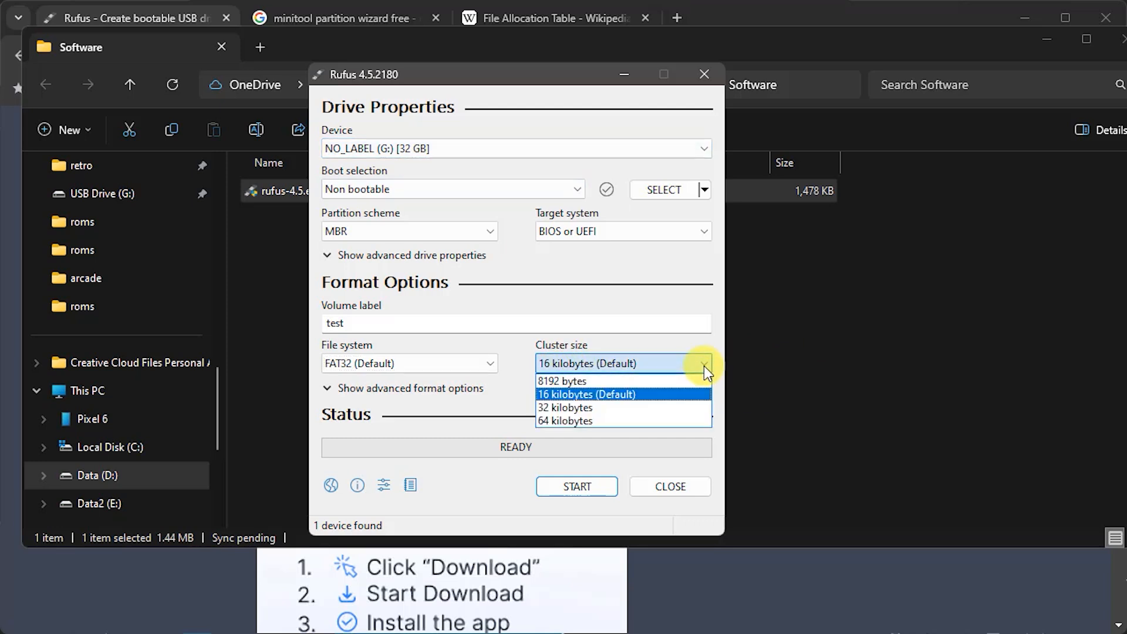
pyautogui.moveTo(585, 407)
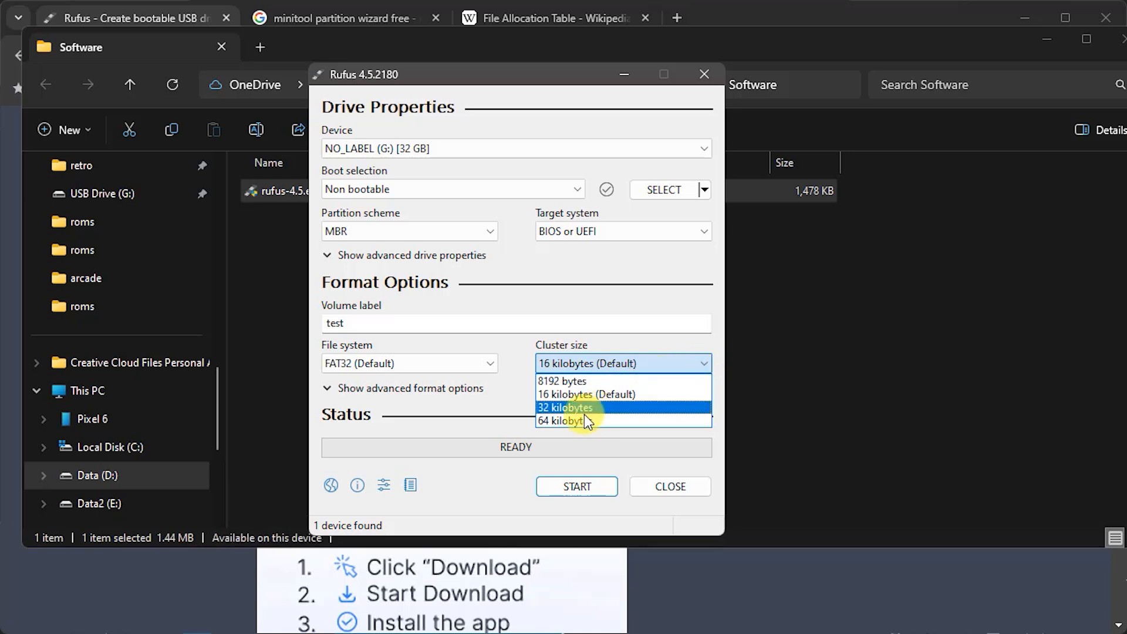
pyautogui.click(567, 408)
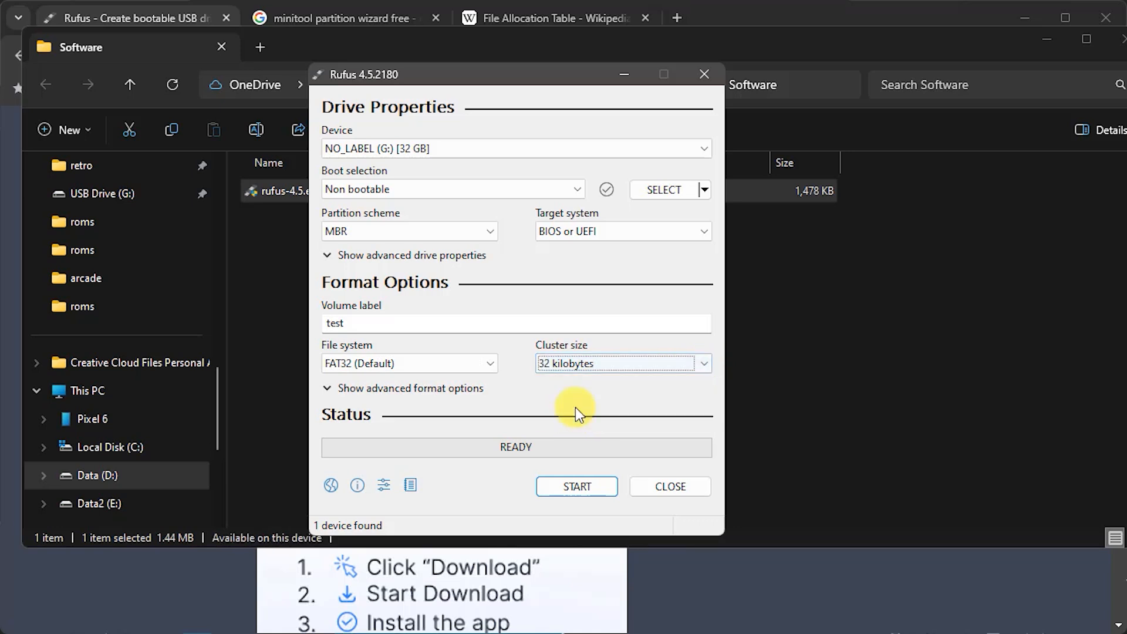
pyautogui.moveTo(638, 395)
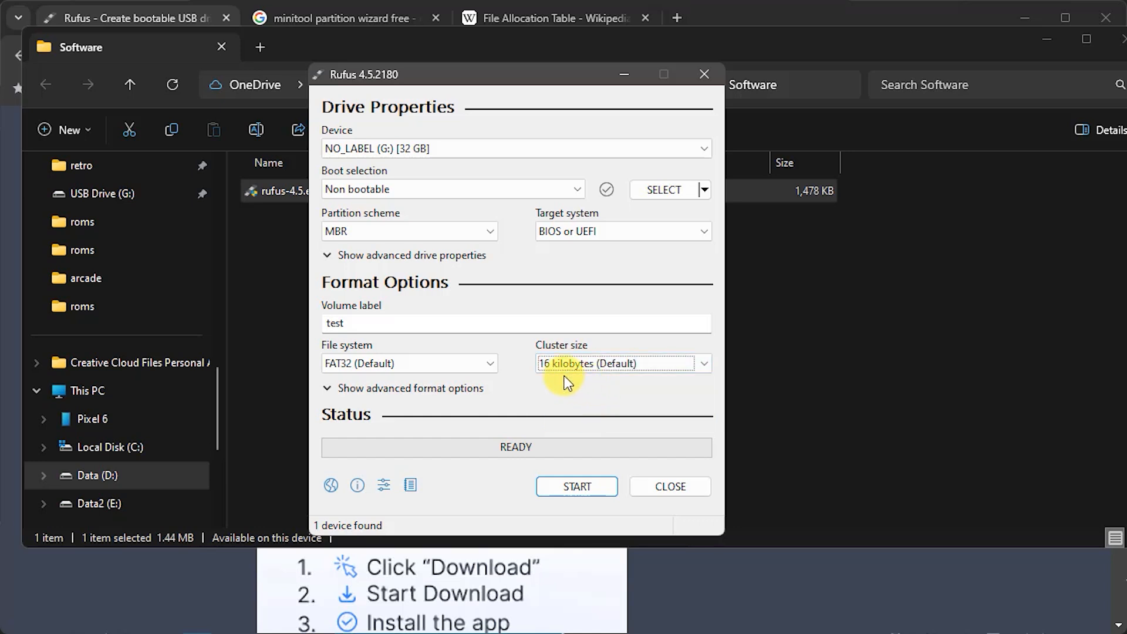
pyautogui.moveTo(467, 176)
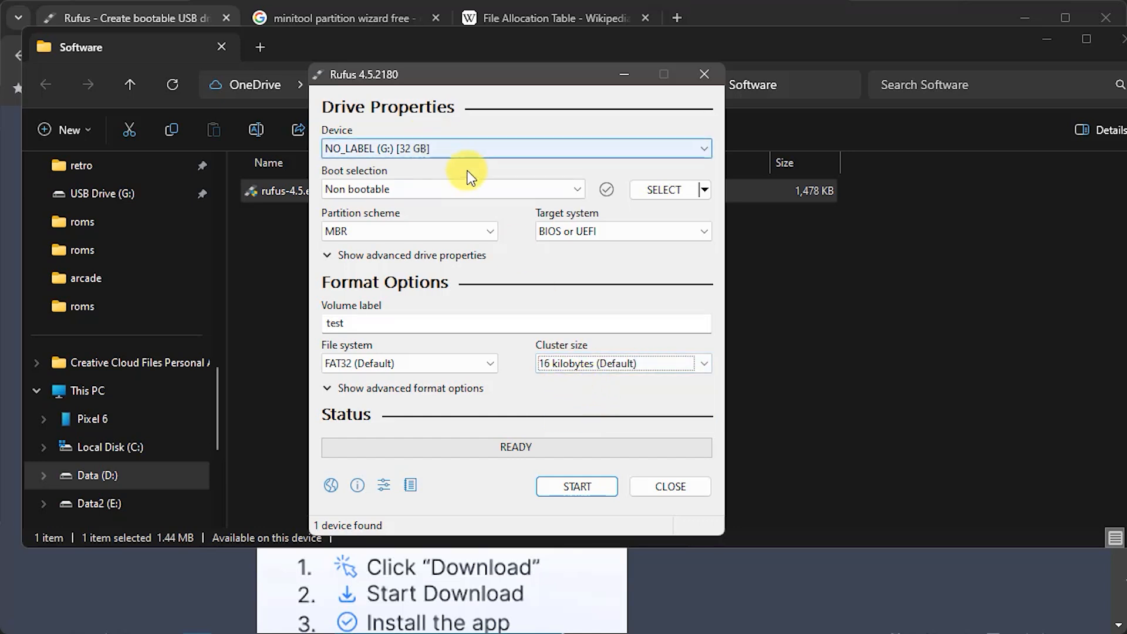
pyautogui.moveTo(576, 486)
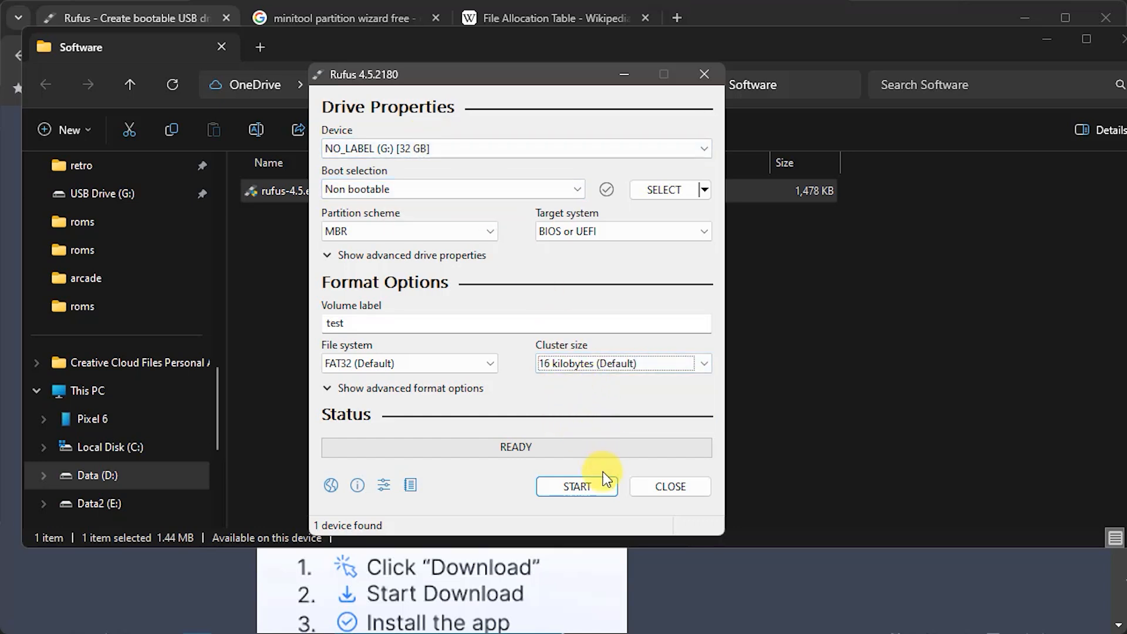
# Step: Start formatting the G: drive and accept erasing all its data
pyautogui.click(576, 486)
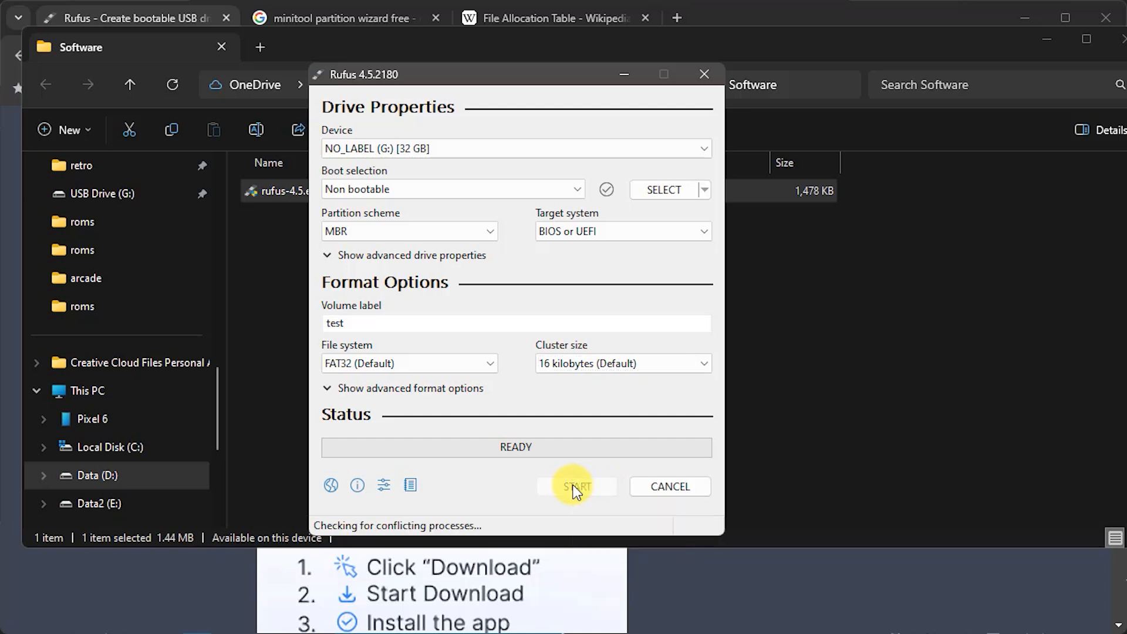
pyautogui.click(576, 486)
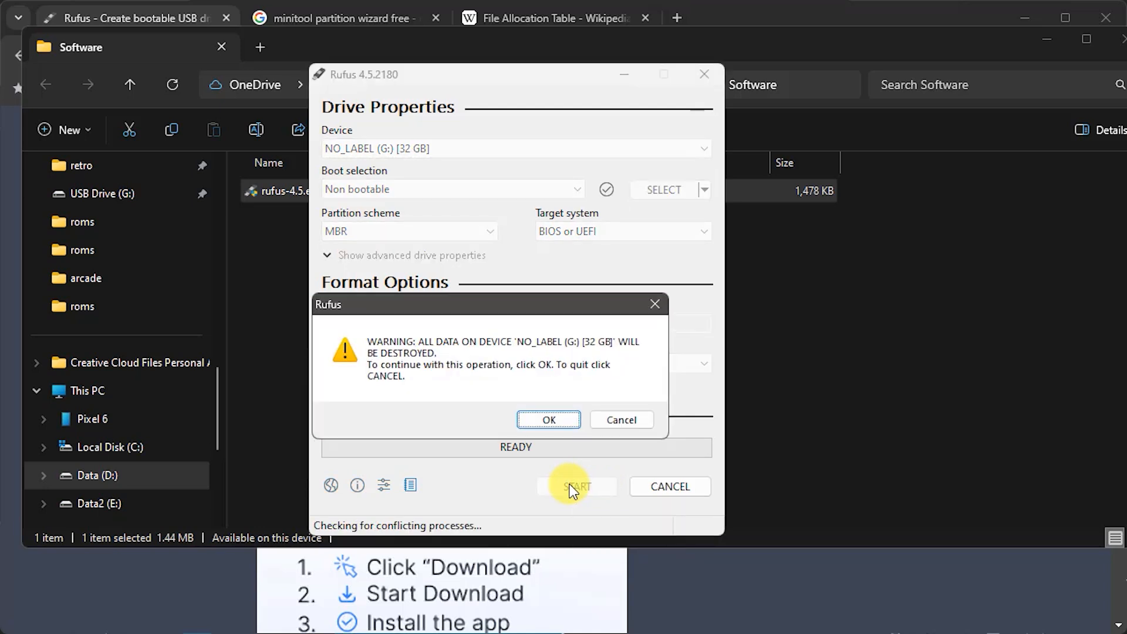
pyautogui.moveTo(481, 395)
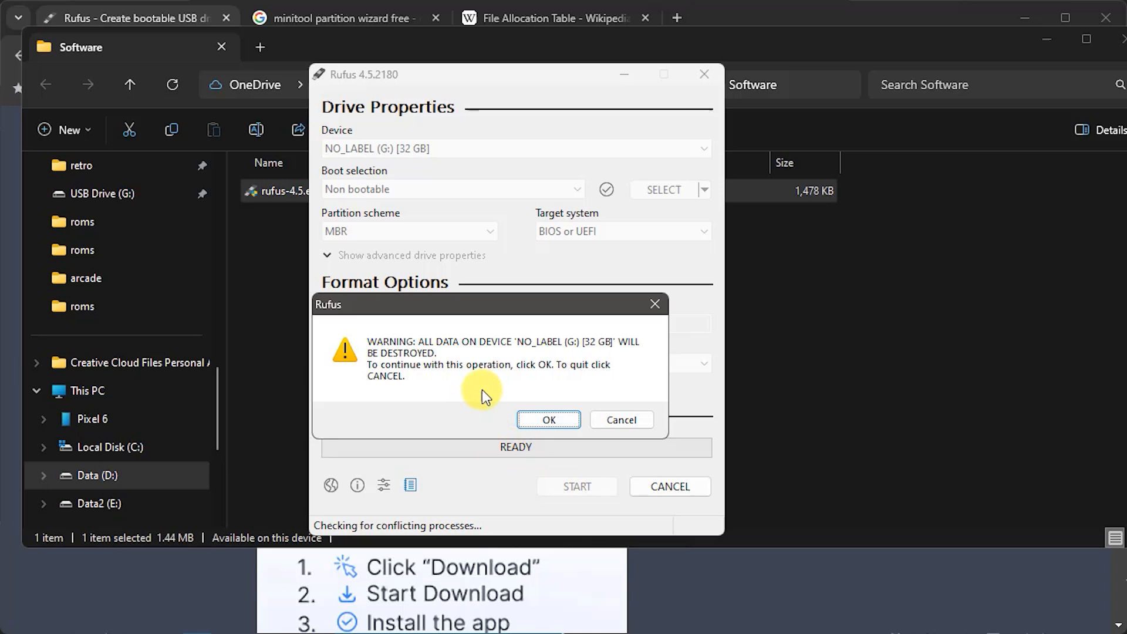
pyautogui.moveTo(491, 395)
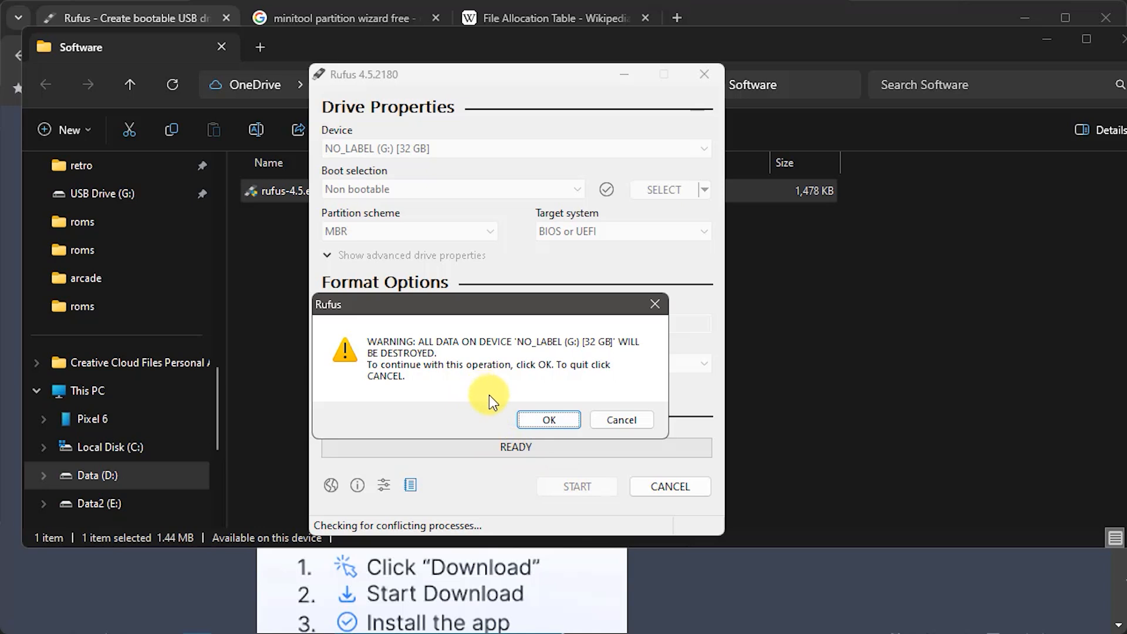
pyautogui.moveTo(548, 420)
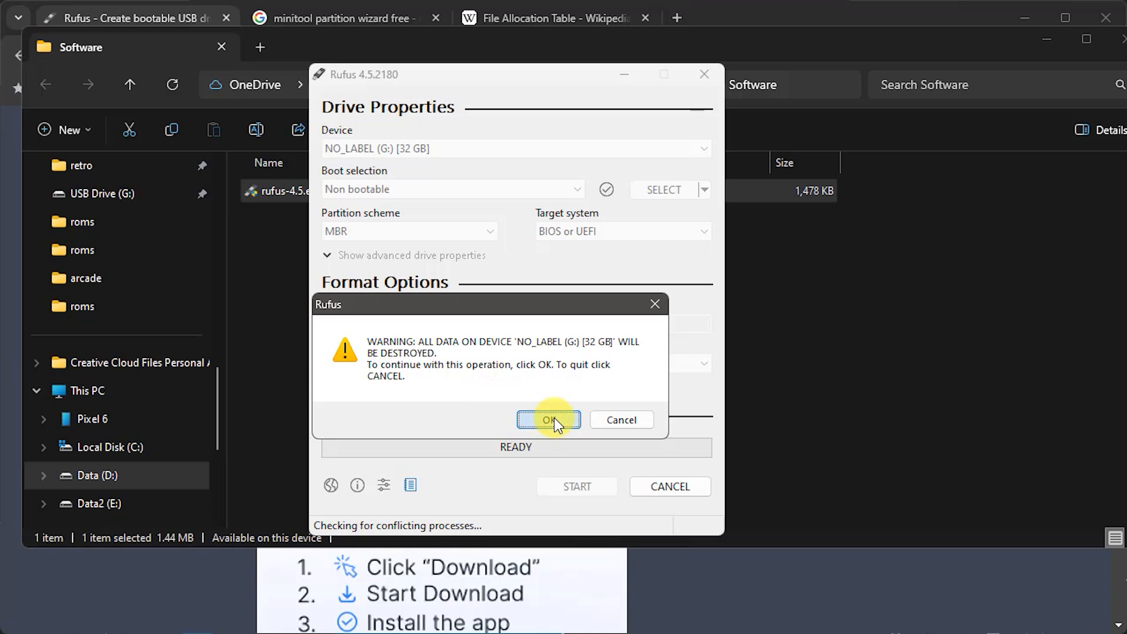
pyautogui.click(548, 420)
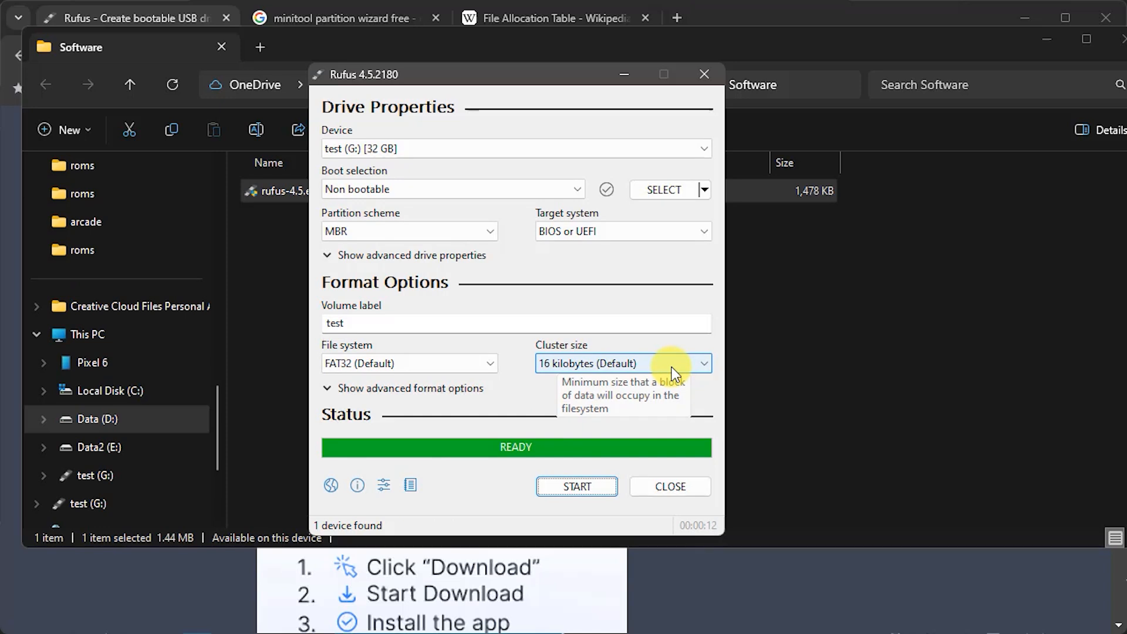
pyautogui.moveTo(679, 496)
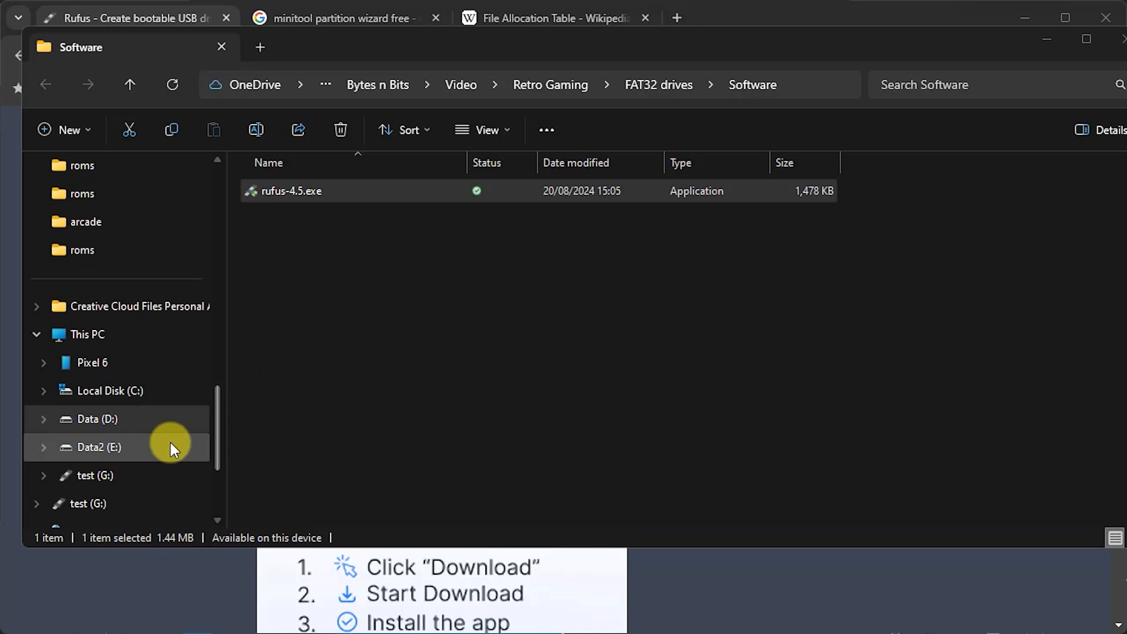
# Step: Open the freshly formatted test (G:) drive in File Explorer
pyautogui.click(94, 475)
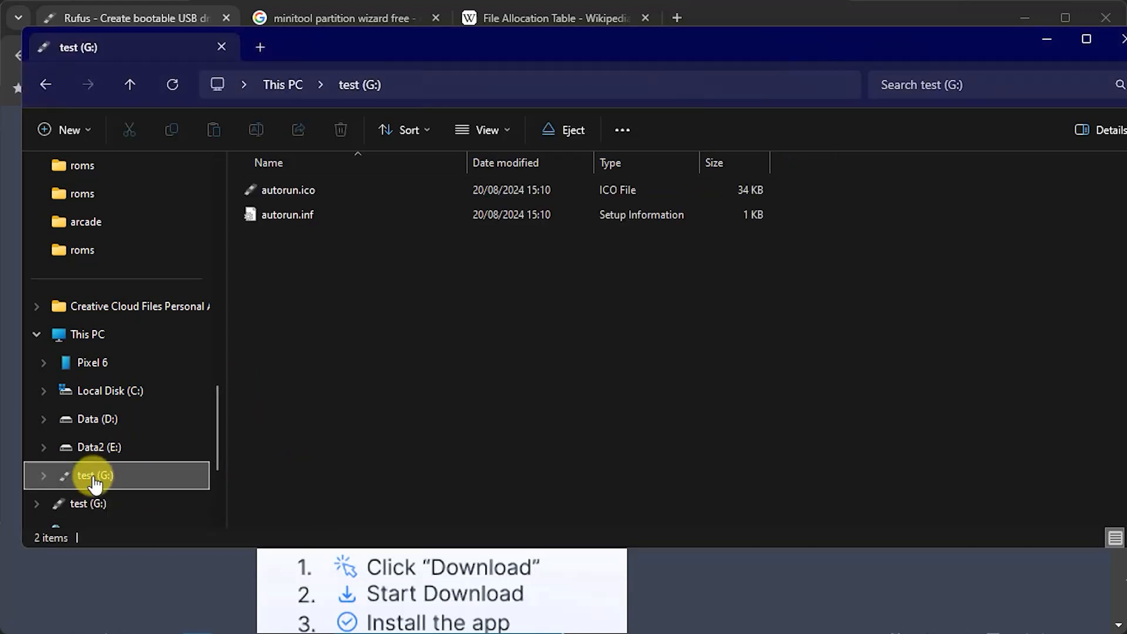
pyautogui.moveTo(112, 481)
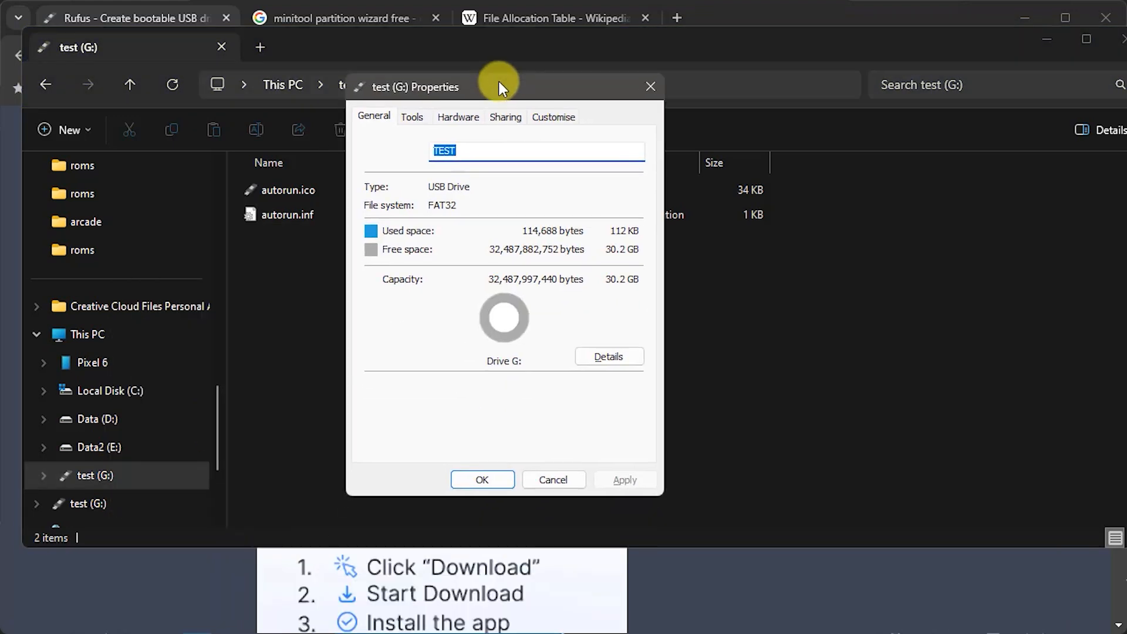
pyautogui.moveTo(449, 216)
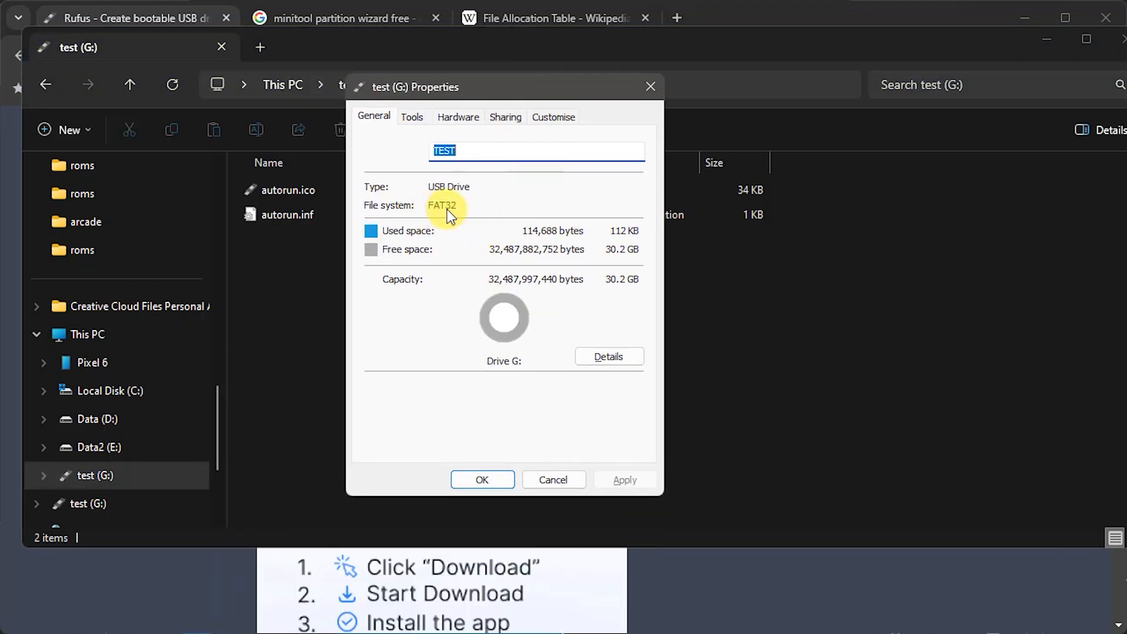
pyautogui.moveTo(615, 284)
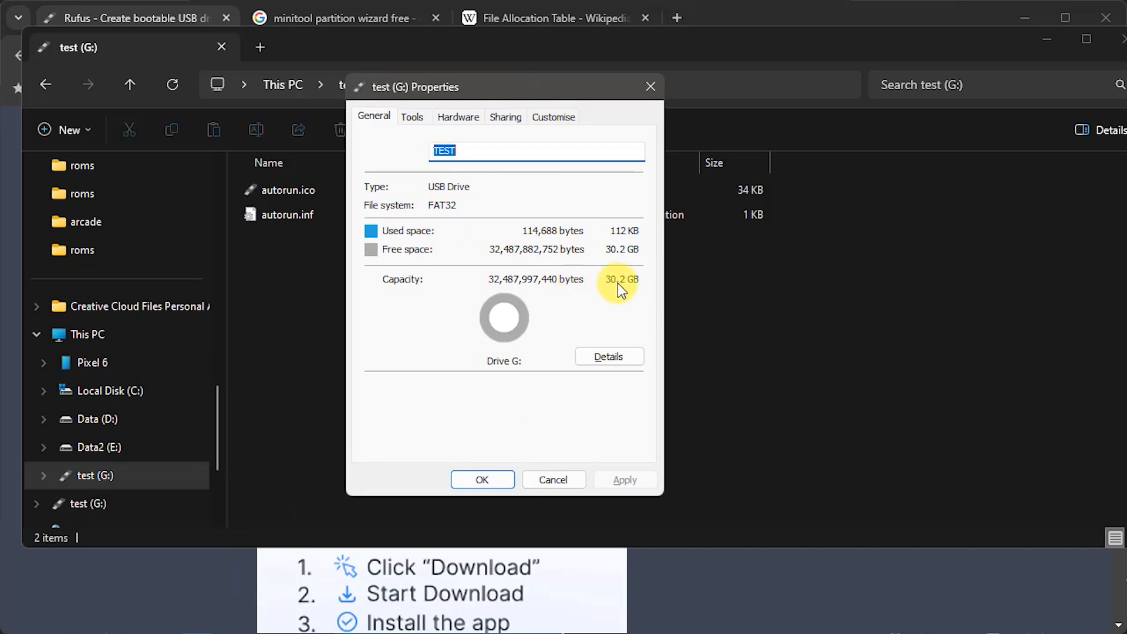
pyautogui.moveTo(616, 321)
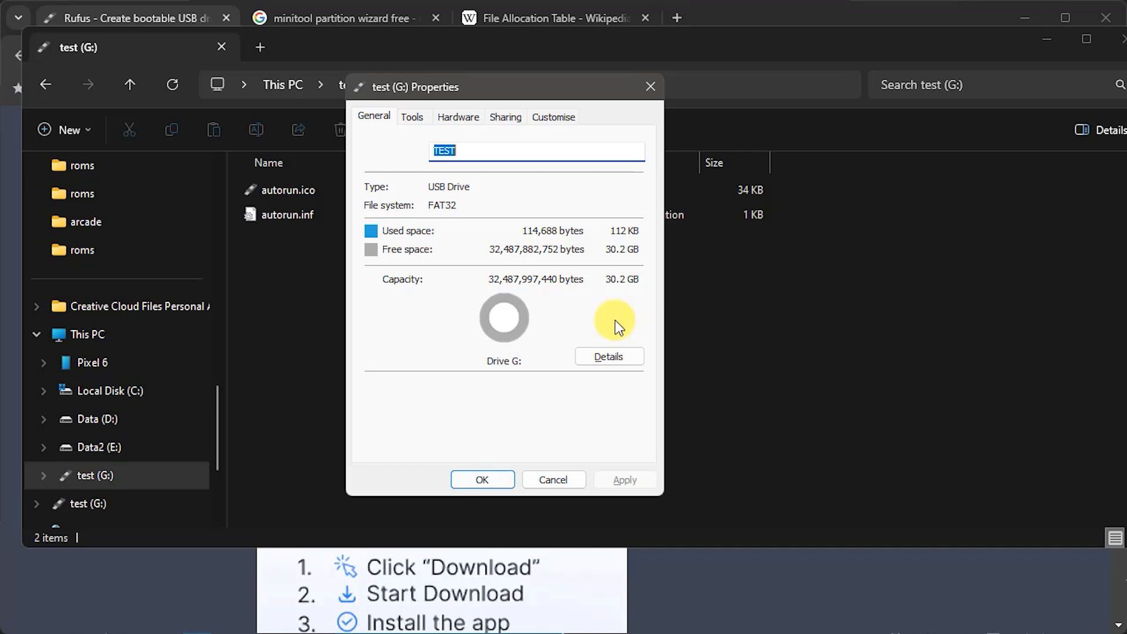
pyautogui.moveTo(612, 331)
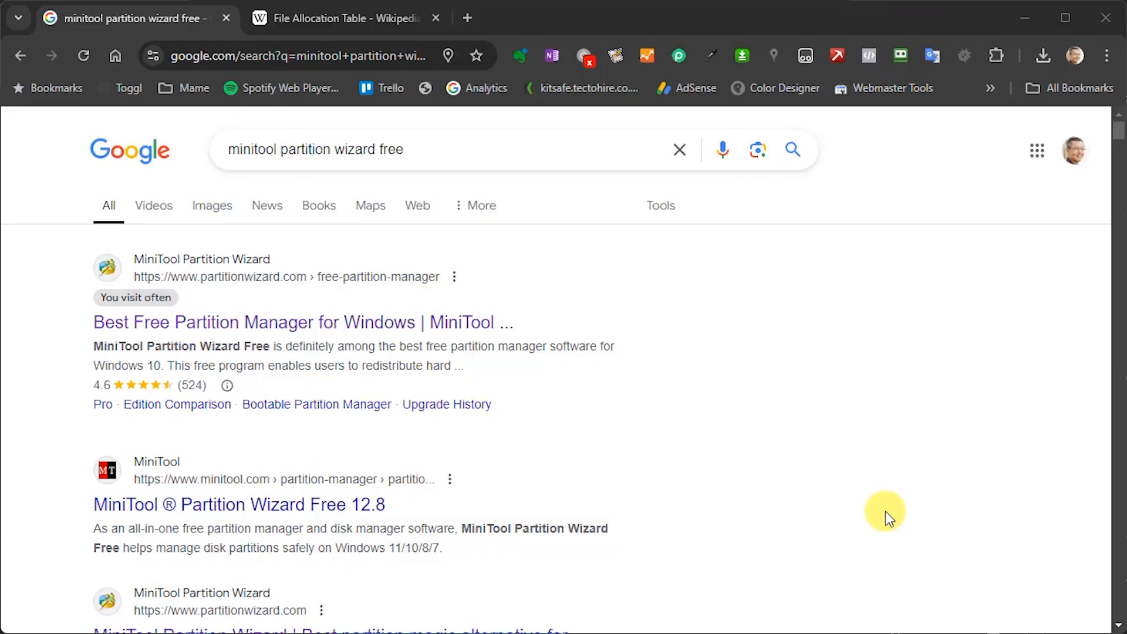
pyautogui.moveTo(823, 518)
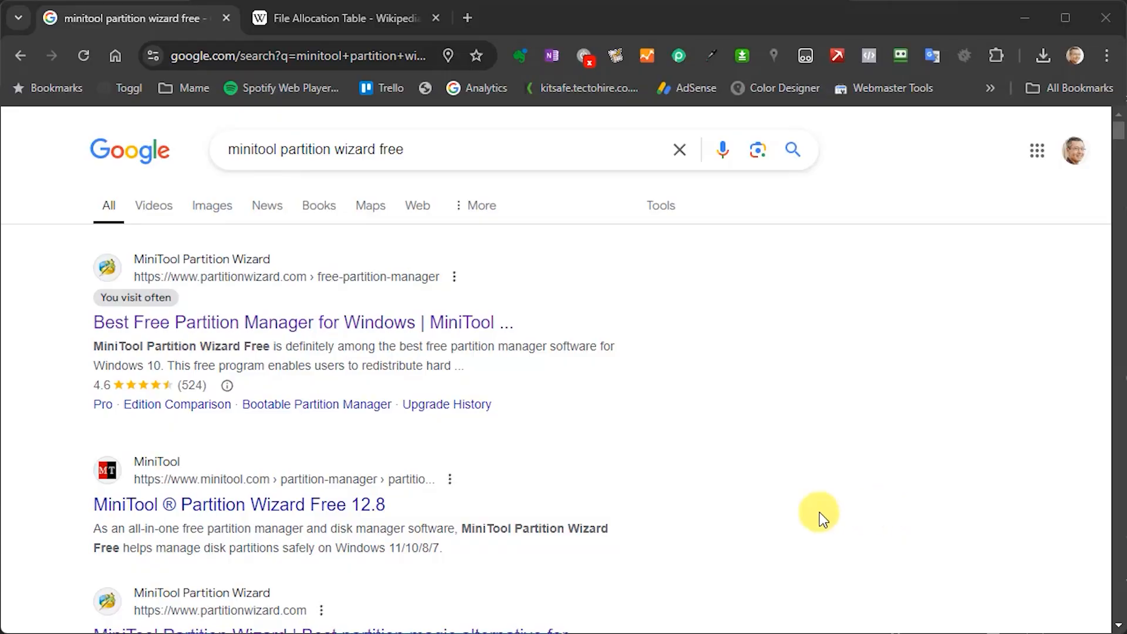
pyautogui.moveTo(219, 279)
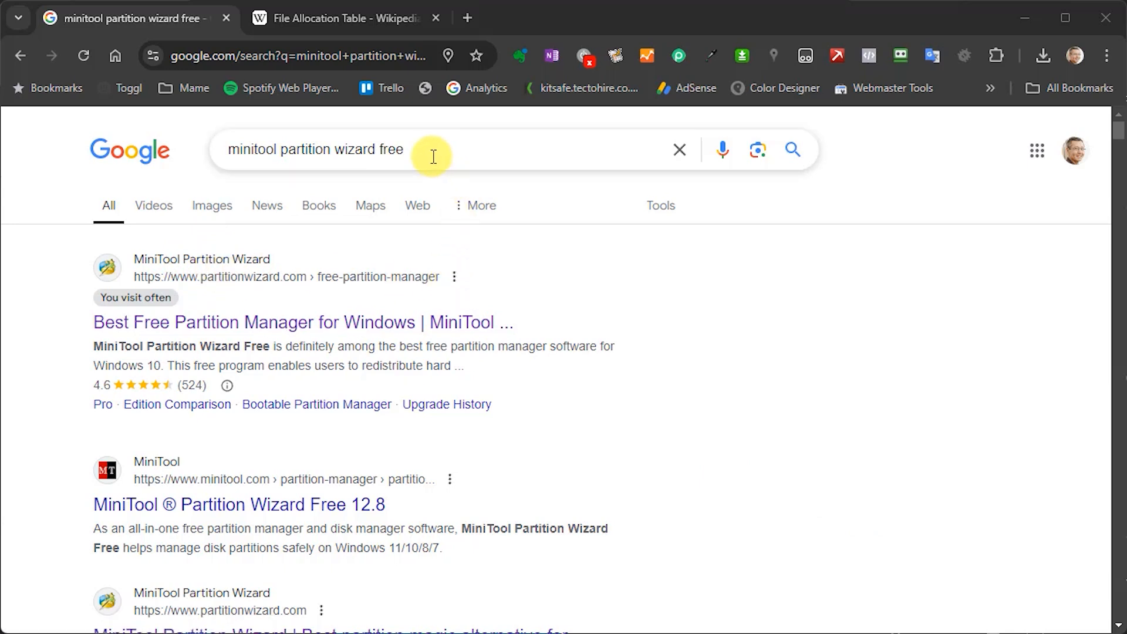
pyautogui.moveTo(327, 322)
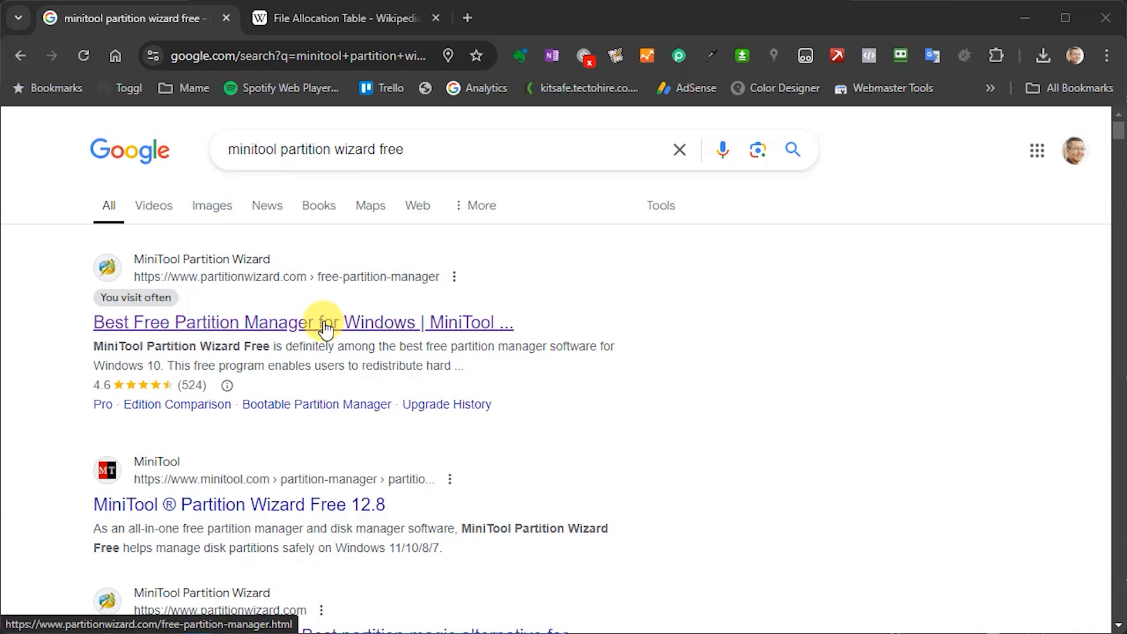
# Step: Go to the Partition Wizard Free page and start downloading the free installer
pyautogui.click(303, 321)
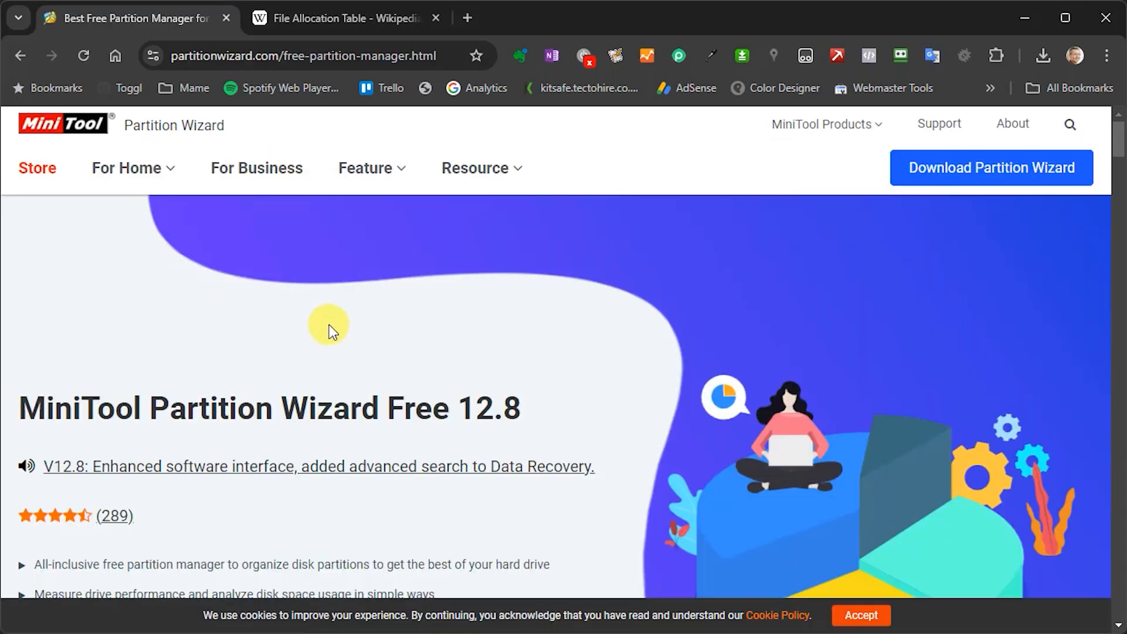
pyautogui.scroll(-3)
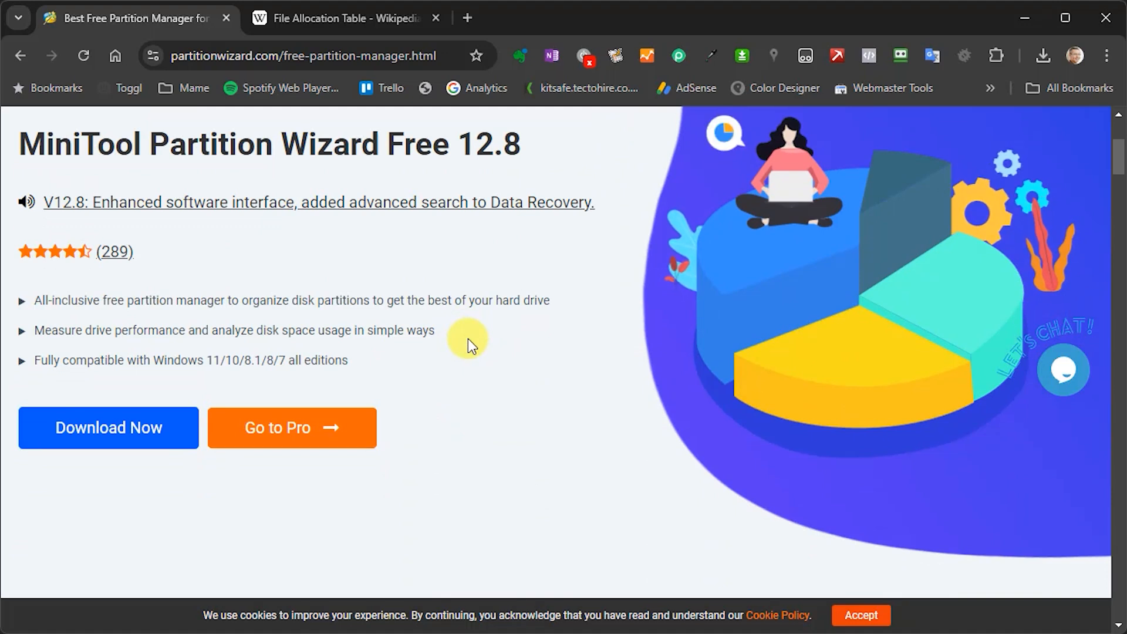
pyautogui.moveTo(109, 428)
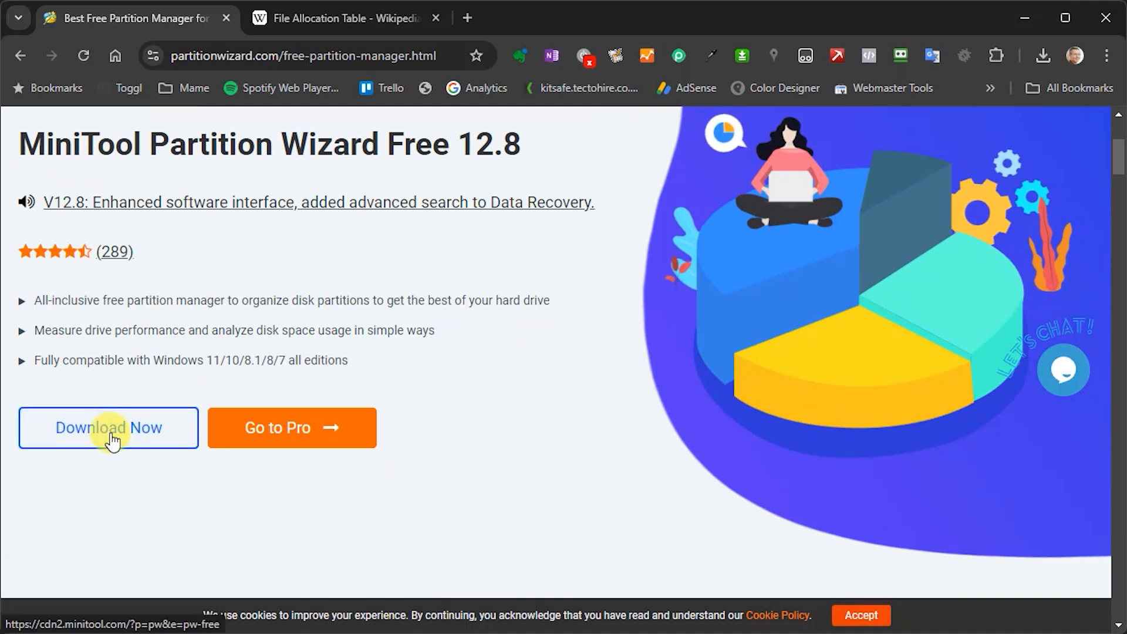
pyautogui.click(108, 428)
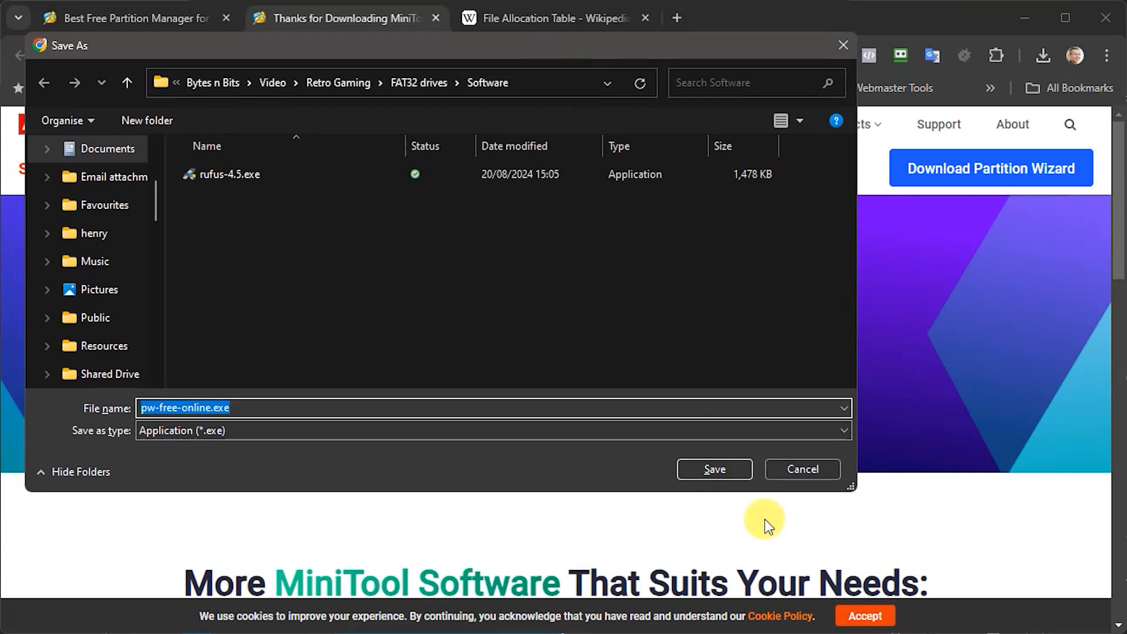
# Step: Save pw-free-online.exe into the Software folder and show it in File Explorer
pyautogui.click(713, 468)
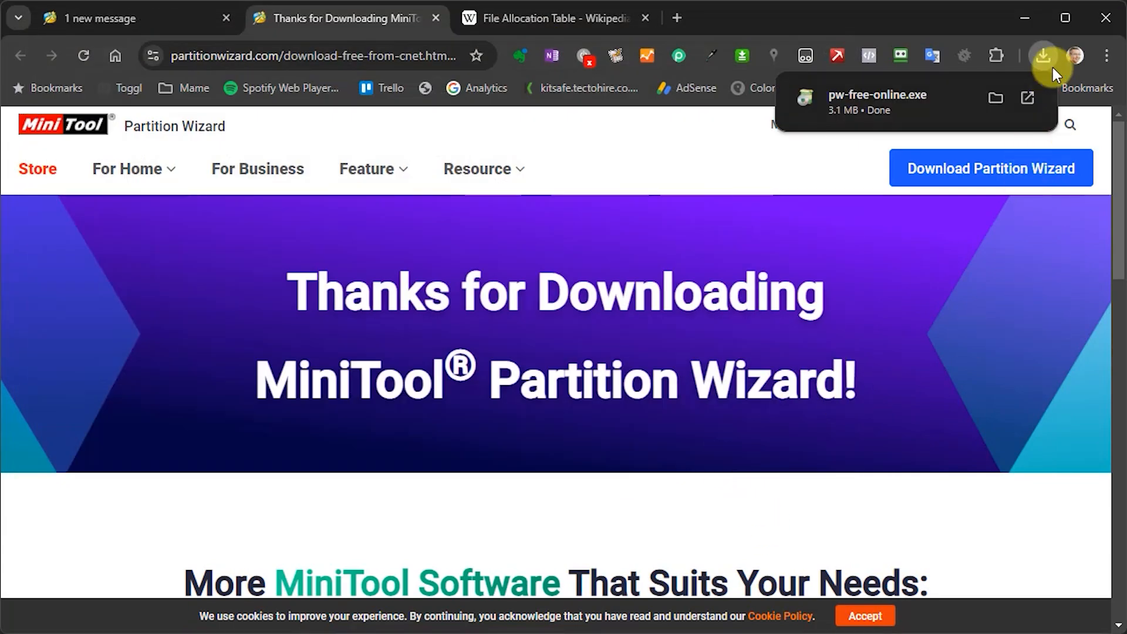
pyautogui.click(1041, 55)
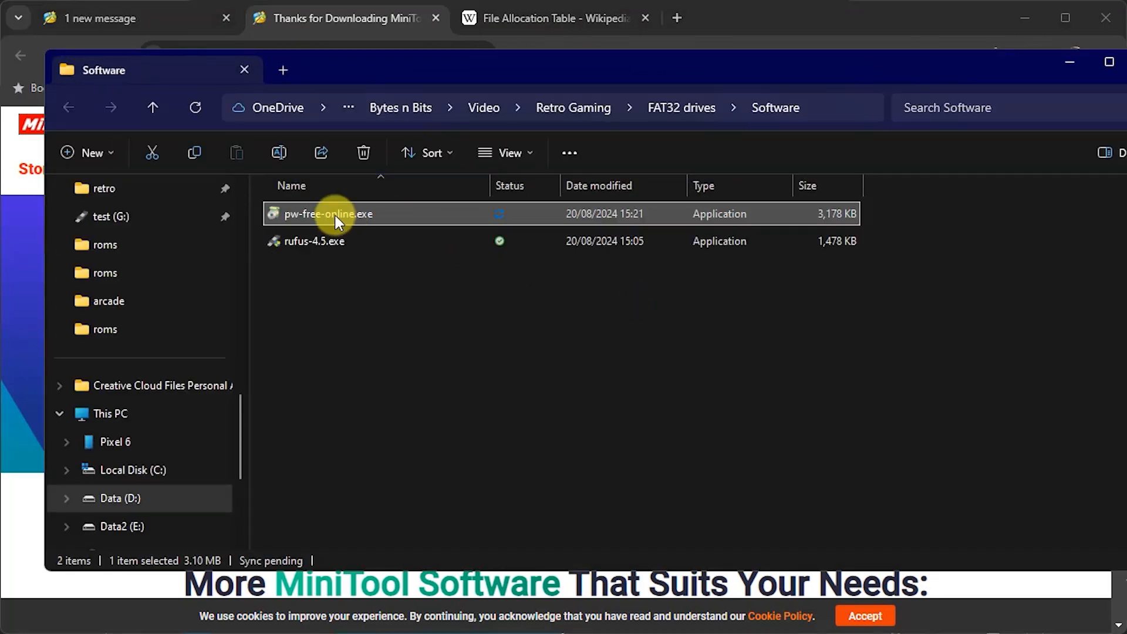
pyautogui.moveTo(338, 215)
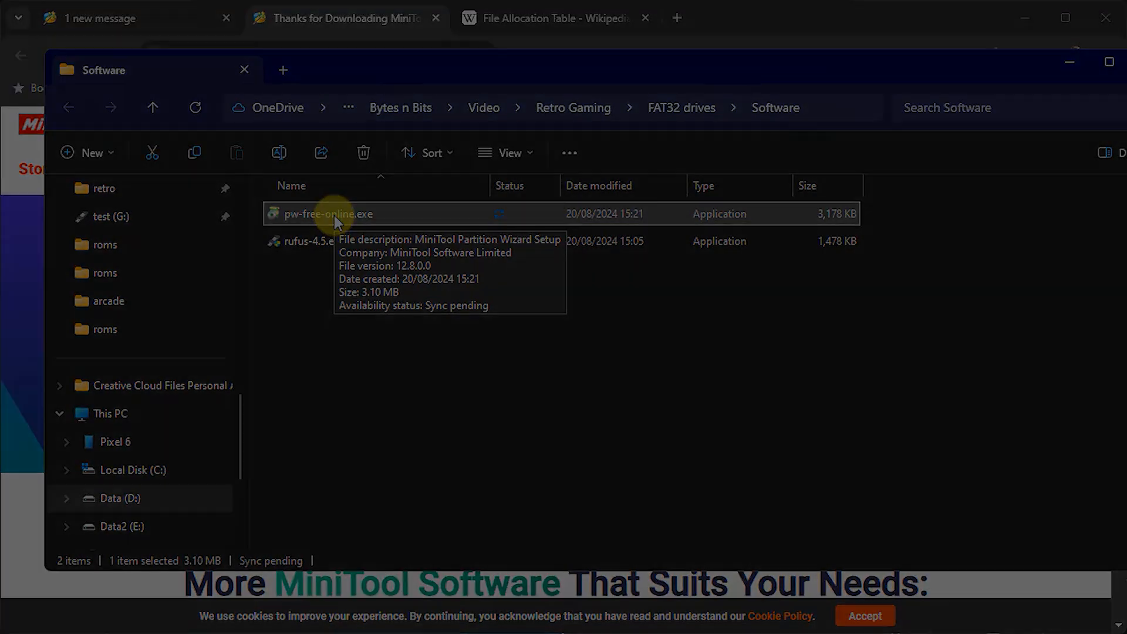
# Step: Run pw-free-online.exe to install and launch MiniTool Partition Wizard Free 12.8
pyautogui.doubleClick(327, 214)
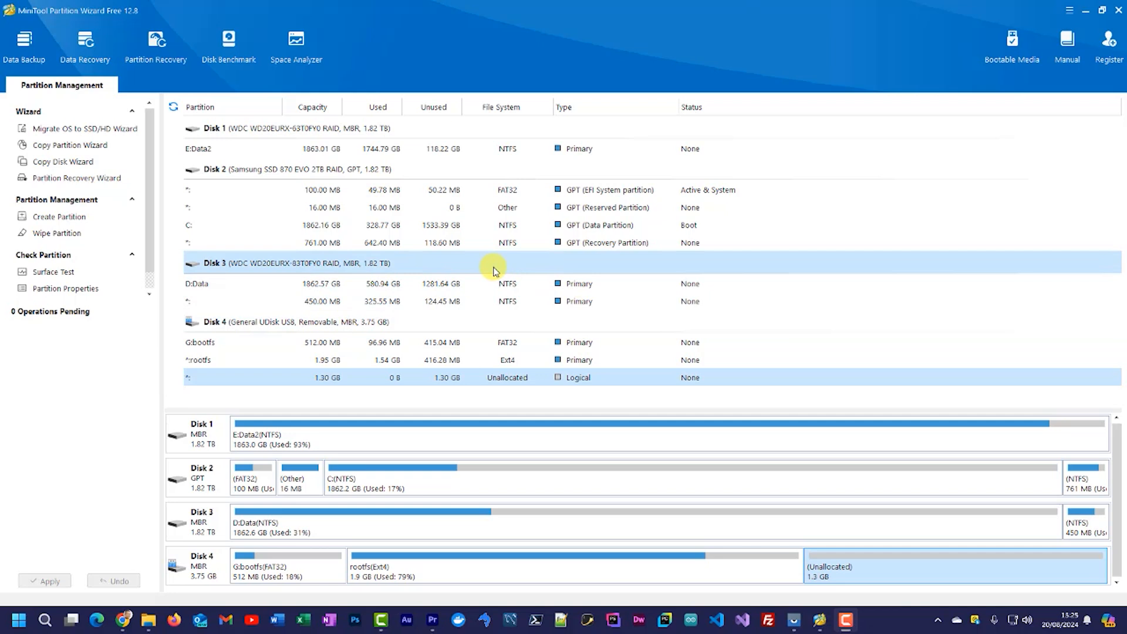
pyautogui.moveTo(476, 271)
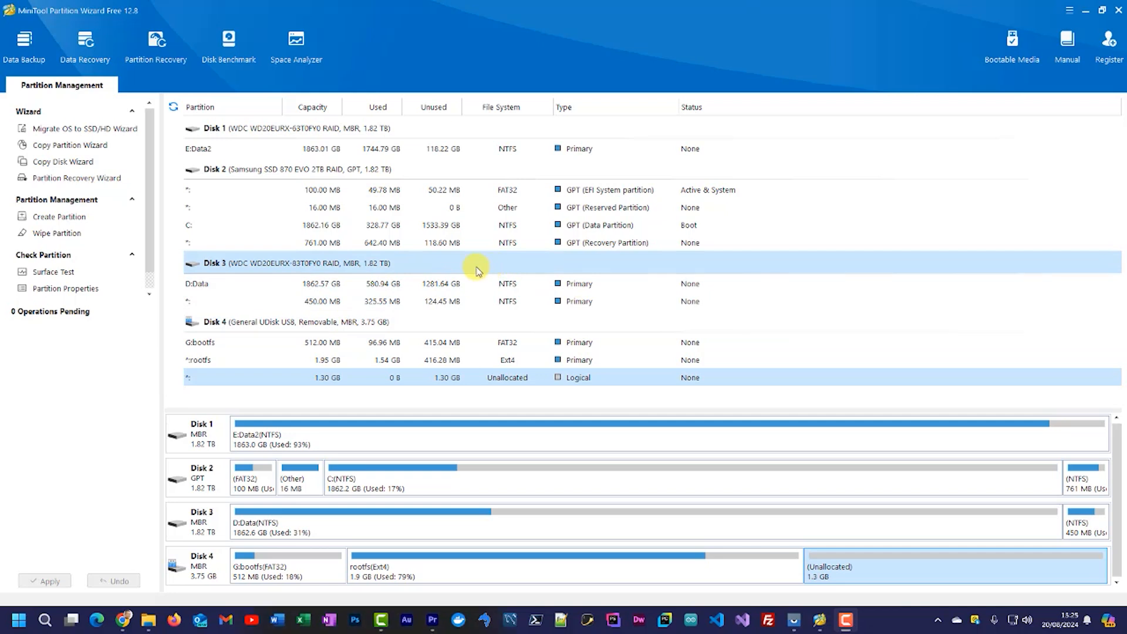
pyautogui.moveTo(866, 340)
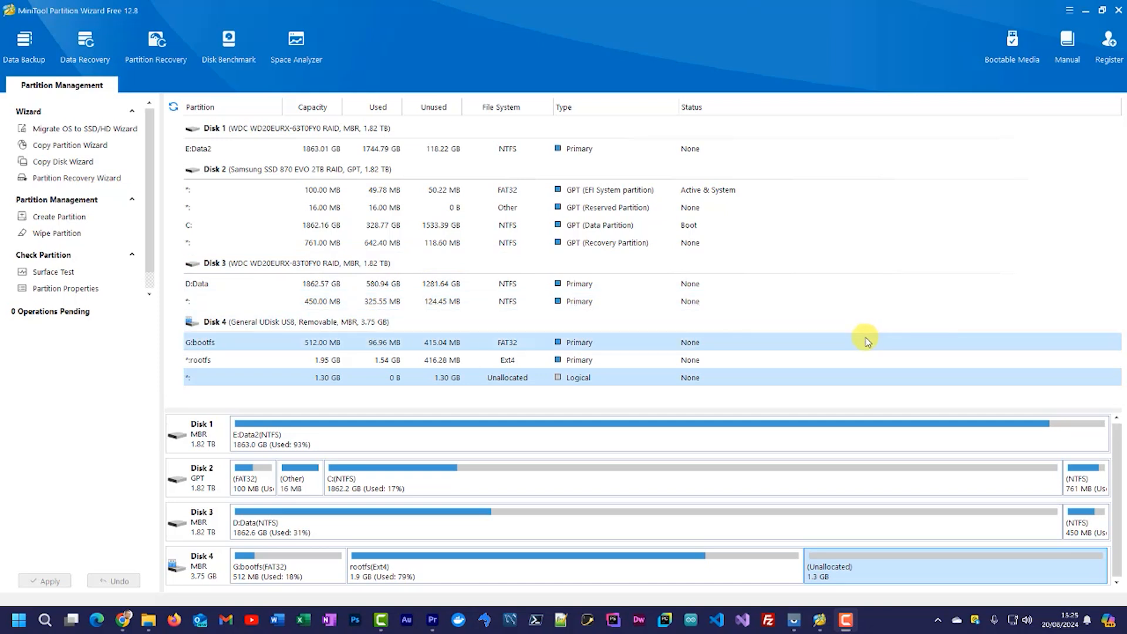
pyautogui.moveTo(285, 424)
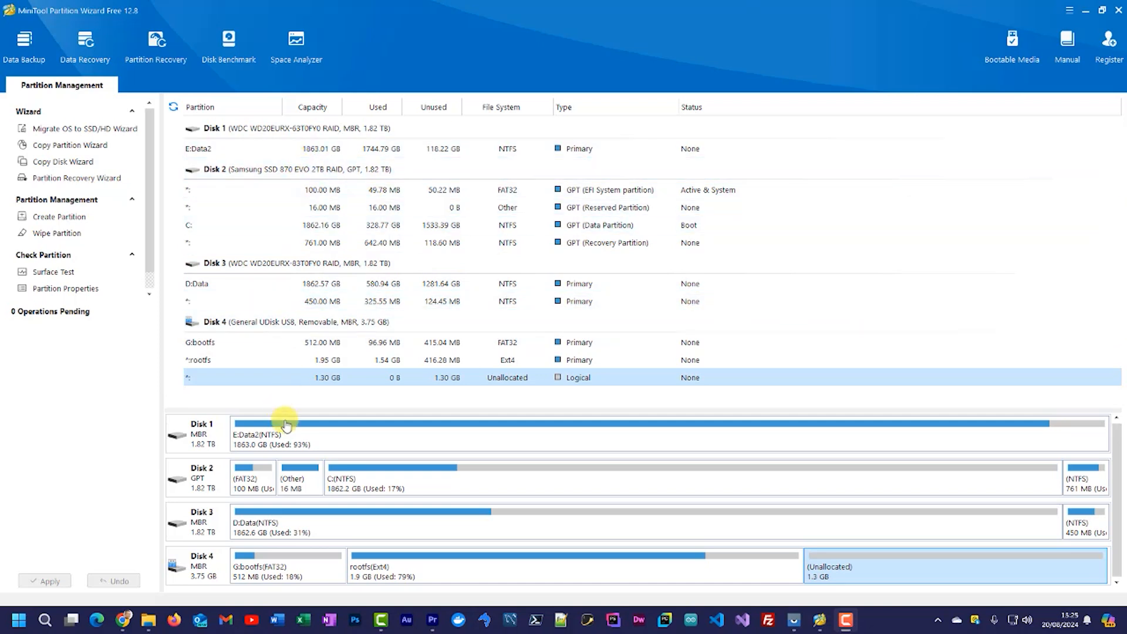
pyautogui.moveTo(265, 435)
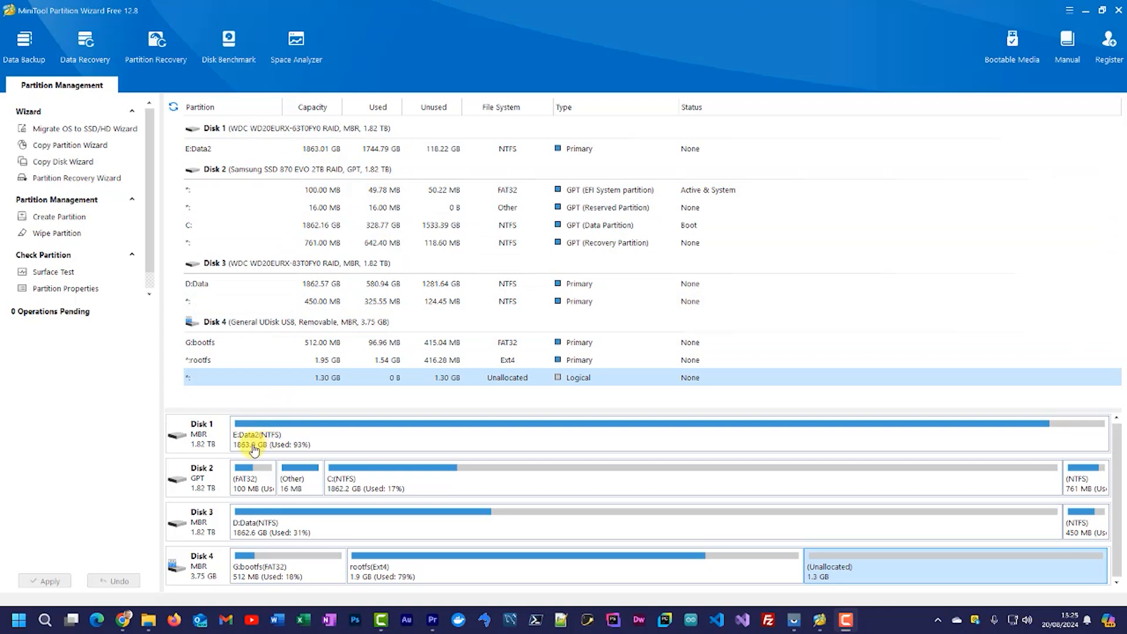
pyautogui.moveTo(244, 462)
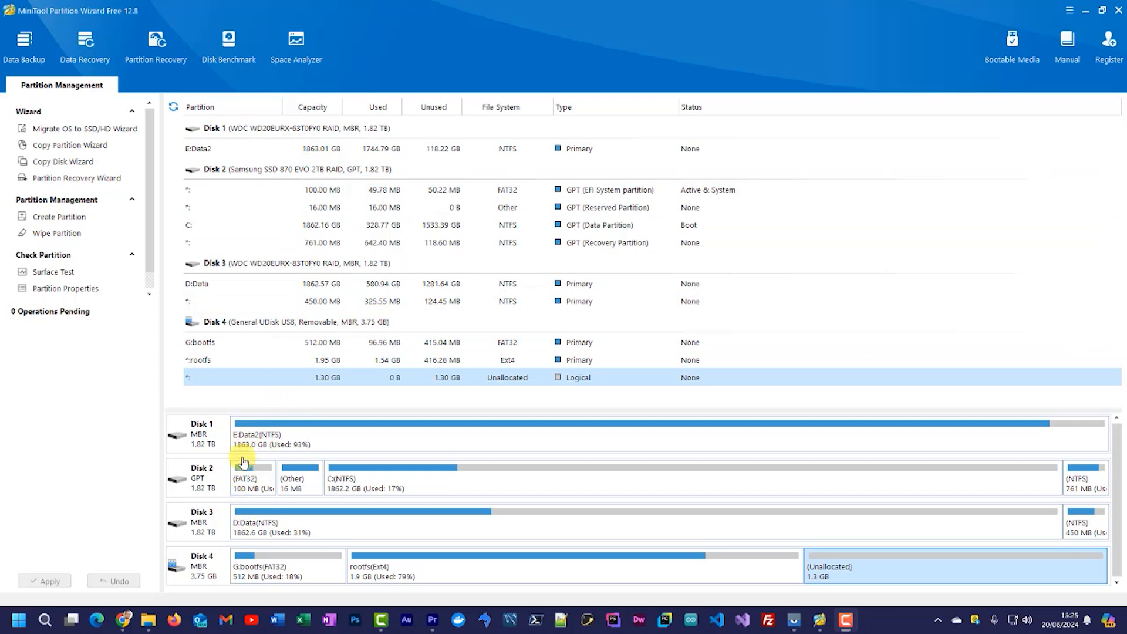
pyautogui.moveTo(359, 444)
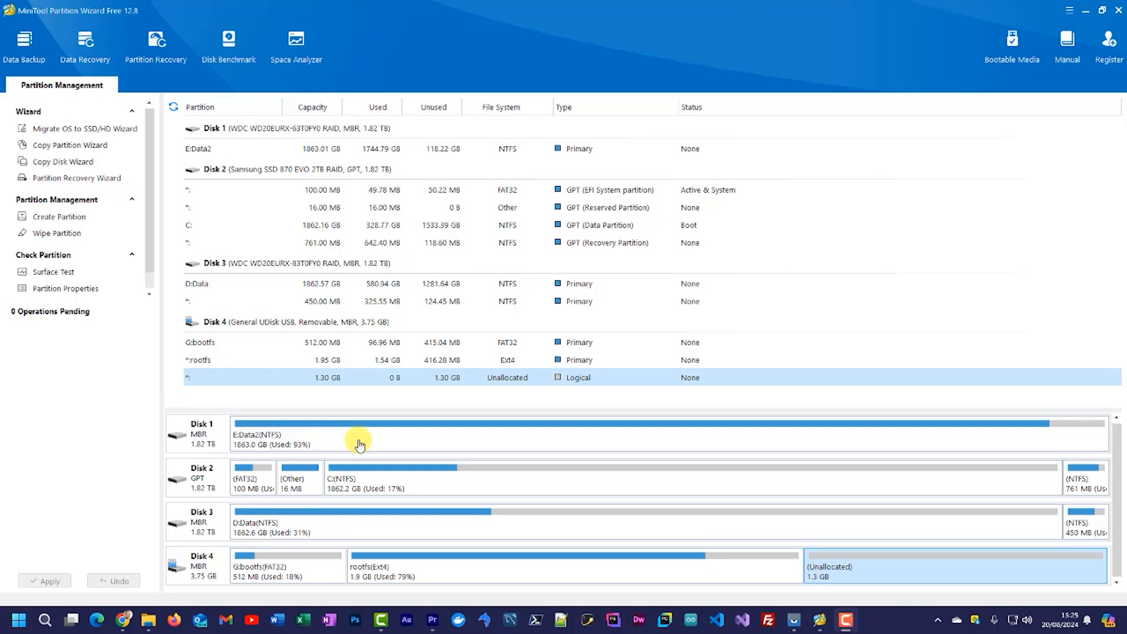
pyautogui.moveTo(237, 576)
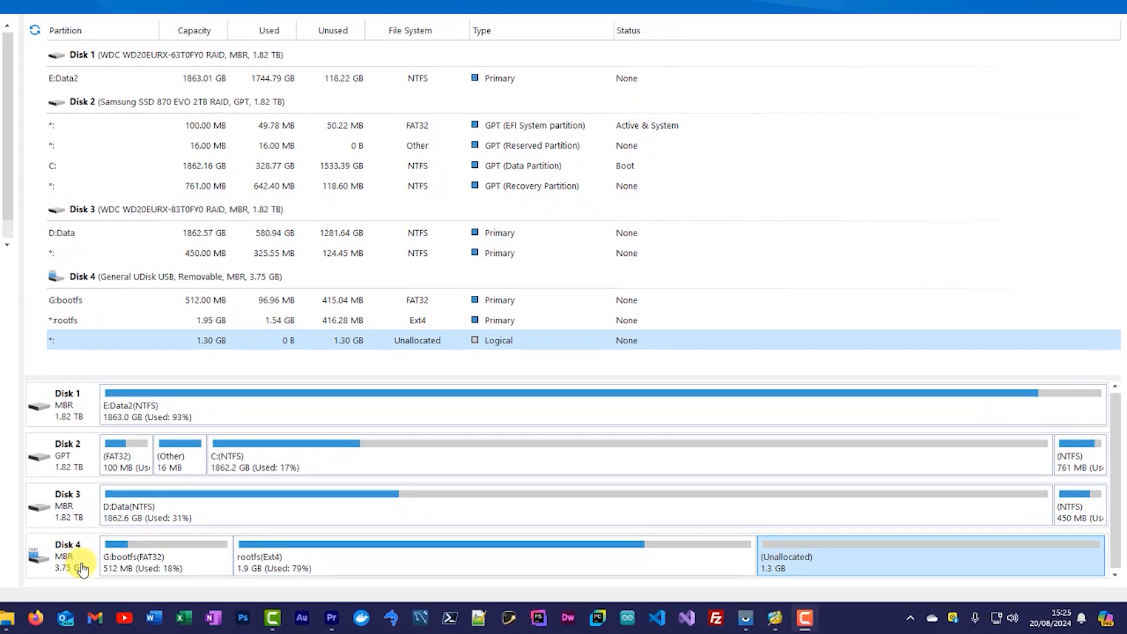
pyautogui.moveTo(140, 575)
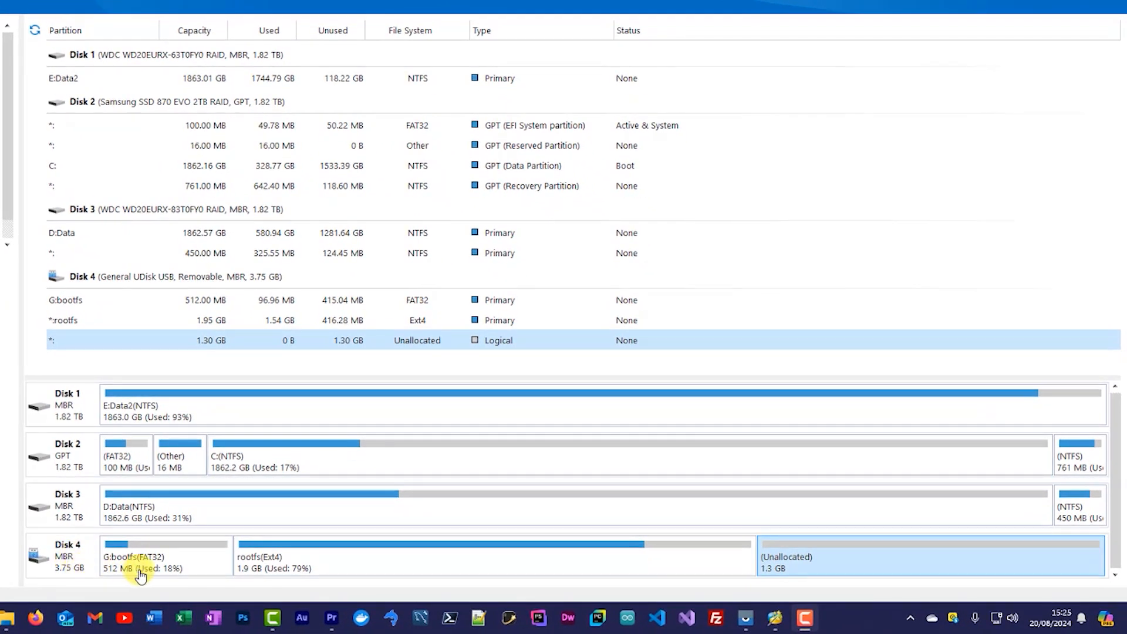
pyautogui.moveTo(162, 554)
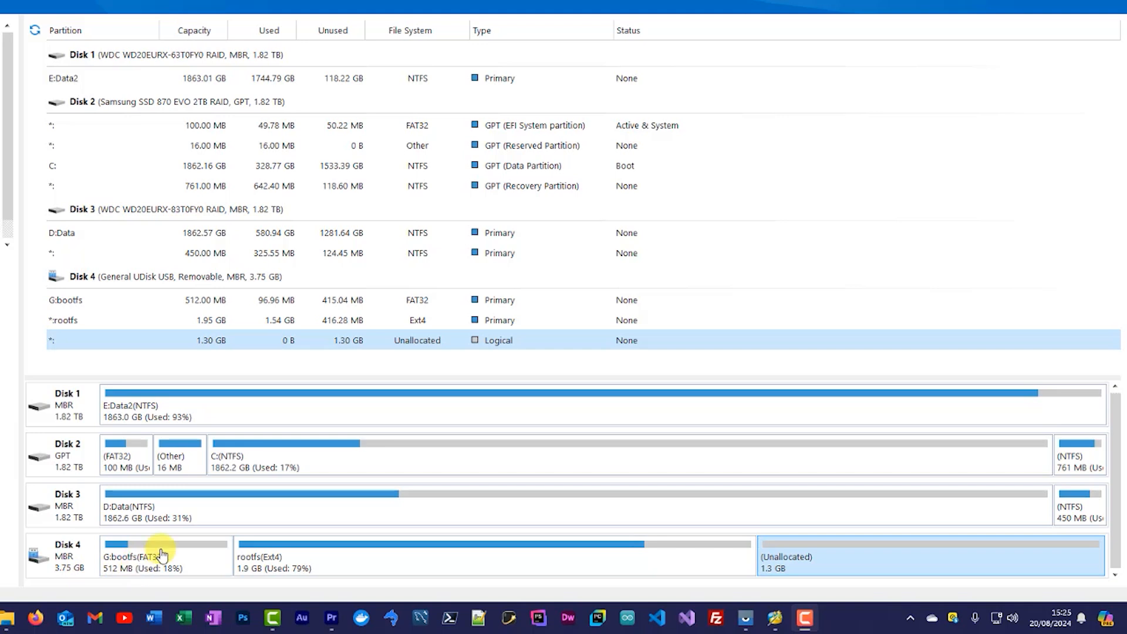
pyautogui.moveTo(198, 560)
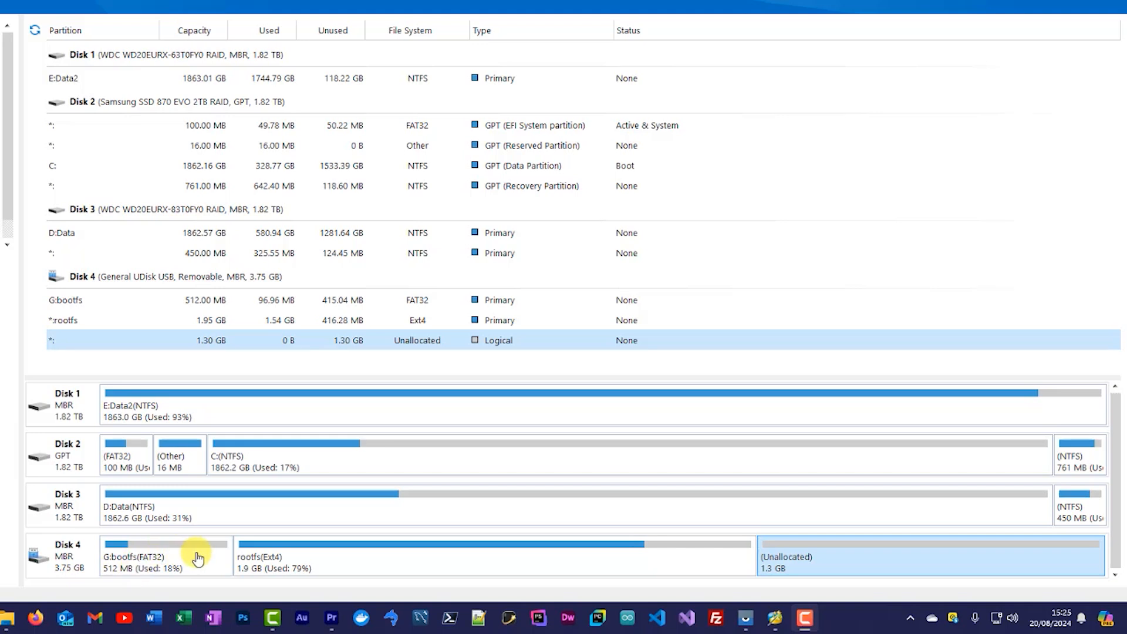
pyautogui.moveTo(207, 560)
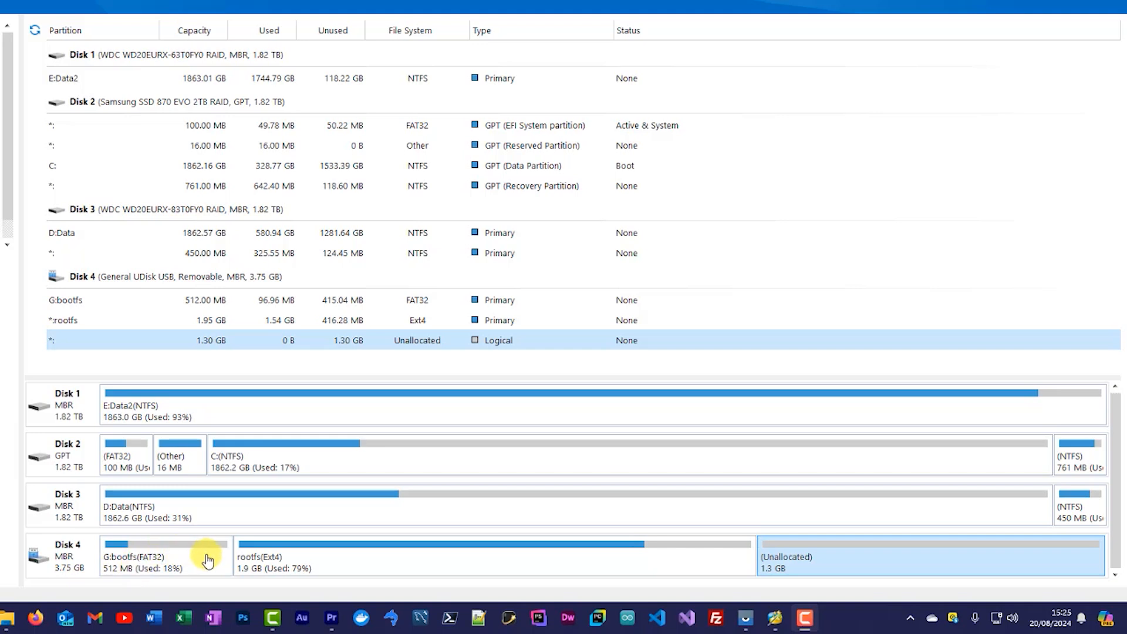
pyautogui.moveTo(177, 568)
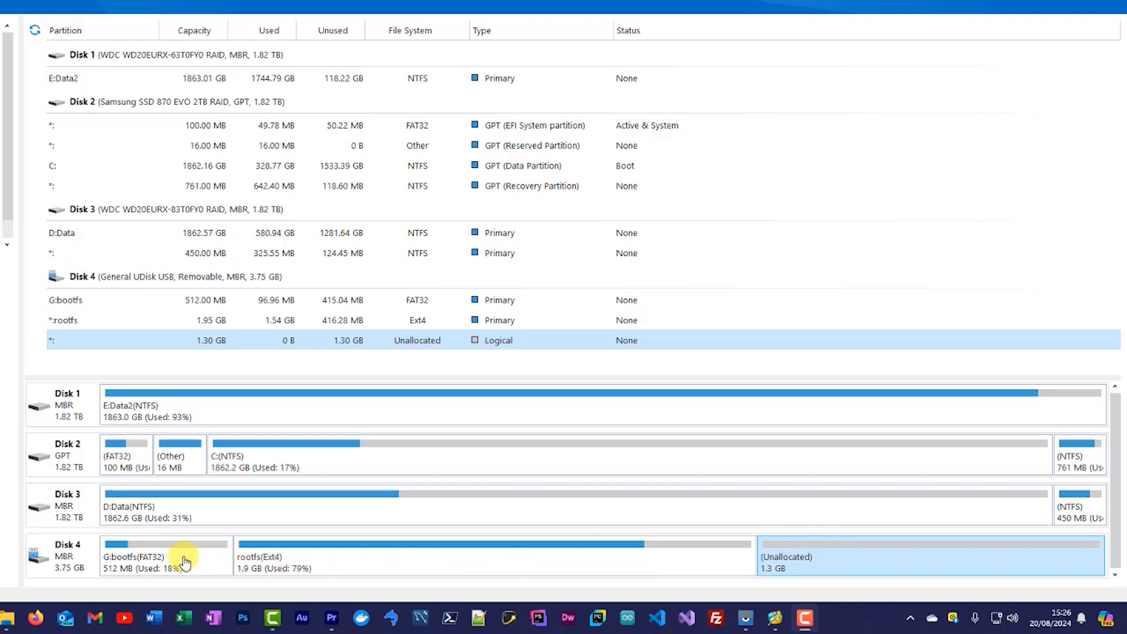
pyautogui.moveTo(300, 562)
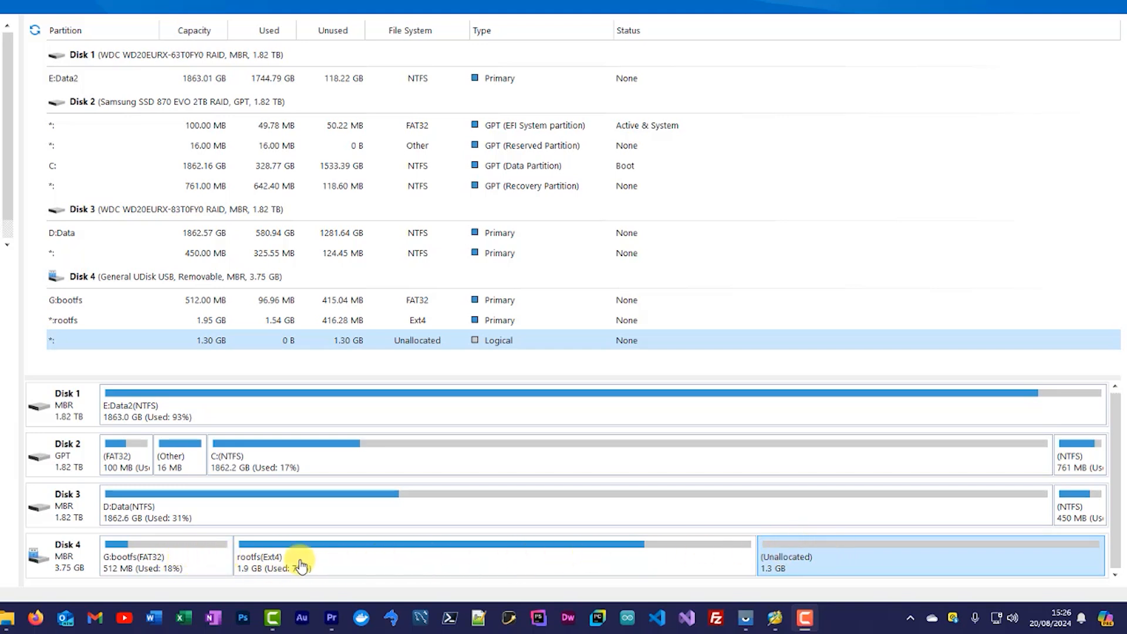
pyautogui.moveTo(222, 556)
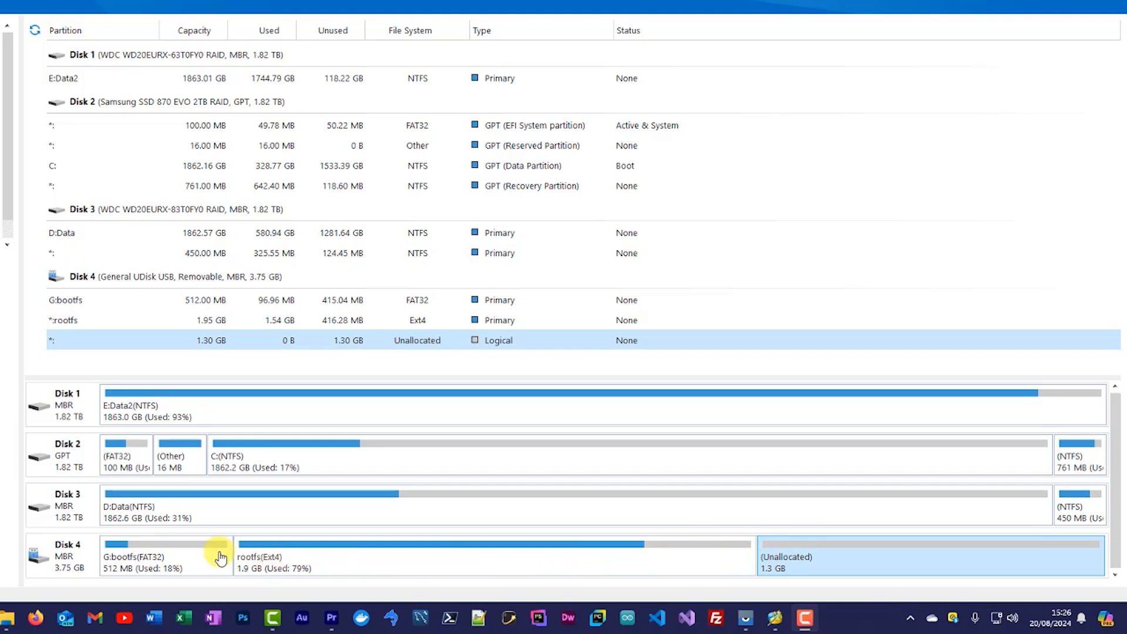
pyautogui.moveTo(151, 566)
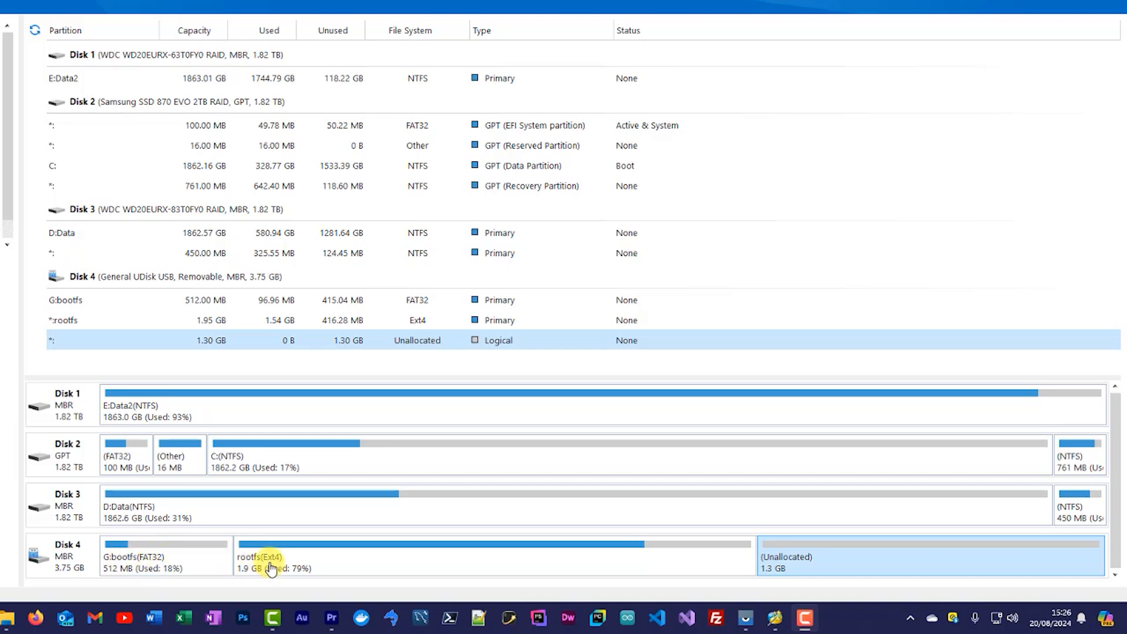
pyautogui.moveTo(318, 560)
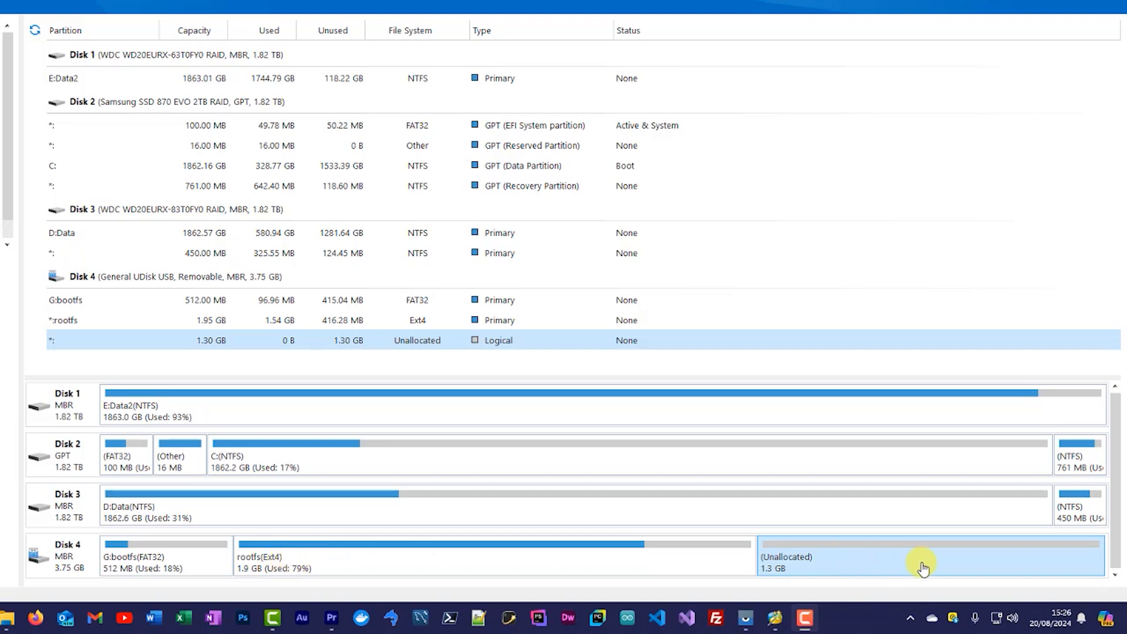
pyautogui.moveTo(941, 564)
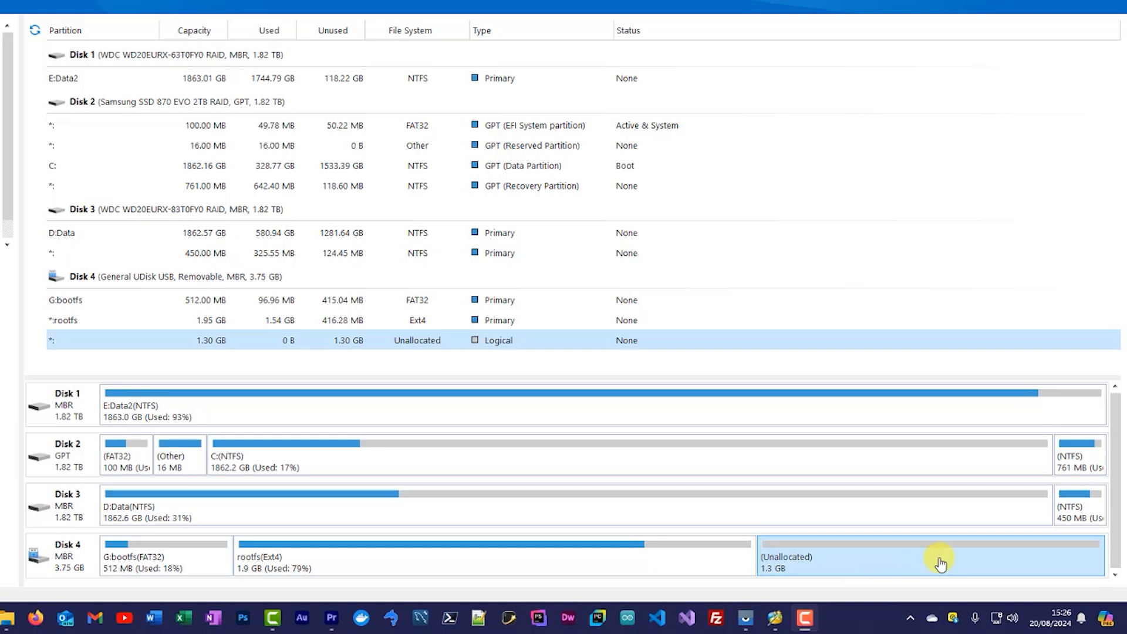
pyautogui.moveTo(180, 562)
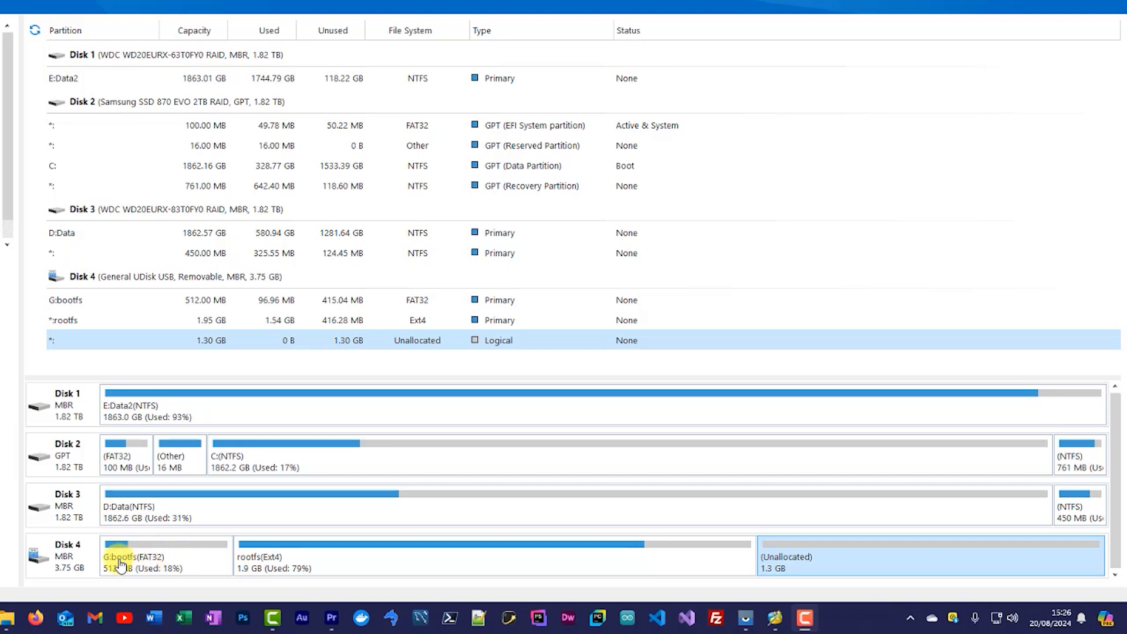
pyautogui.moveTo(67, 557)
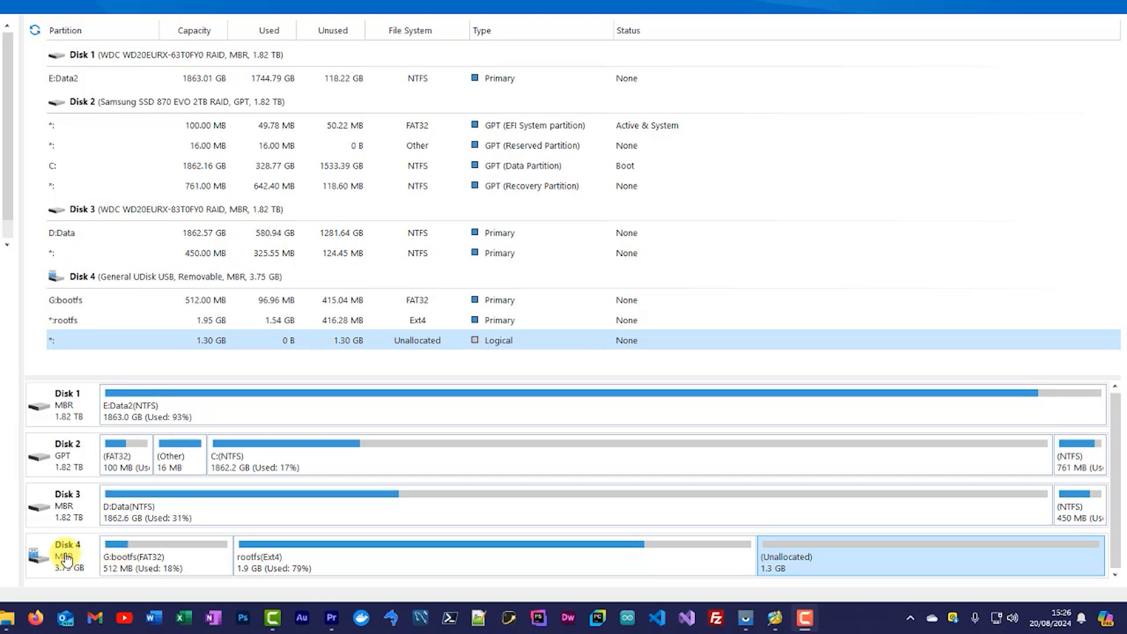
pyautogui.rightClick(67, 555)
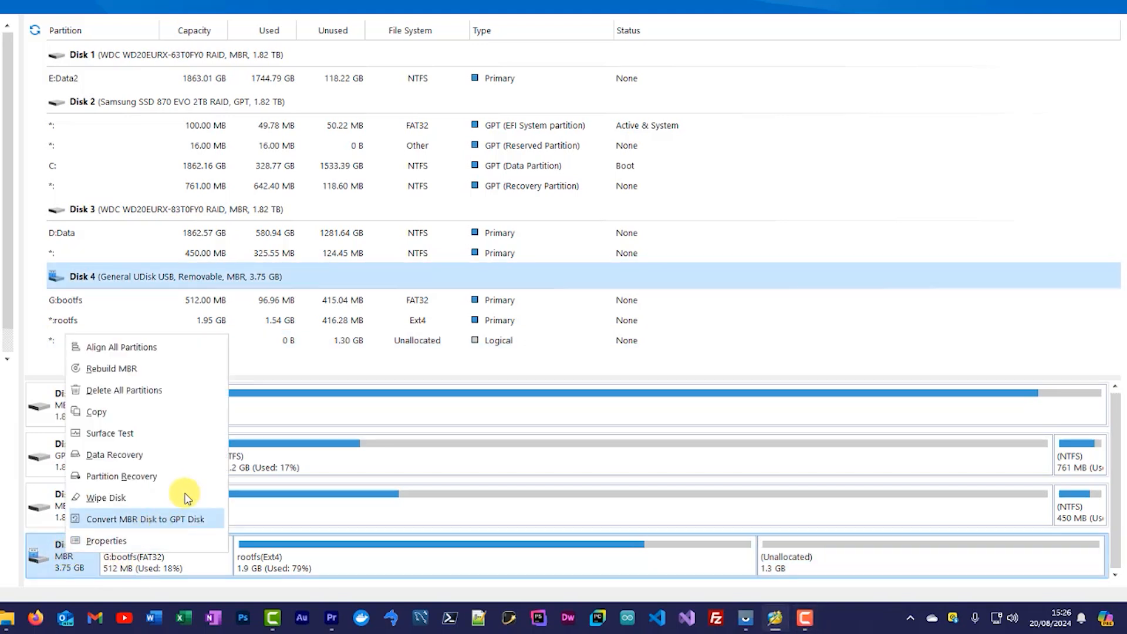
pyautogui.moveTo(122, 390)
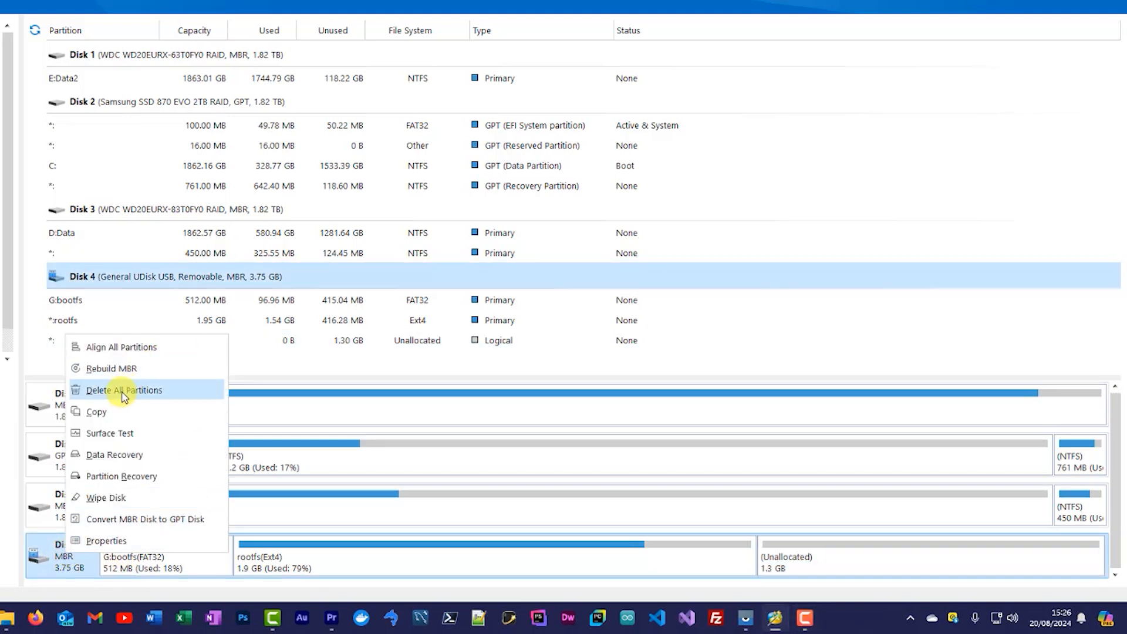
pyautogui.click(123, 390)
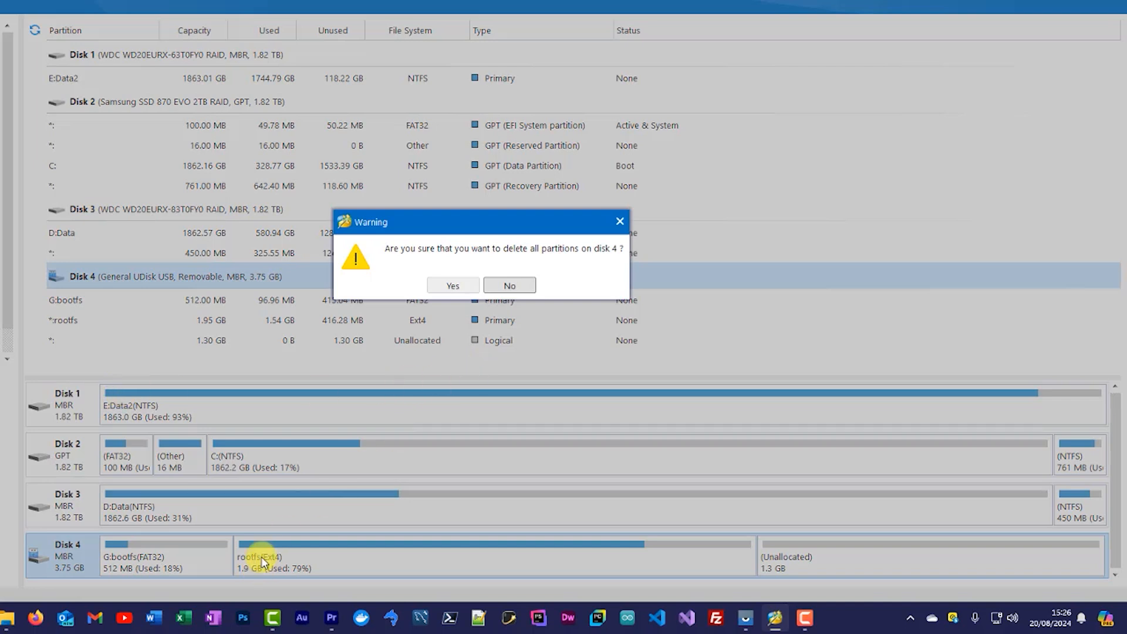
pyautogui.click(452, 286)
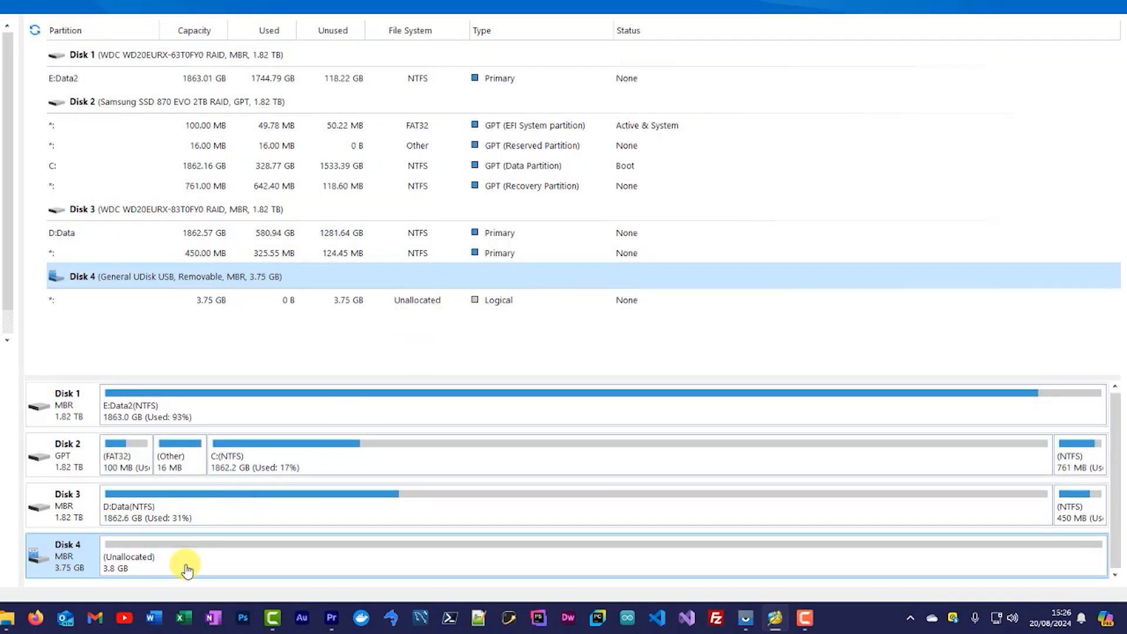
pyautogui.moveTo(147, 566)
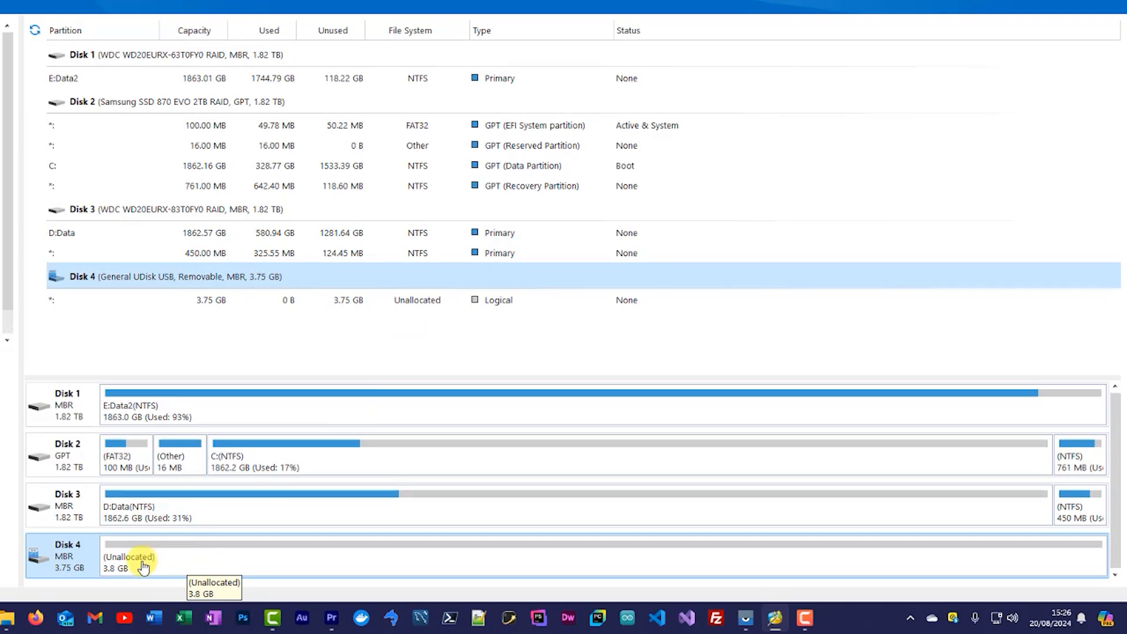
pyautogui.moveTo(961, 563)
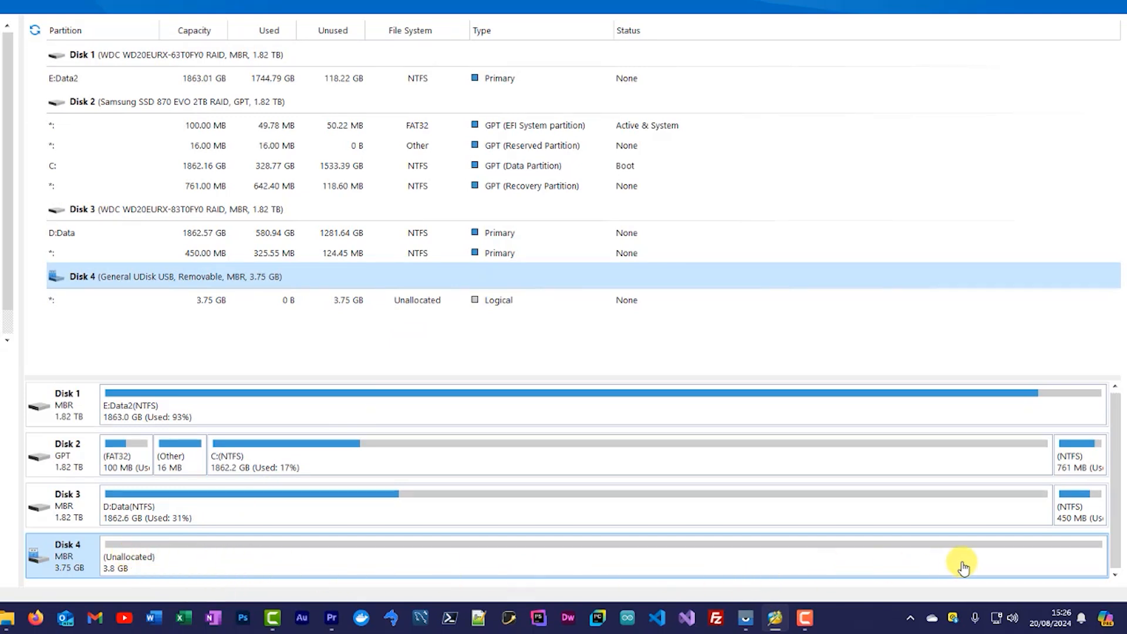
pyautogui.moveTo(216, 563)
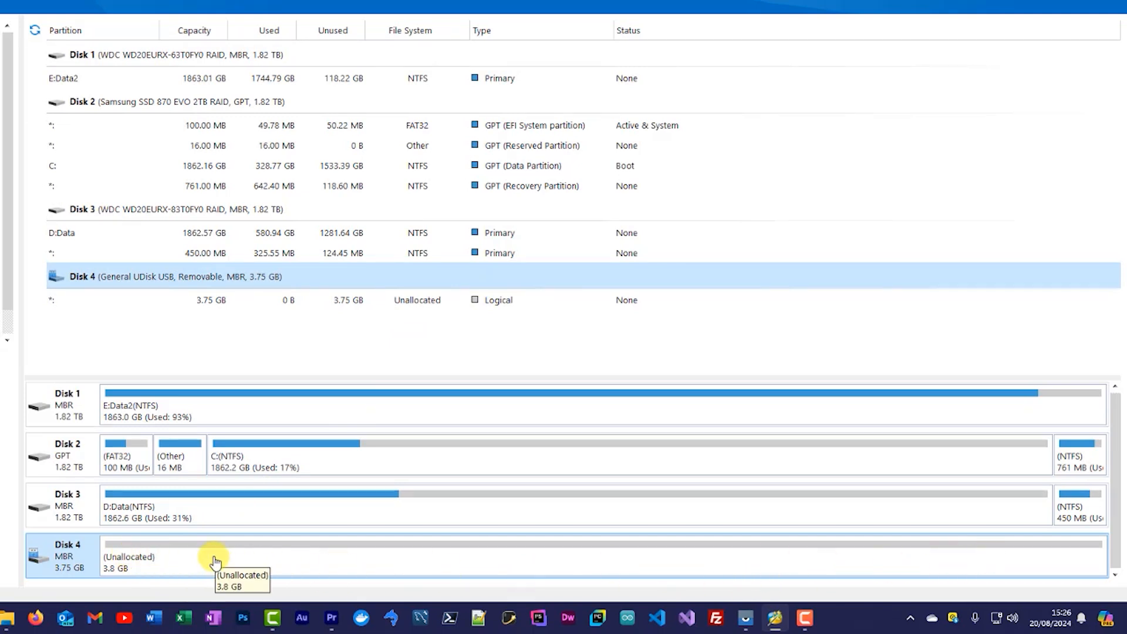
pyautogui.moveTo(156, 563)
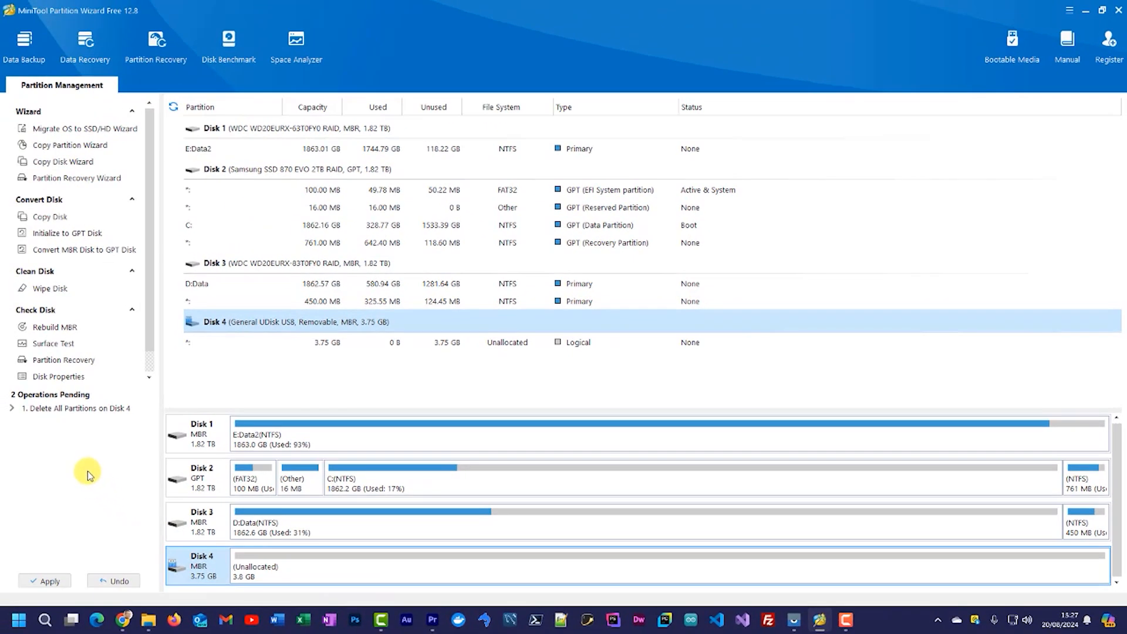
pyautogui.moveTo(39, 408)
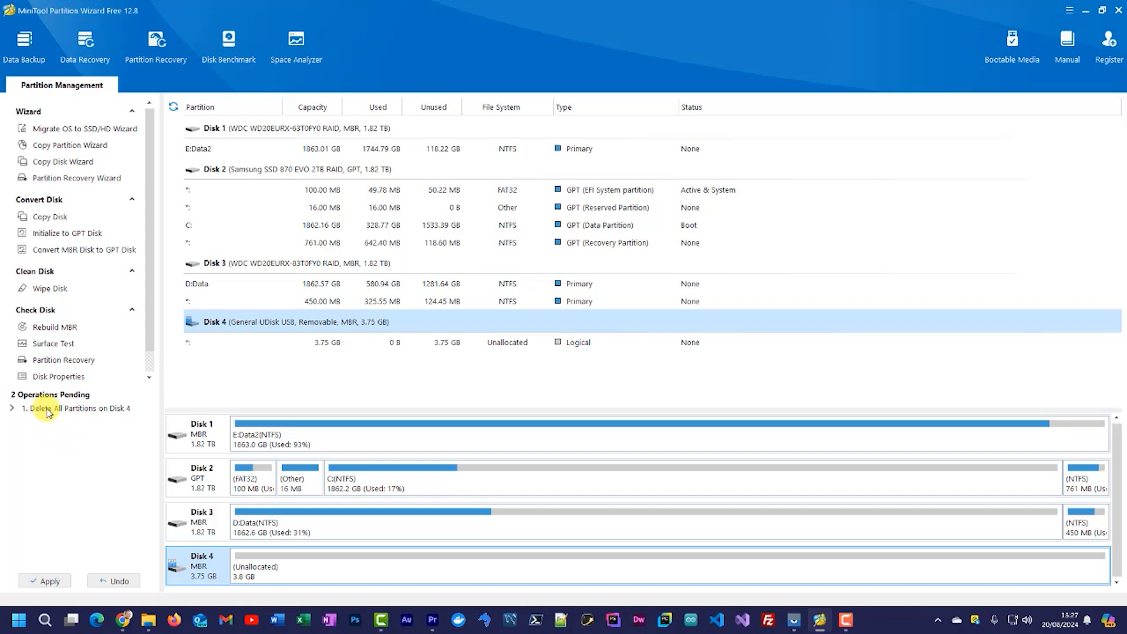
pyautogui.moveTo(47, 412)
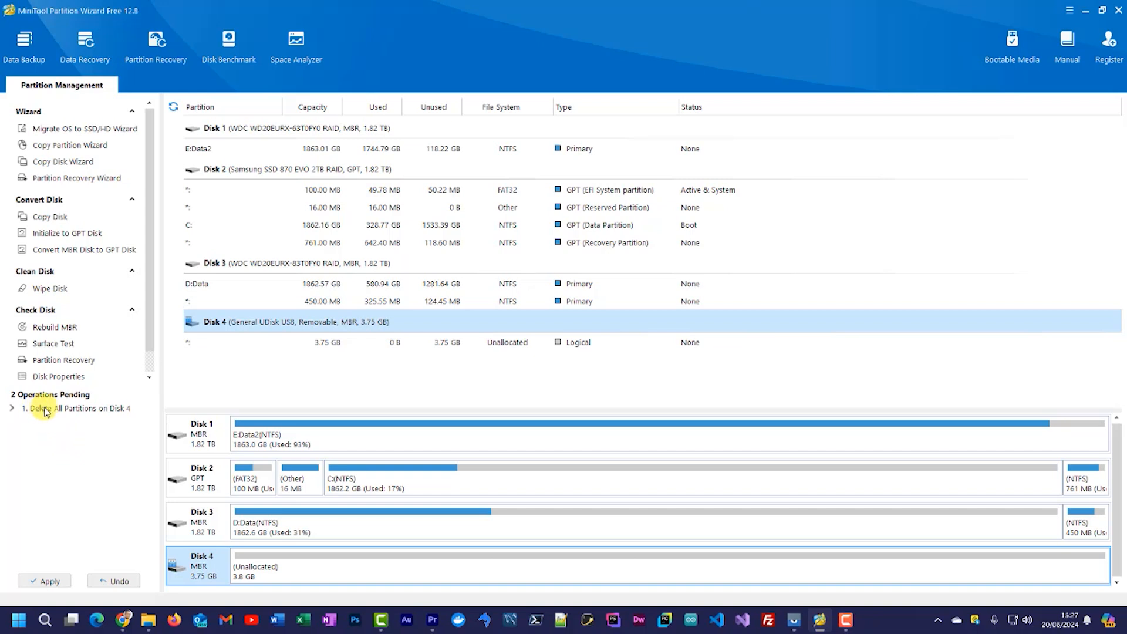
pyautogui.moveTo(68, 441)
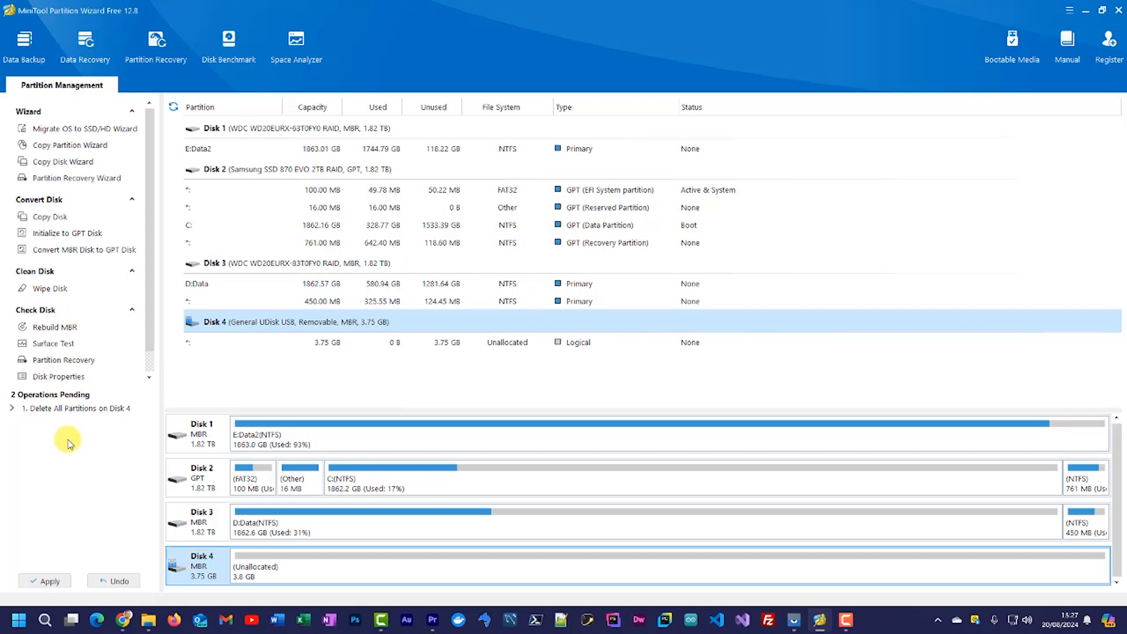
pyautogui.moveTo(88, 447)
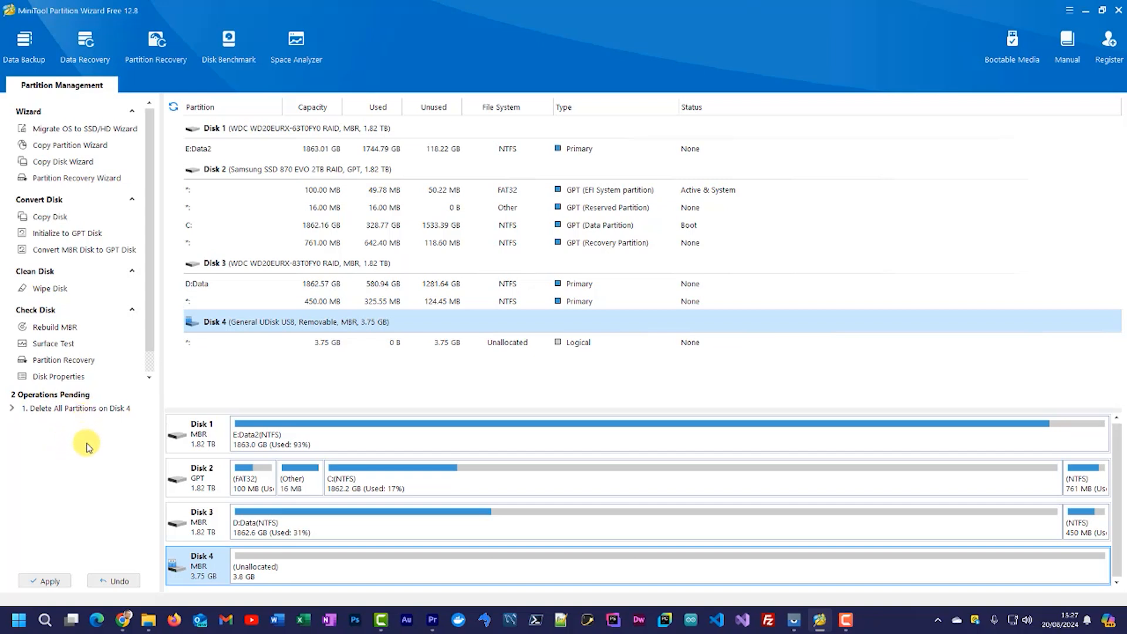
pyautogui.moveTo(282, 583)
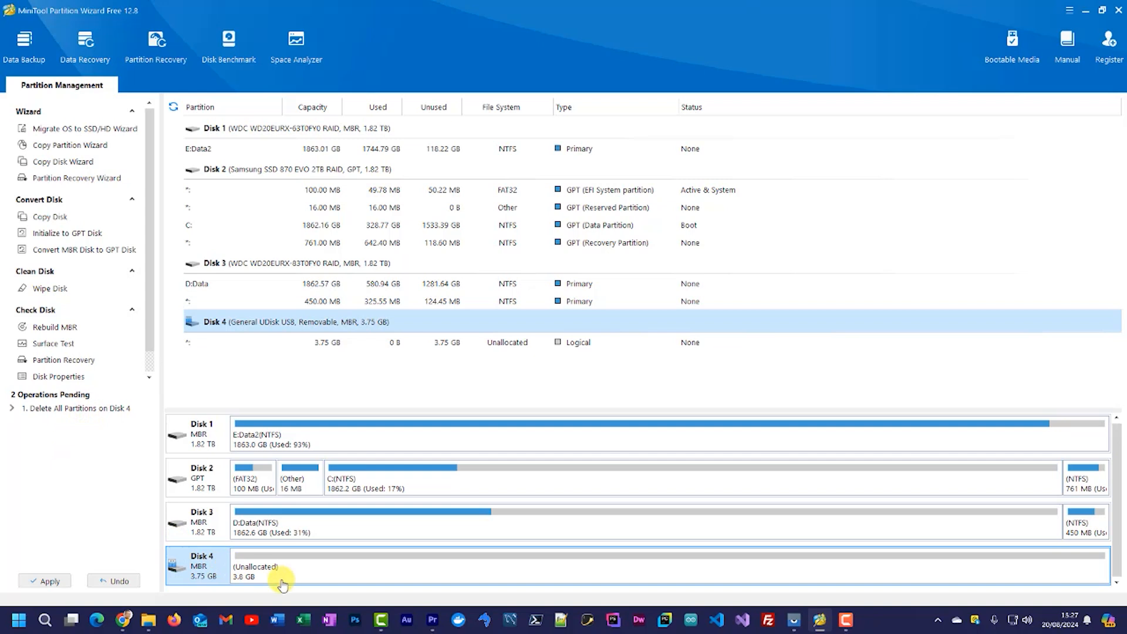
pyautogui.moveTo(160, 519)
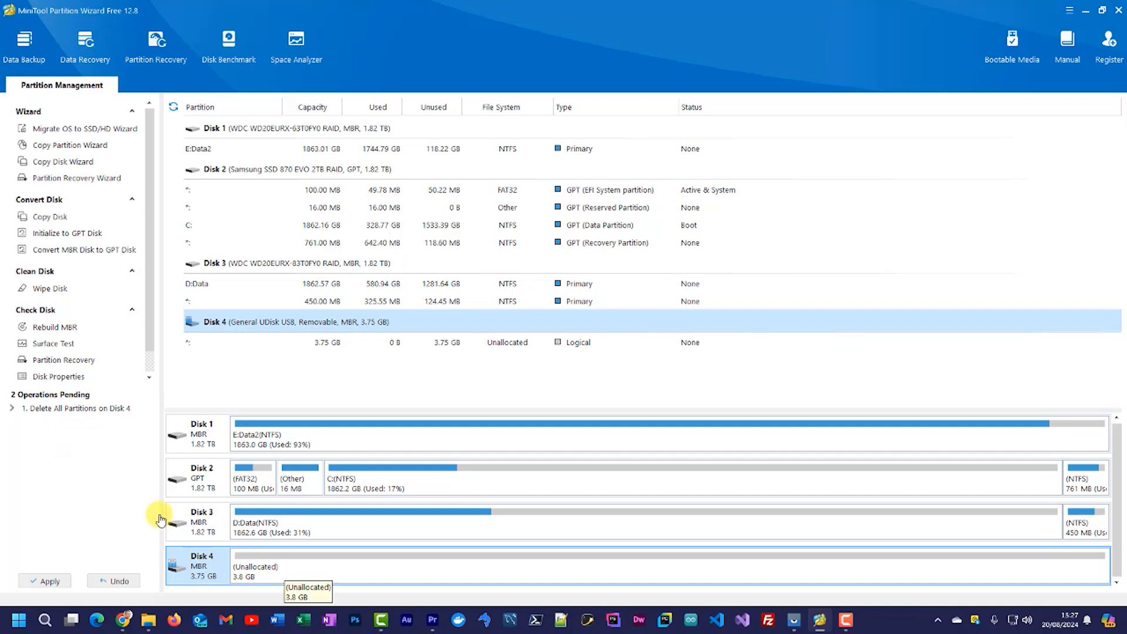
pyautogui.moveTo(83, 452)
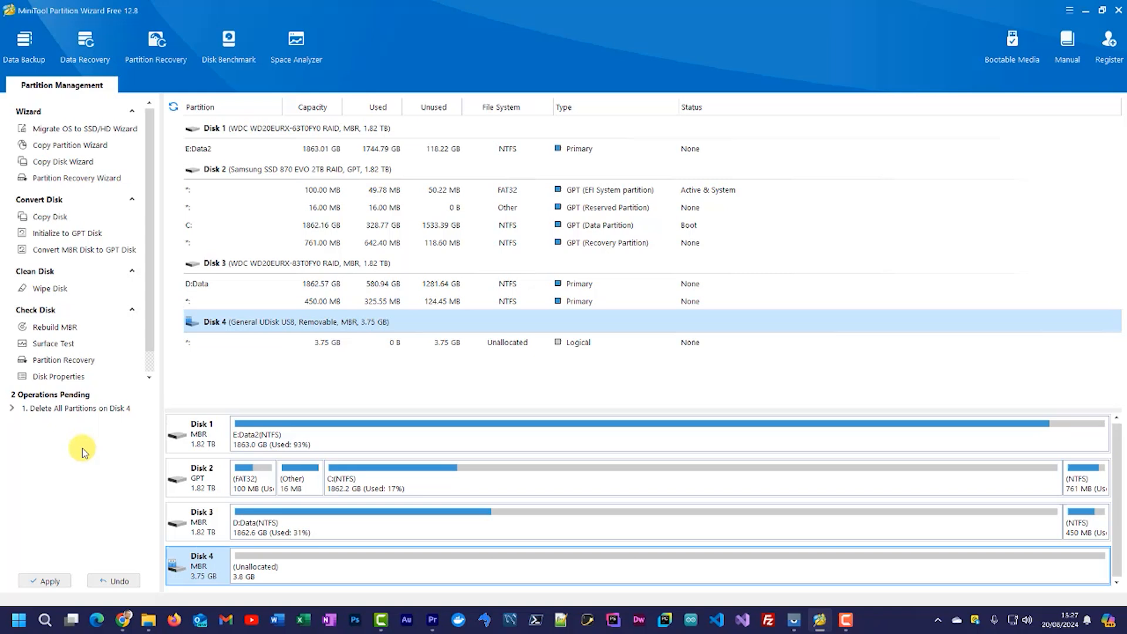
pyautogui.moveTo(272, 568)
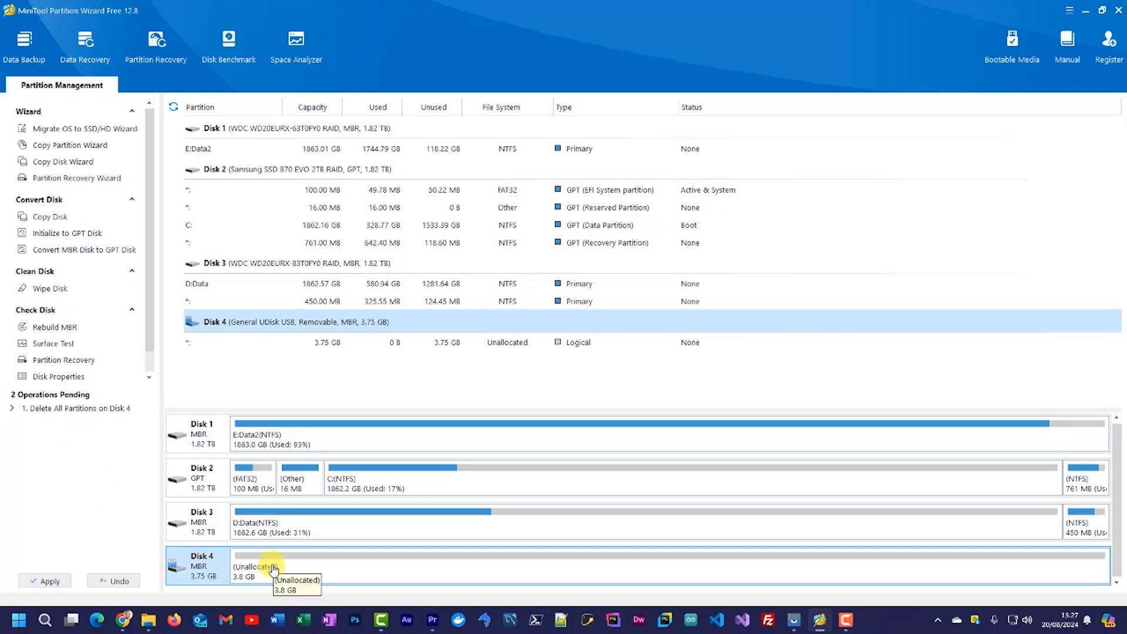
pyautogui.moveTo(219, 449)
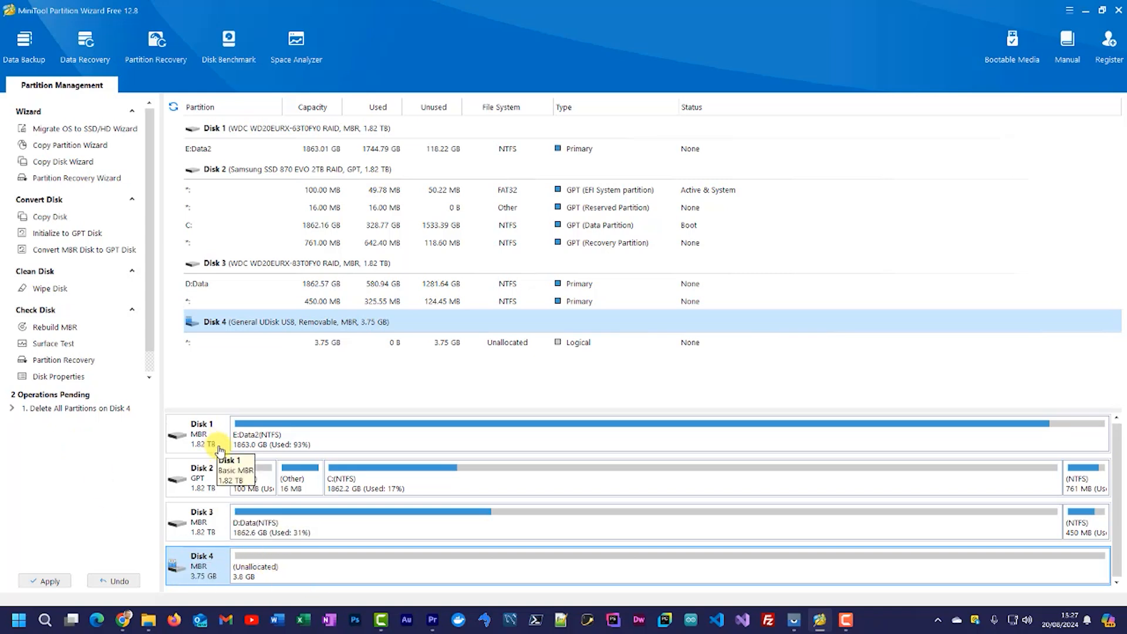
pyautogui.moveTo(204, 520)
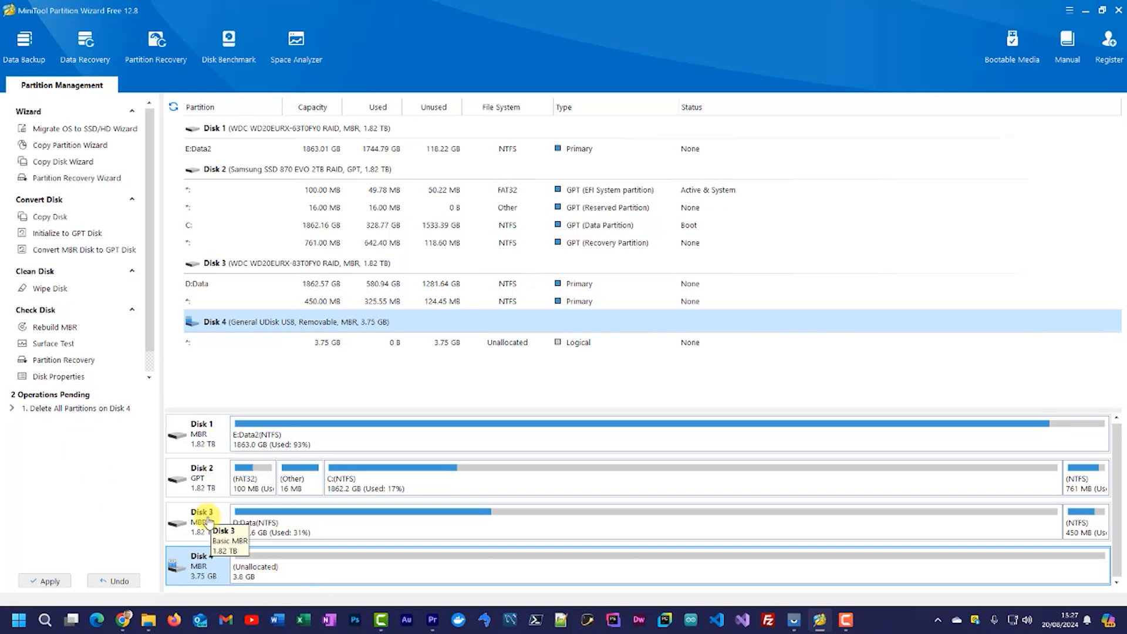
pyautogui.moveTo(272, 437)
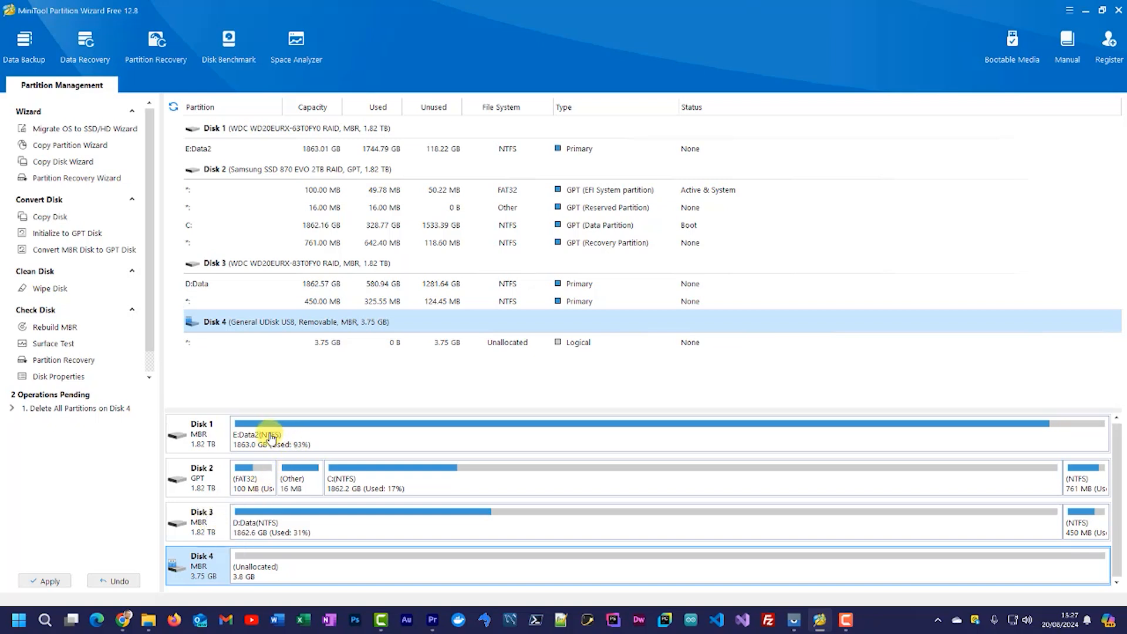
pyautogui.moveTo(275, 468)
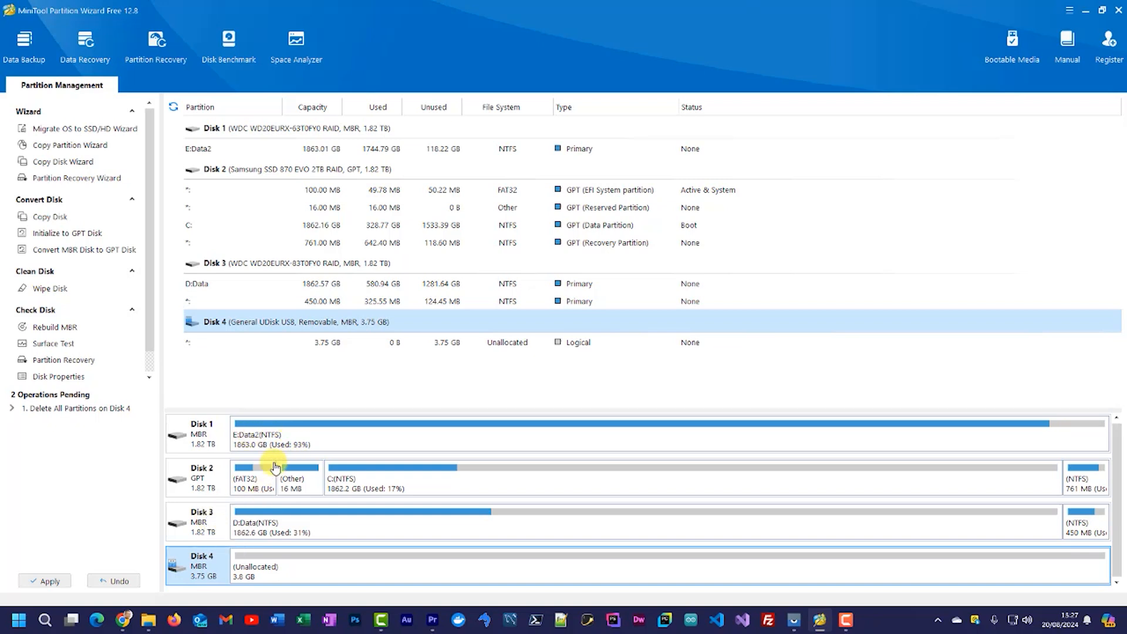
pyautogui.moveTo(271, 485)
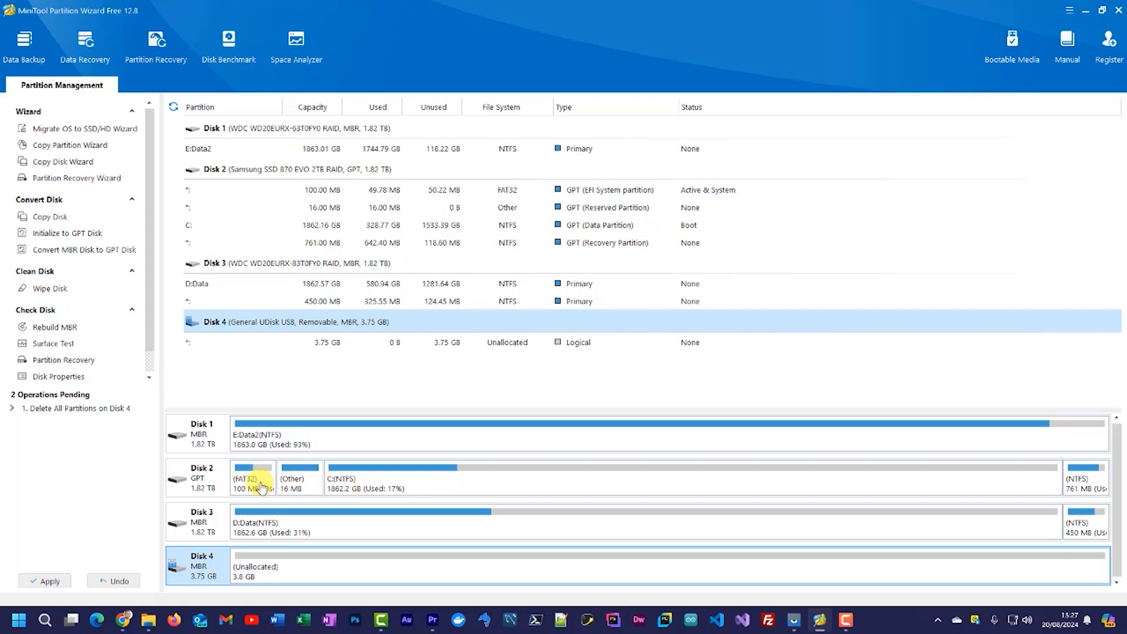
pyautogui.moveTo(262, 481)
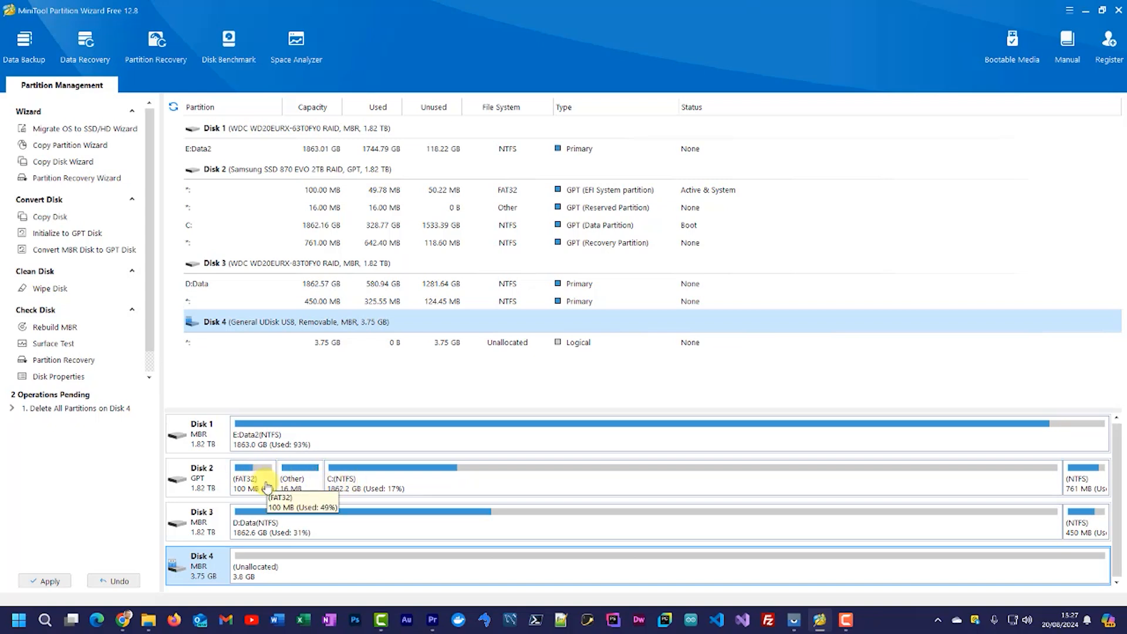
pyautogui.moveTo(221, 570)
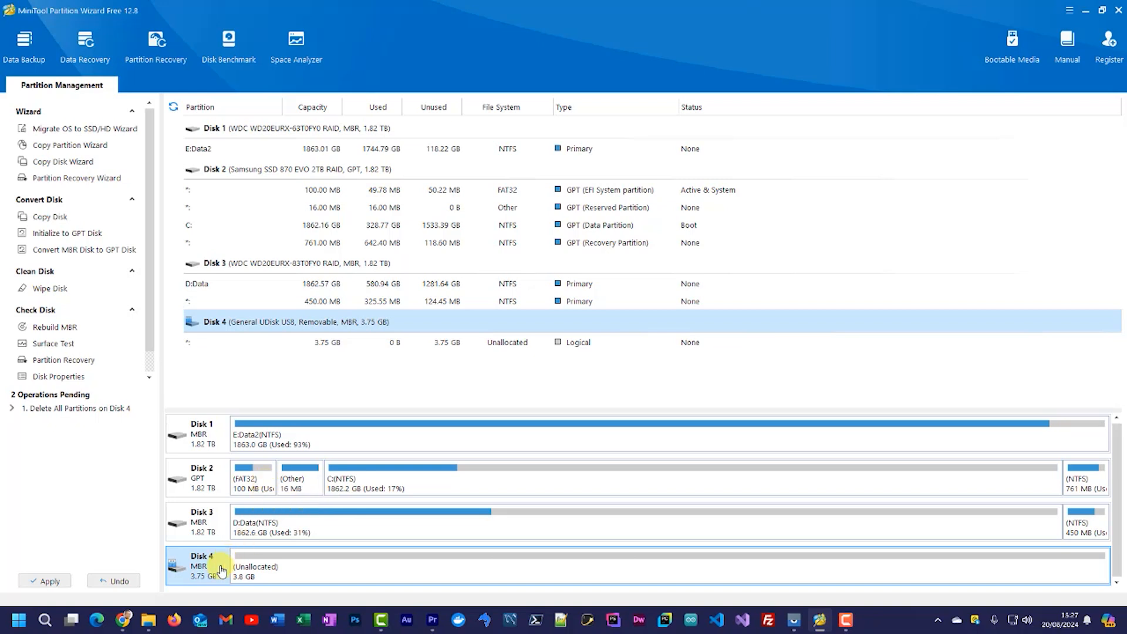
pyautogui.moveTo(208, 571)
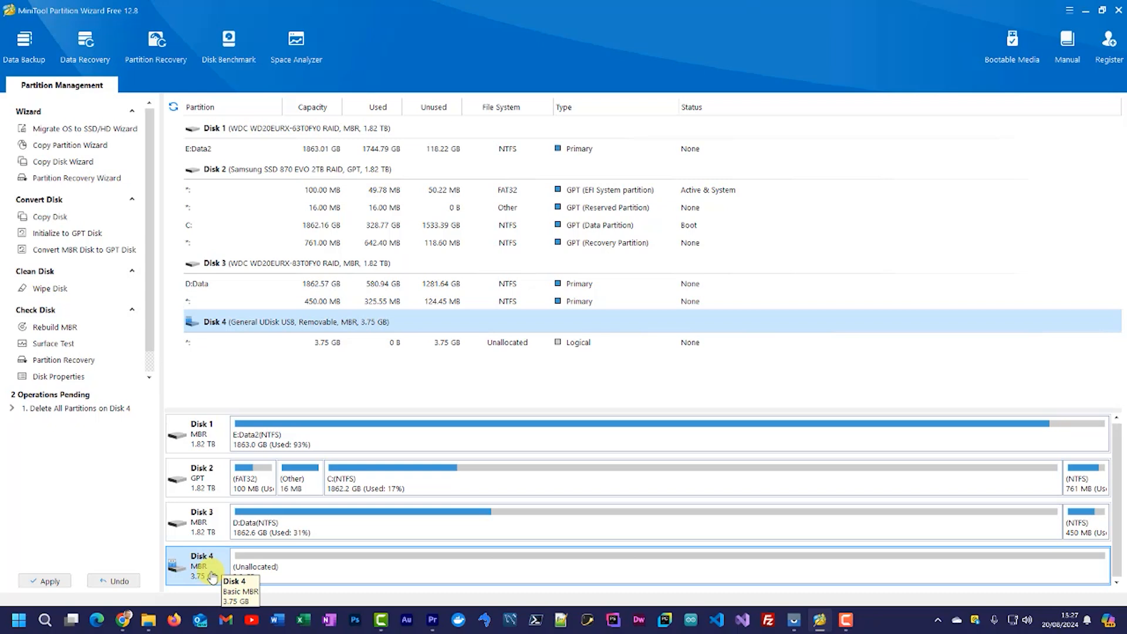
pyautogui.moveTo(307, 576)
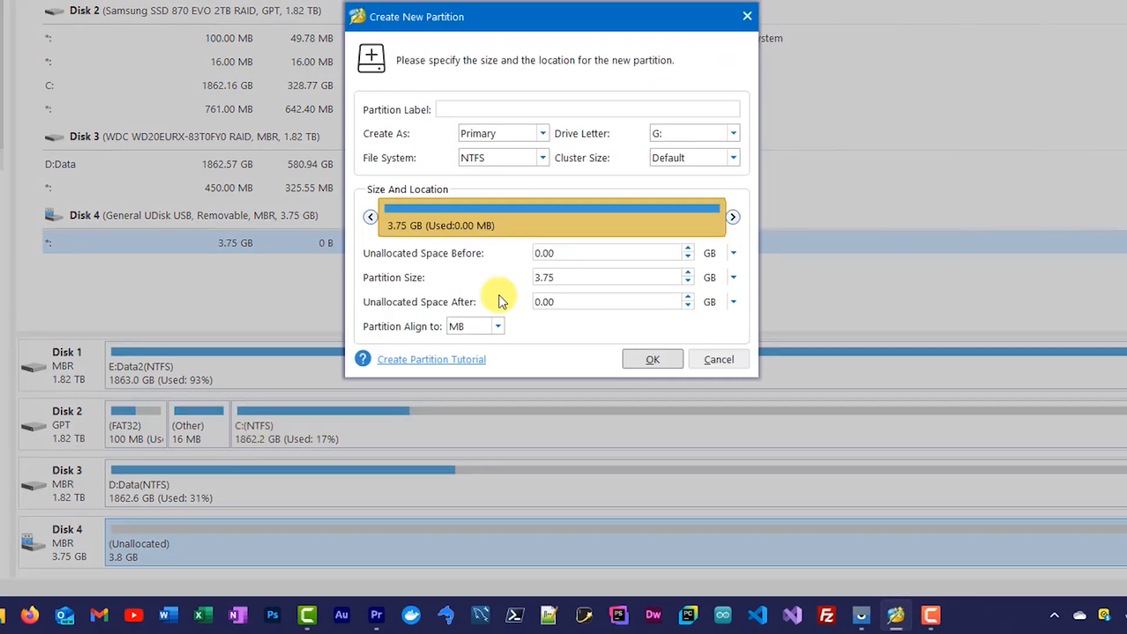
# Step: Create a primary FAT32 partition G: with 16 KB clusters and label 'test2'
pyautogui.click(587, 108)
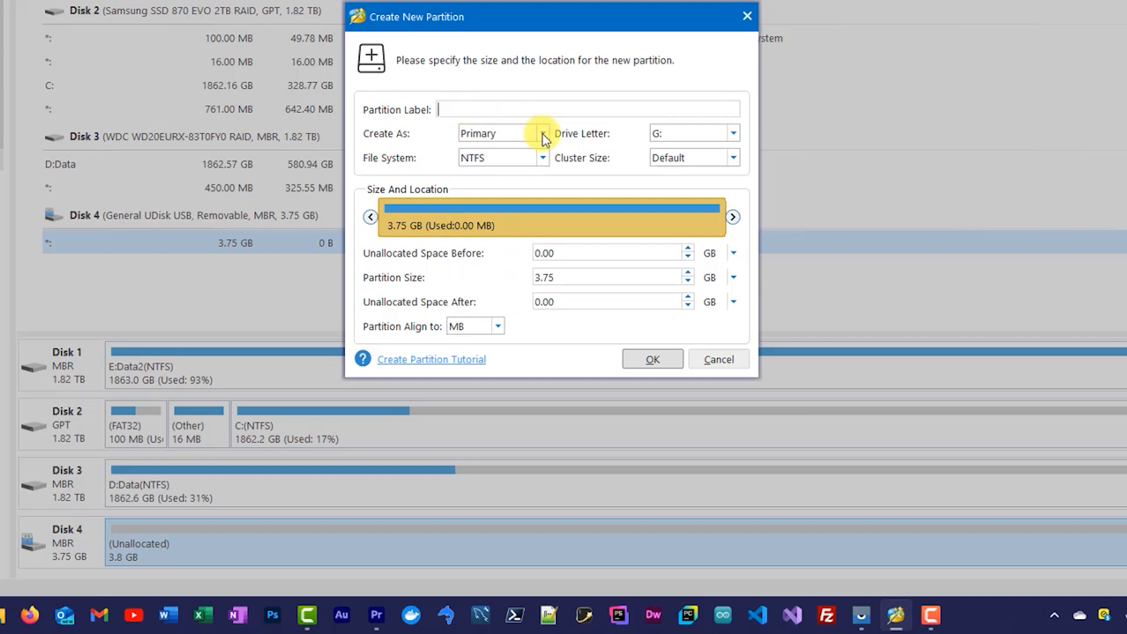
pyautogui.moveTo(547, 165)
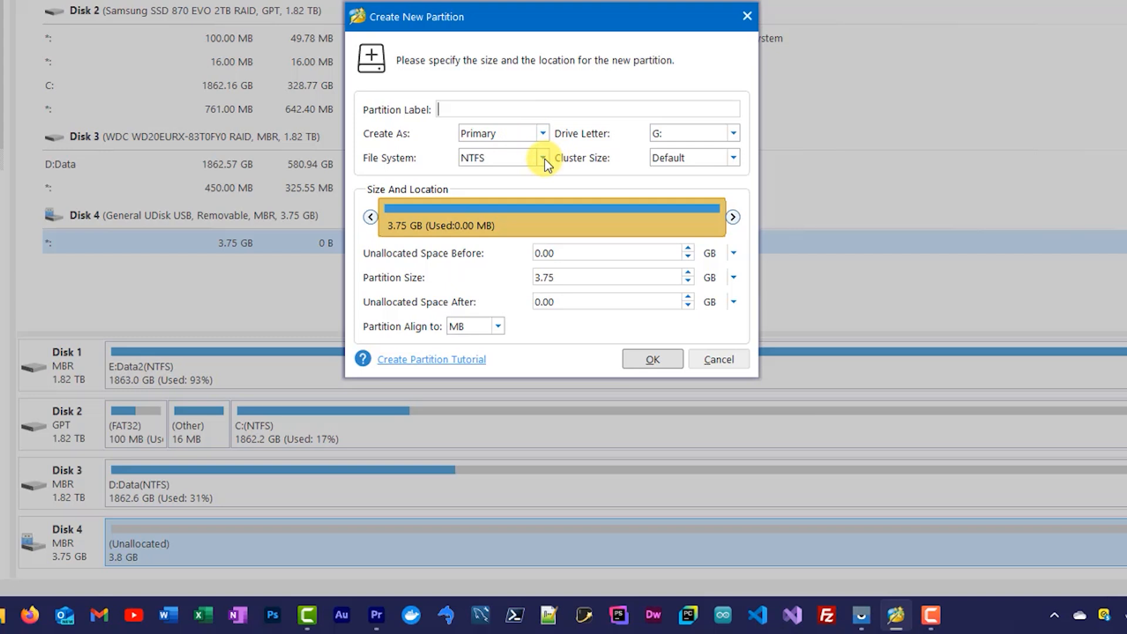
pyautogui.click(541, 157)
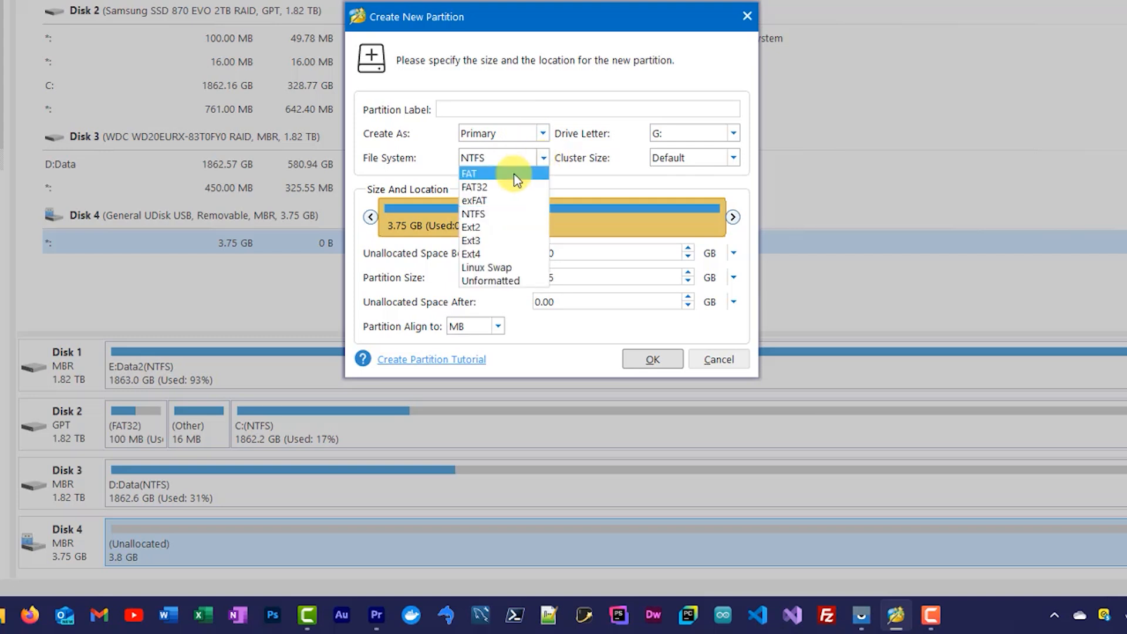
pyautogui.click(474, 187)
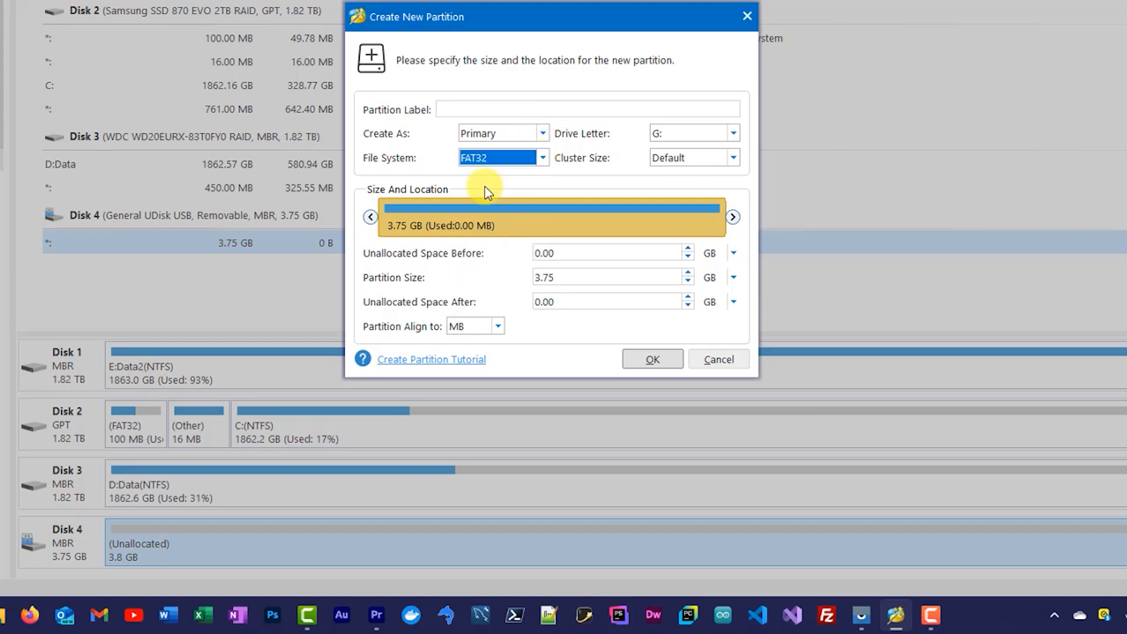
pyautogui.moveTo(631, 167)
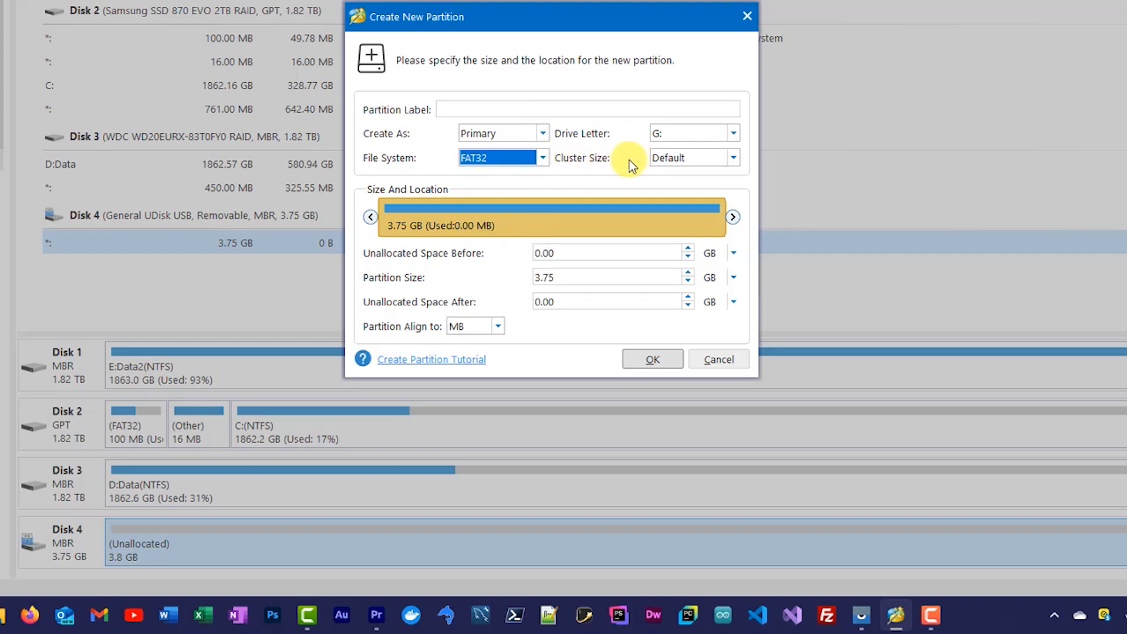
pyautogui.moveTo(682, 163)
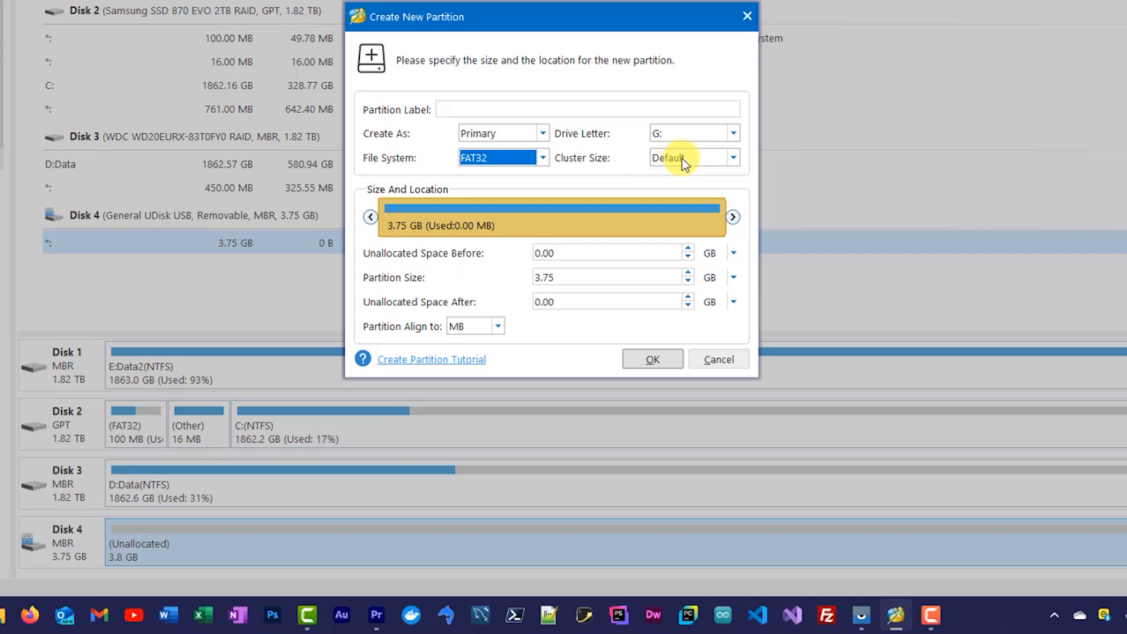
pyautogui.moveTo(690, 162)
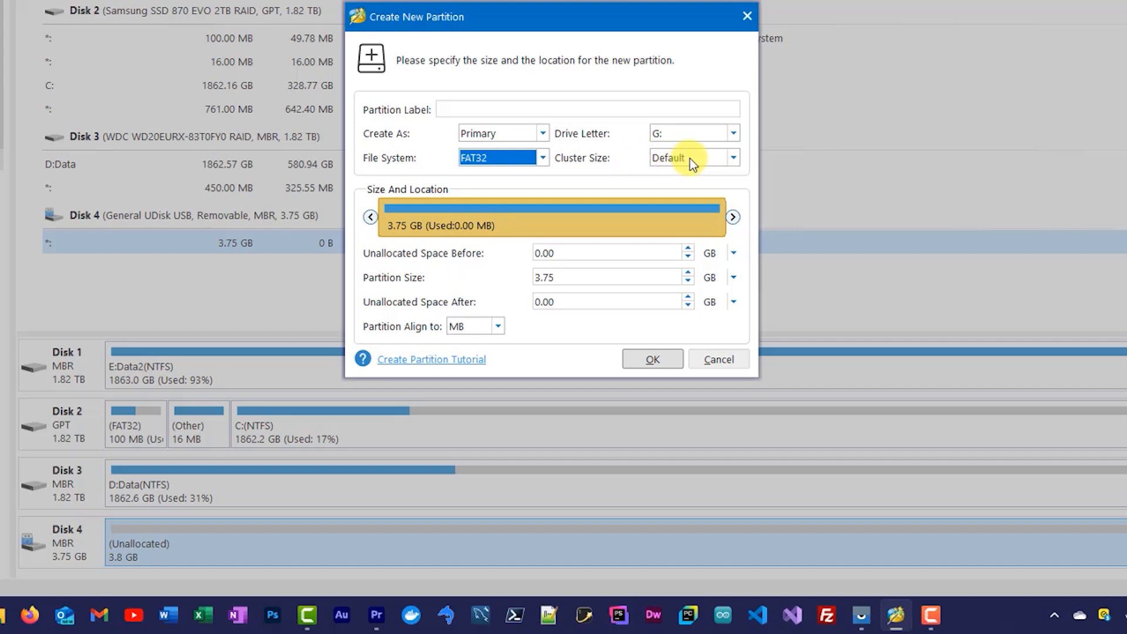
pyautogui.moveTo(732, 163)
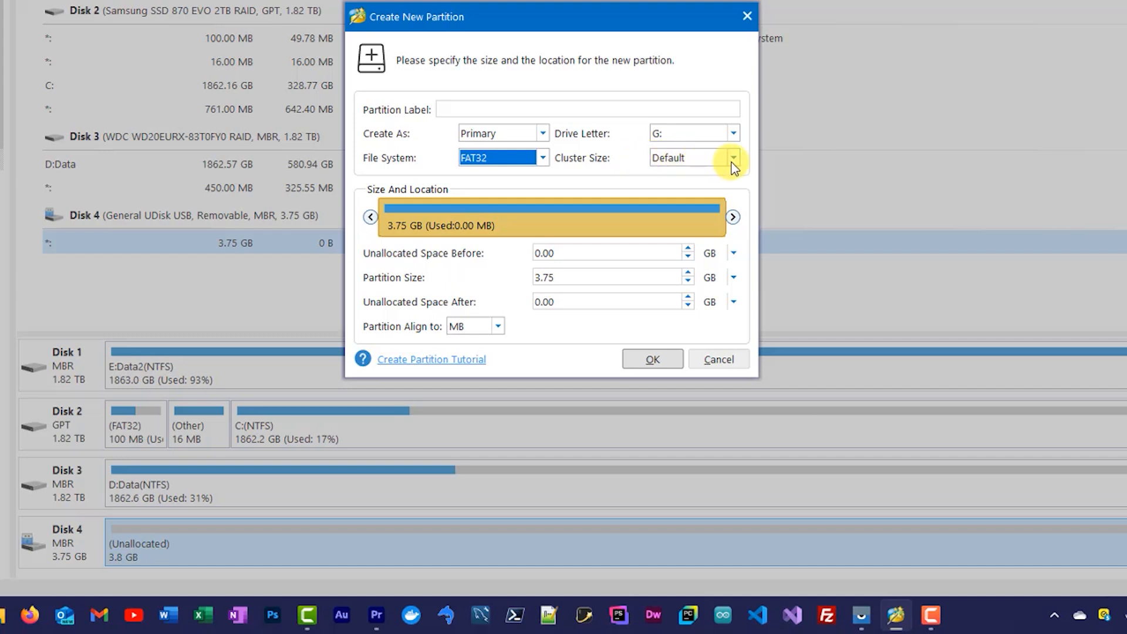
pyautogui.click(732, 158)
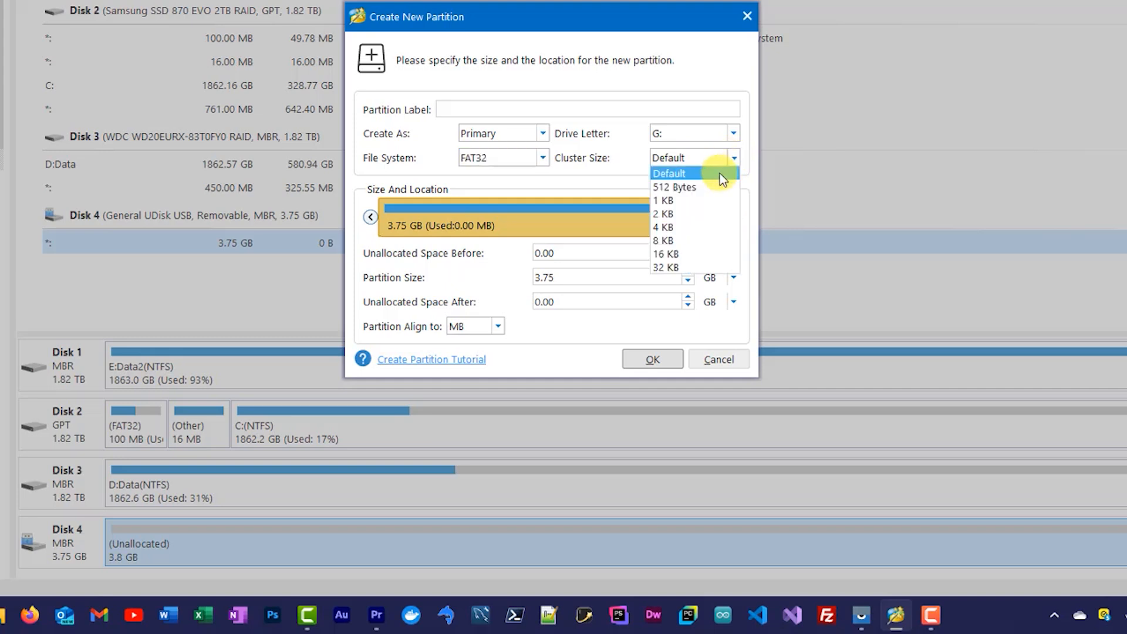
pyautogui.moveTo(676, 253)
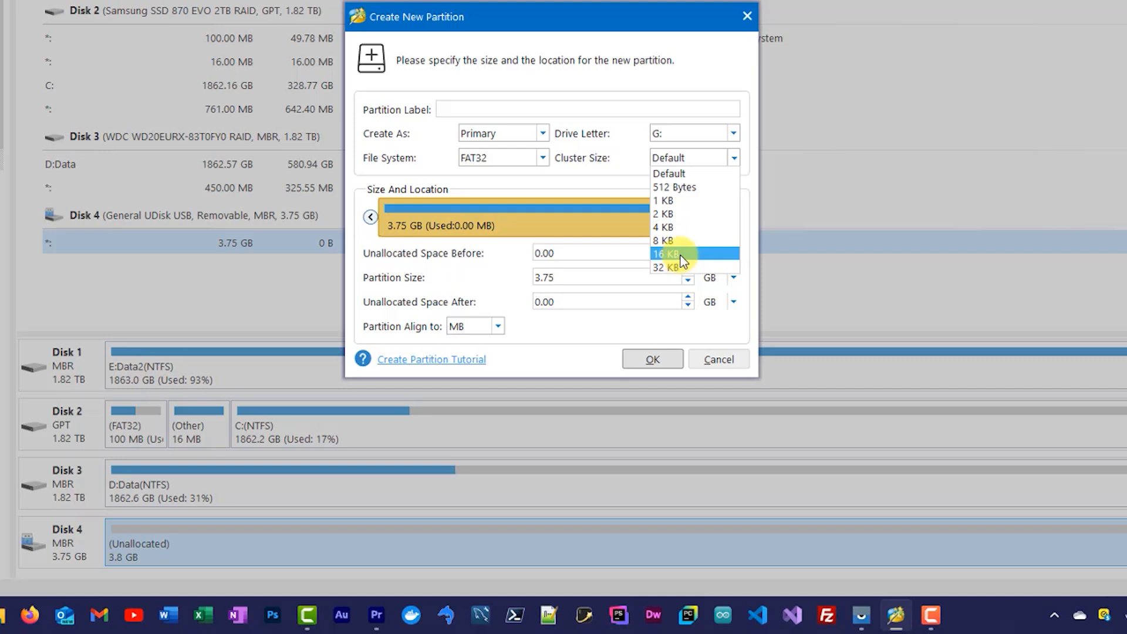
pyautogui.moveTo(672, 267)
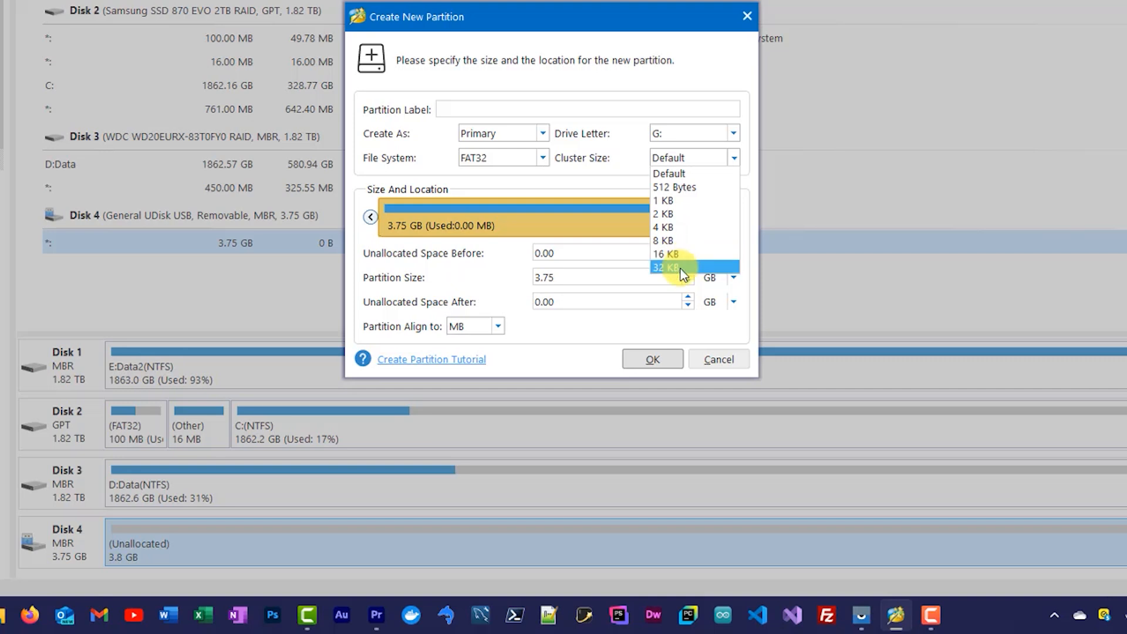
pyautogui.click(664, 253)
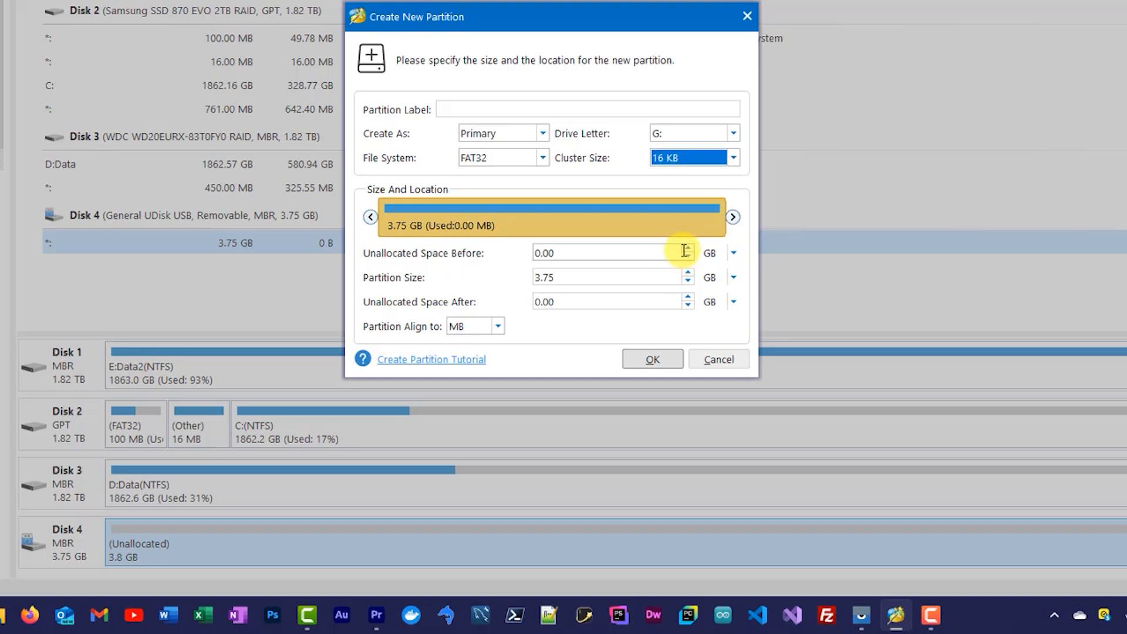
pyautogui.click(587, 109)
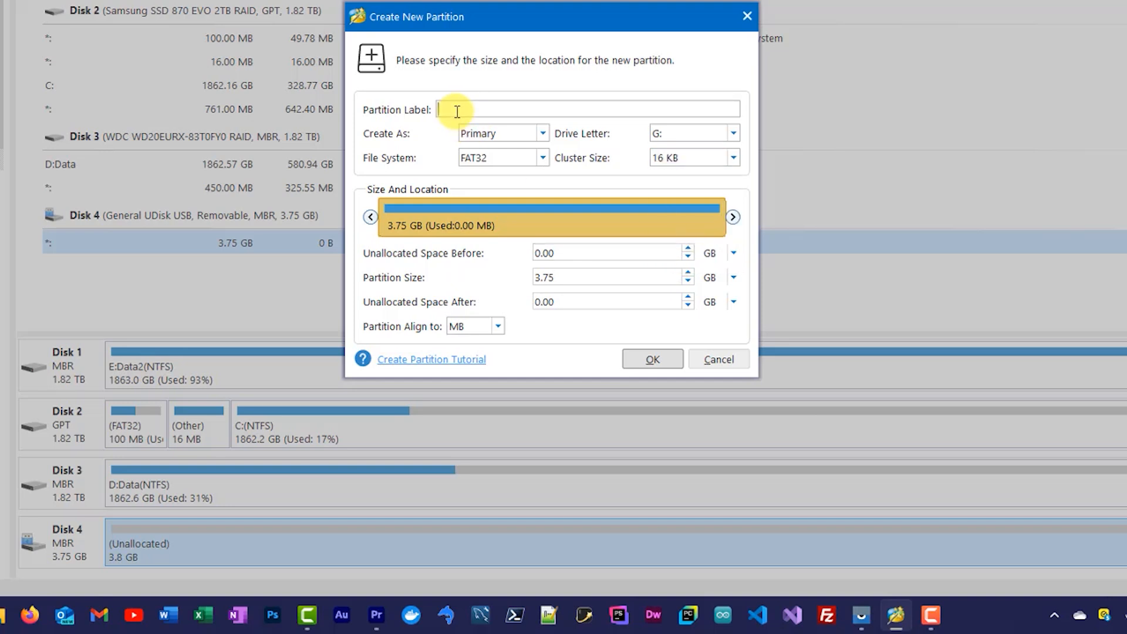
pyautogui.write('test')
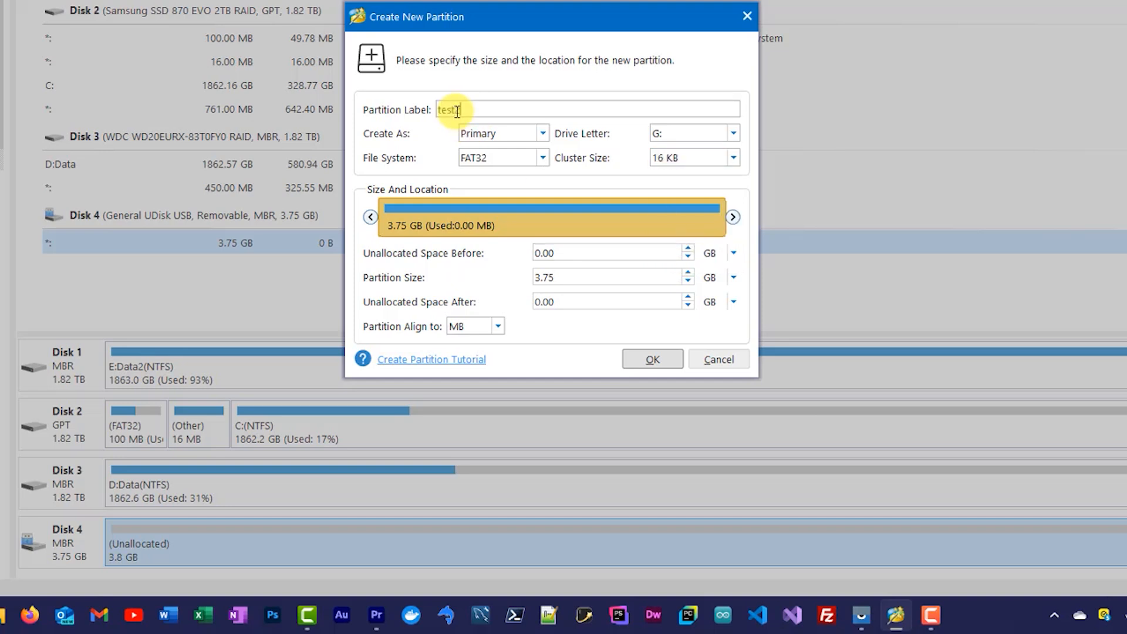
pyautogui.write('2')
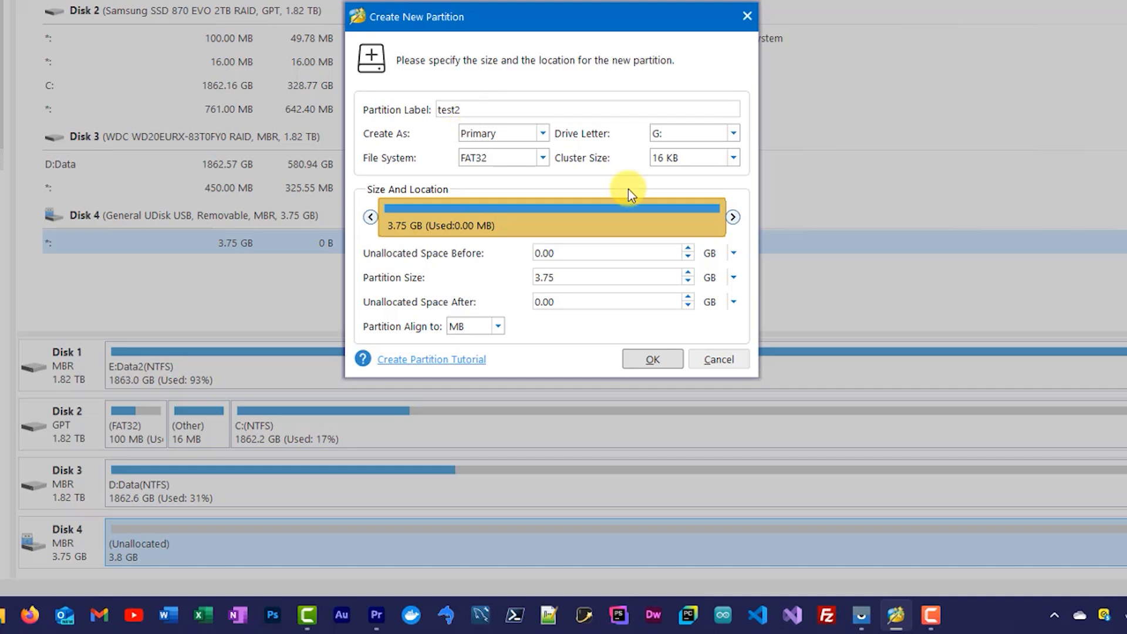
pyautogui.click(651, 358)
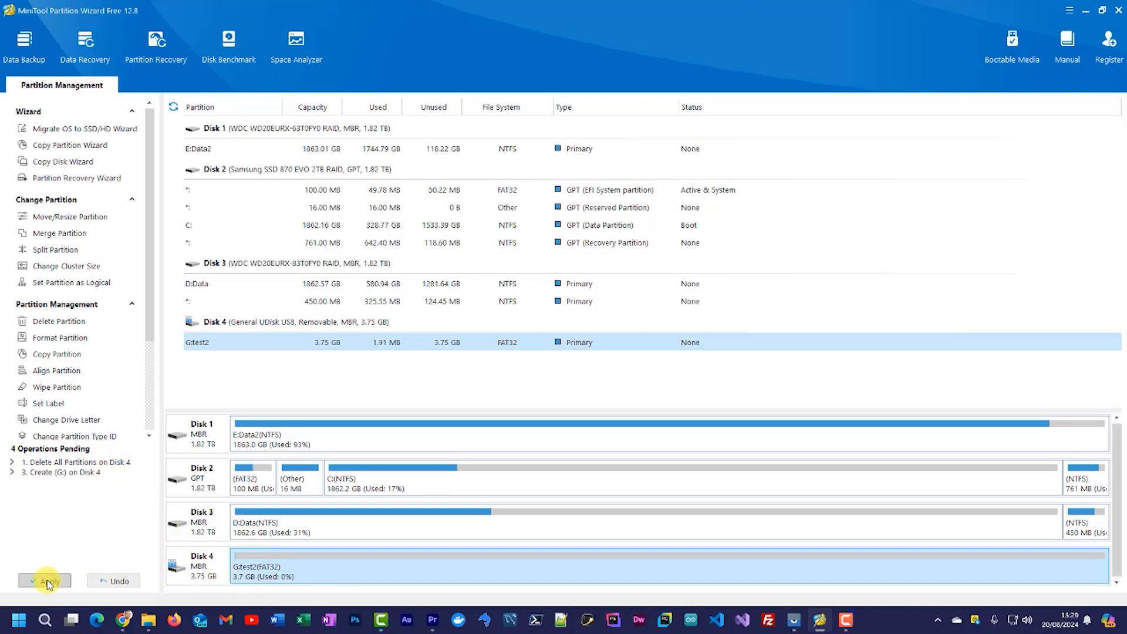
# Step: Apply the pending operations, confirm, and dismiss the success message
pyautogui.click(45, 580)
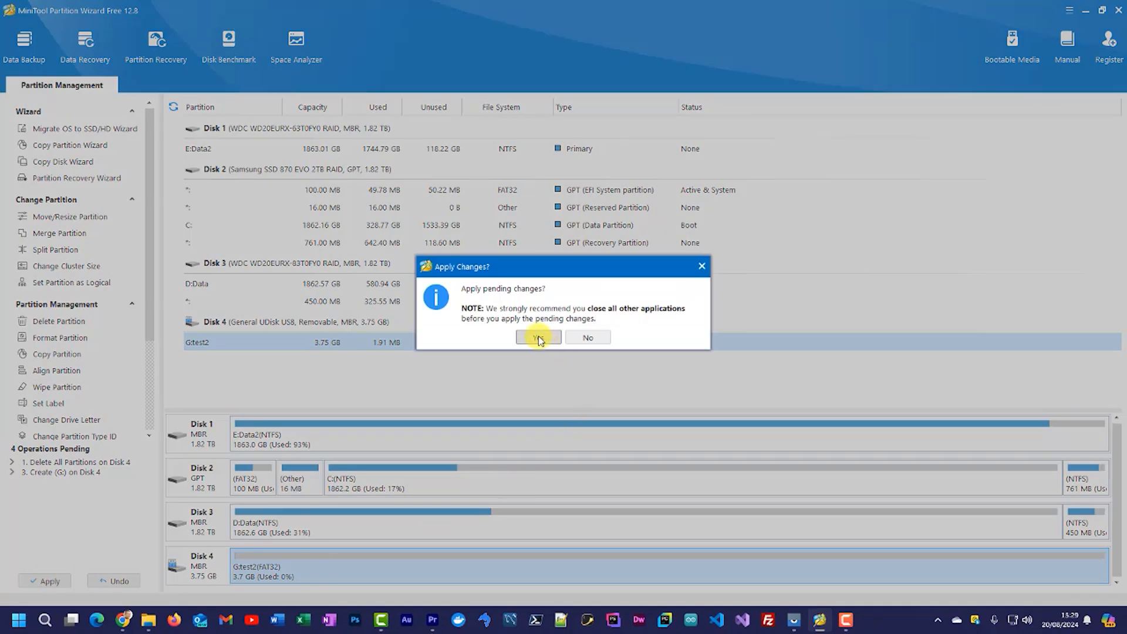
pyautogui.click(537, 336)
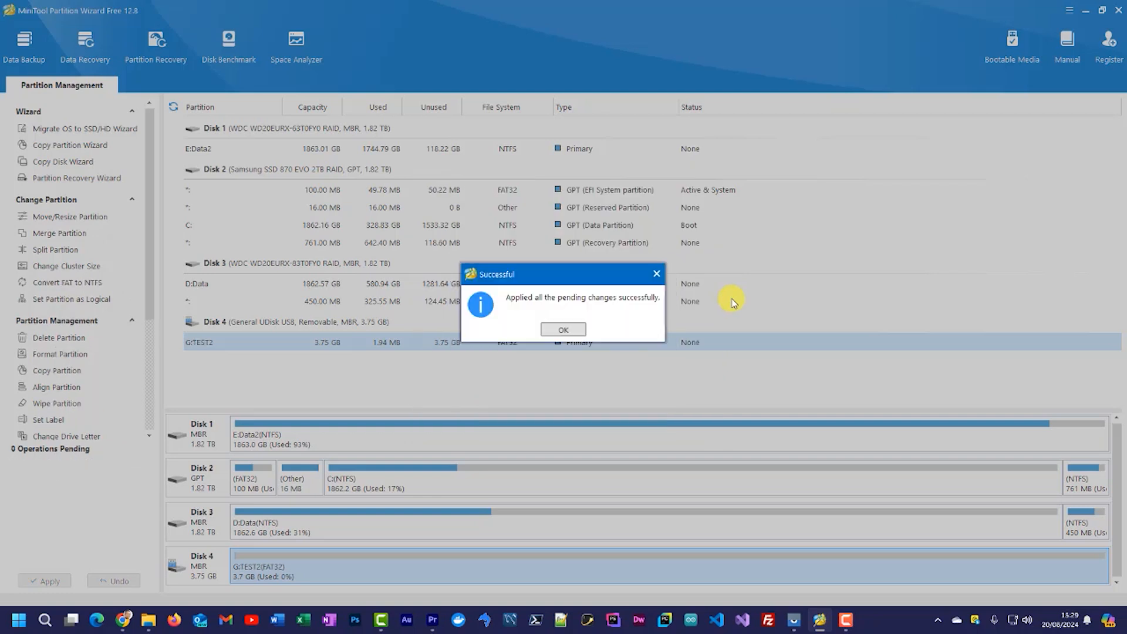
pyautogui.click(563, 329)
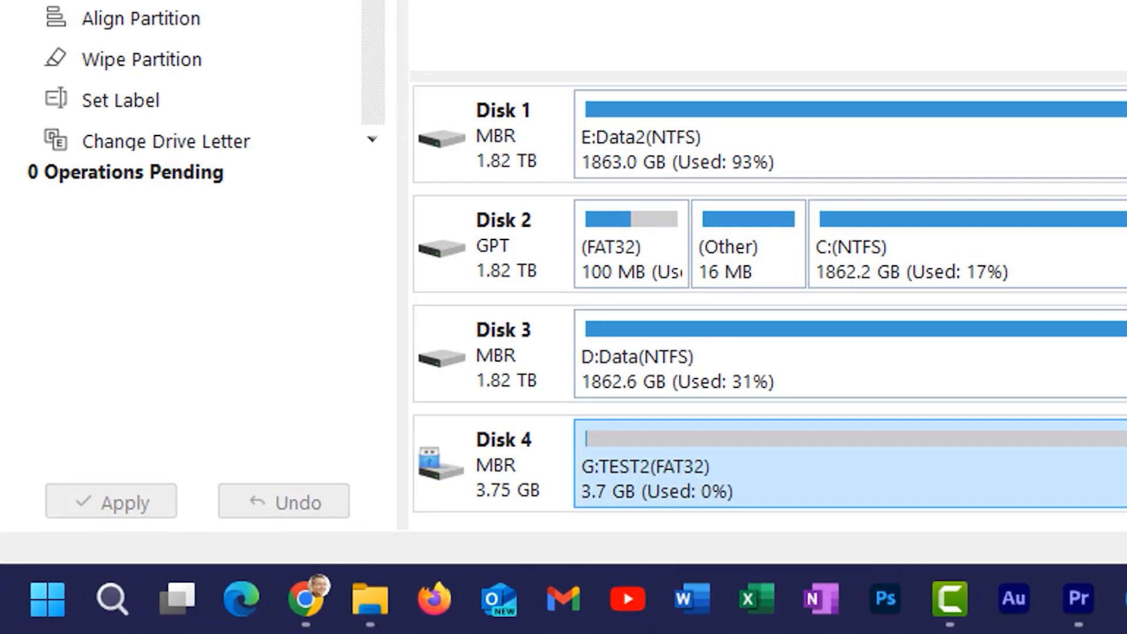
pyautogui.moveTo(510, 471)
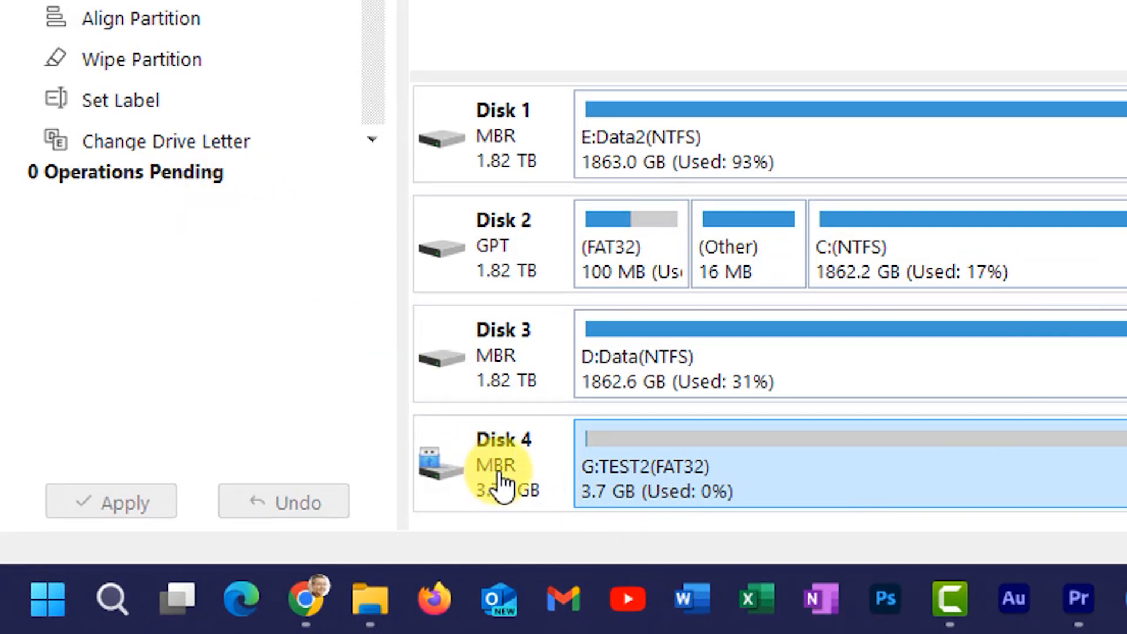
pyautogui.moveTo(708, 496)
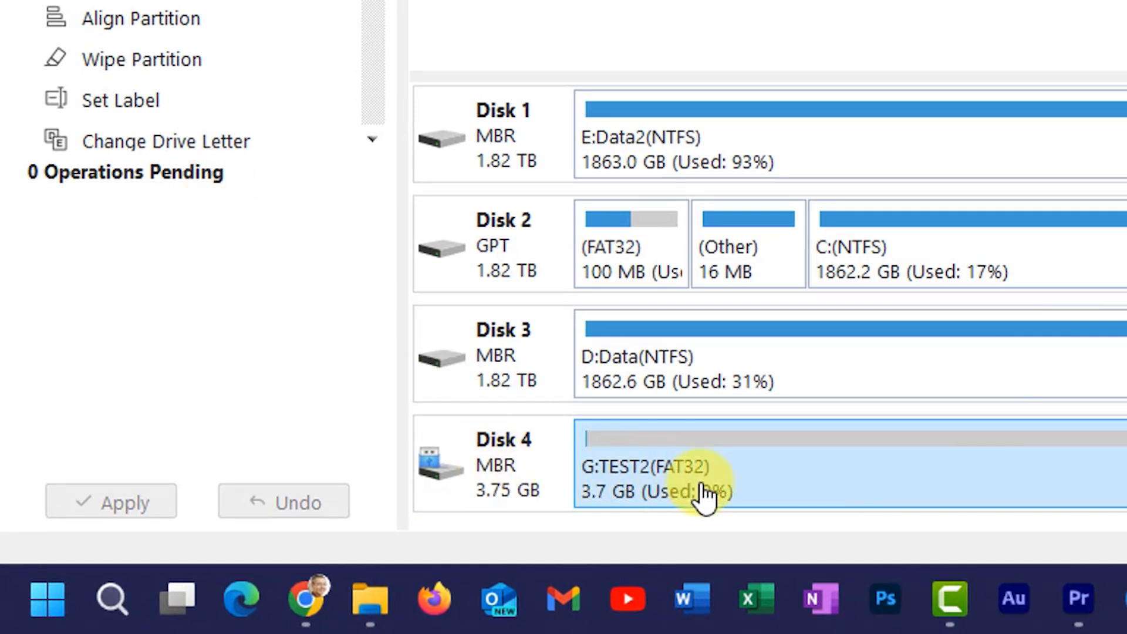
pyautogui.moveTo(708, 492)
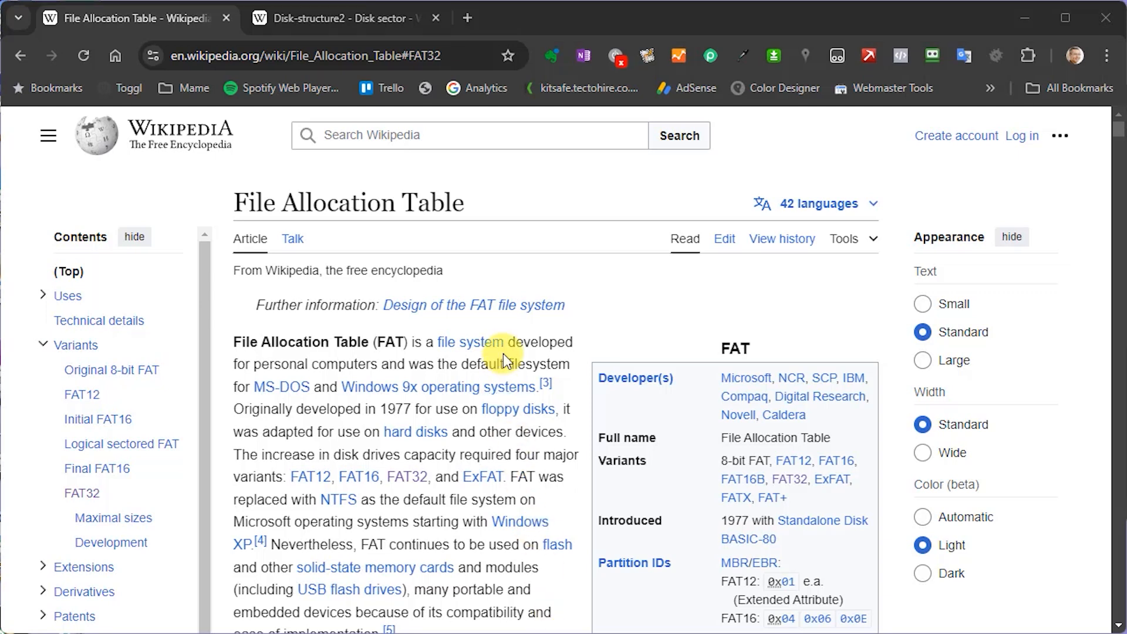
pyautogui.moveTo(505, 419)
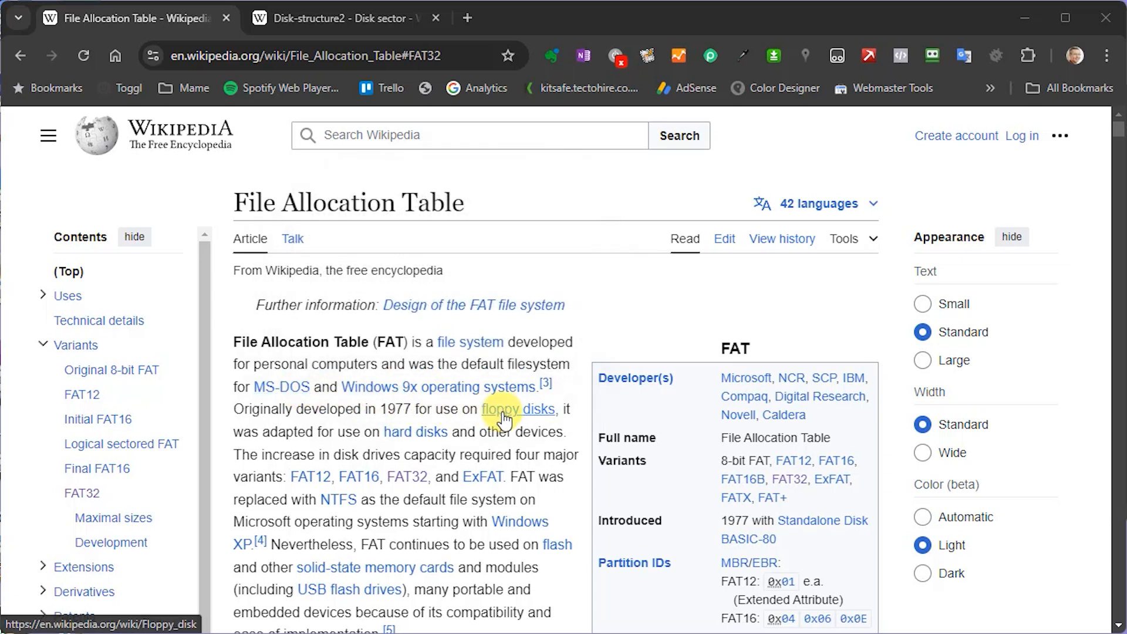
pyautogui.moveTo(515, 410)
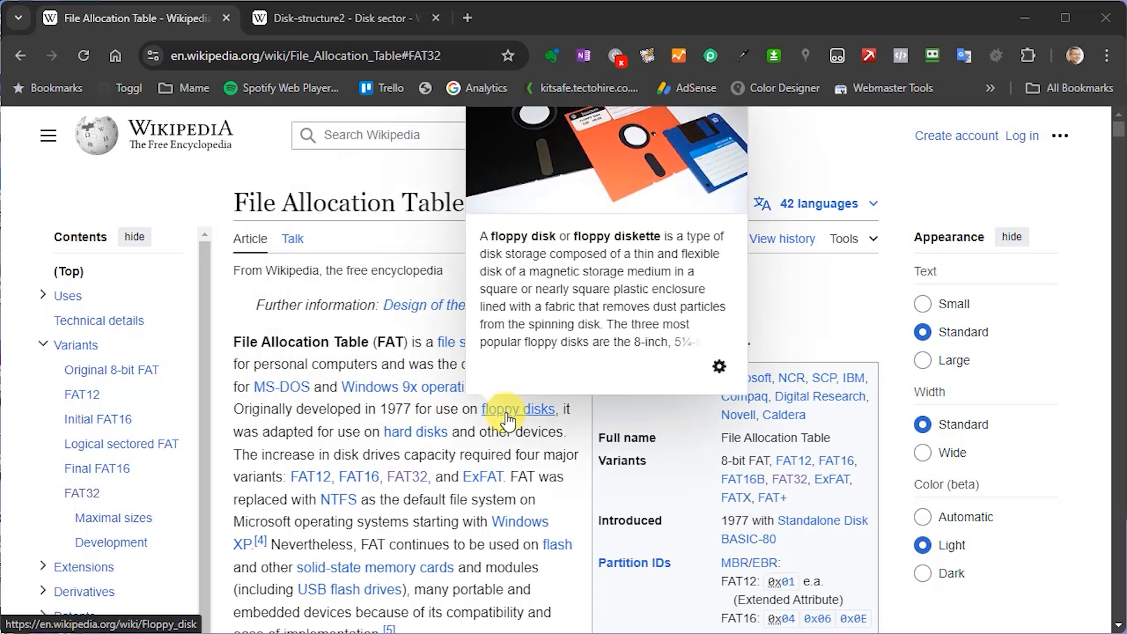
pyautogui.moveTo(707, 395)
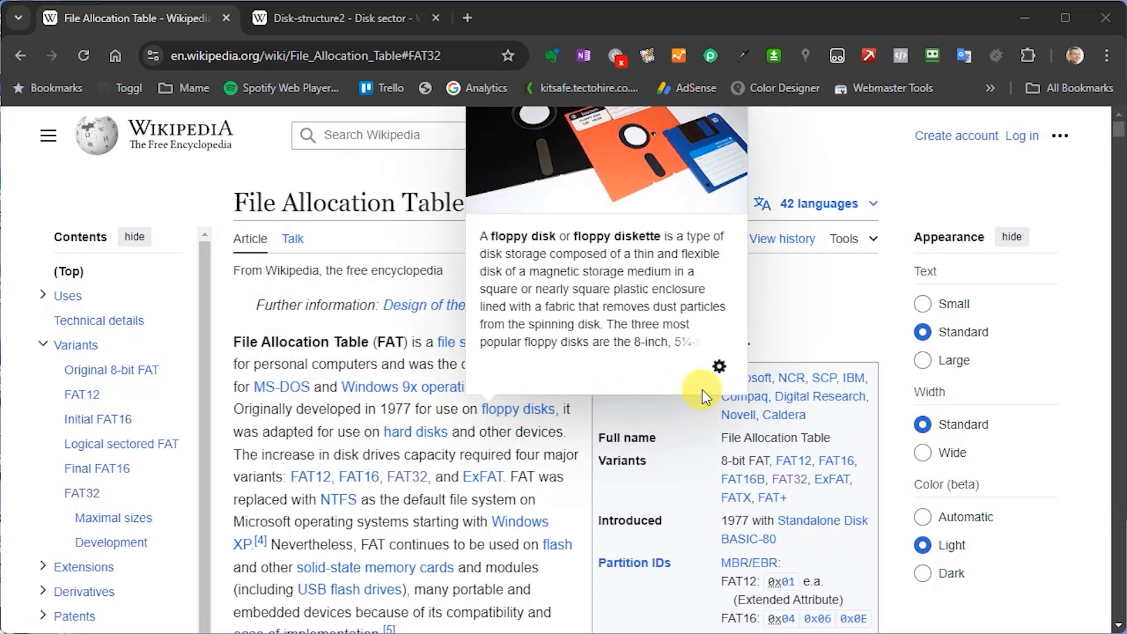
pyautogui.scroll(-3)
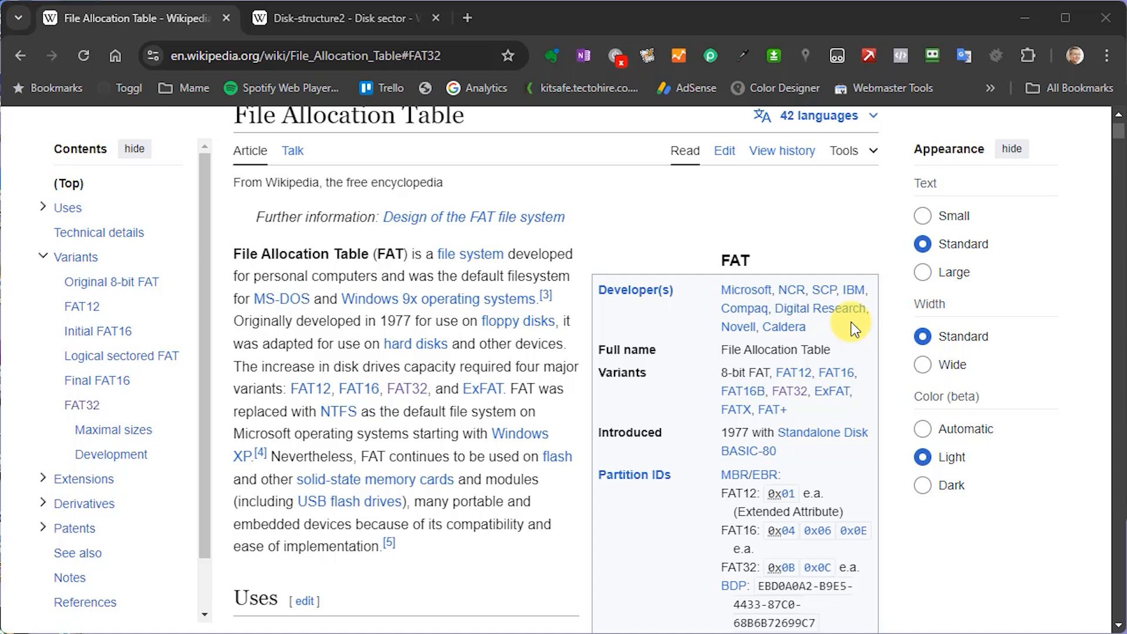
pyautogui.scroll(-3)
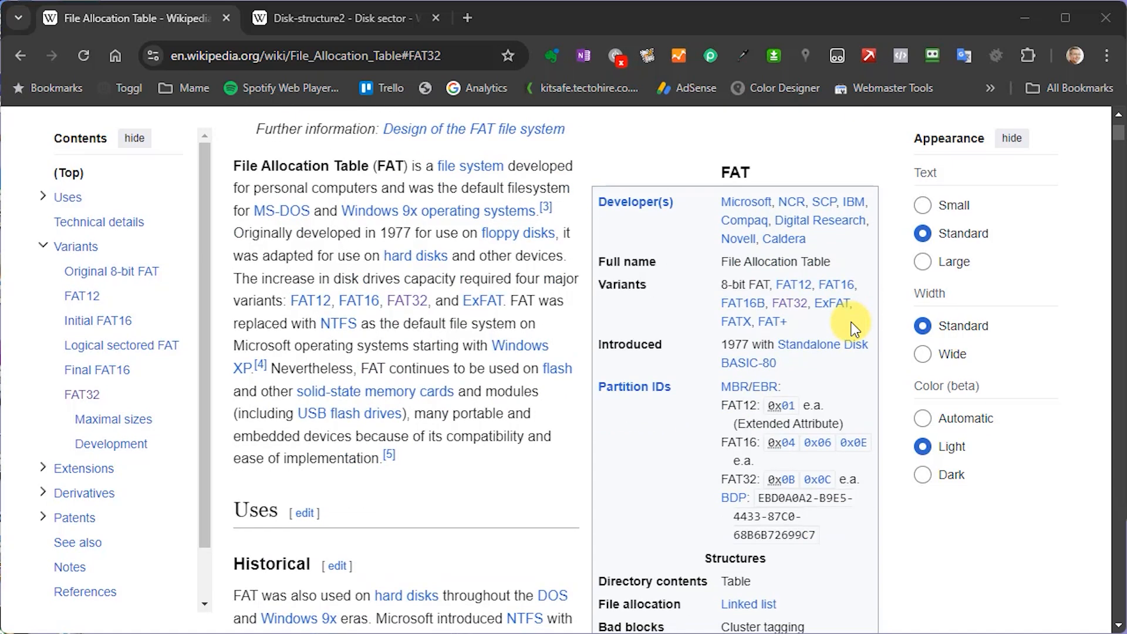
pyautogui.scroll(-3)
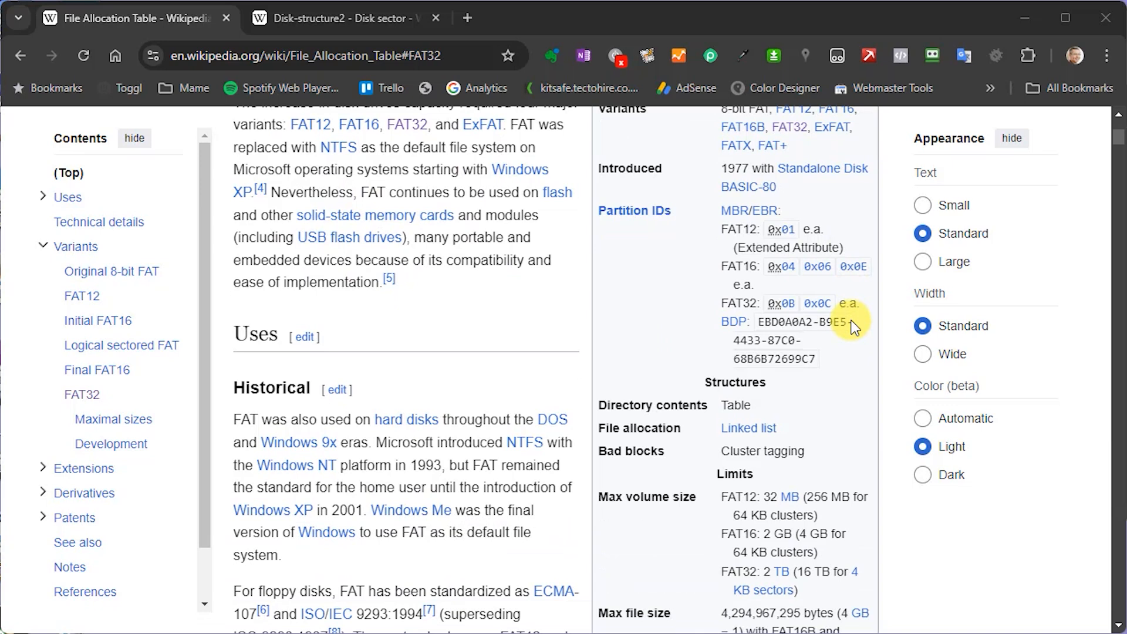
pyautogui.moveTo(853, 323)
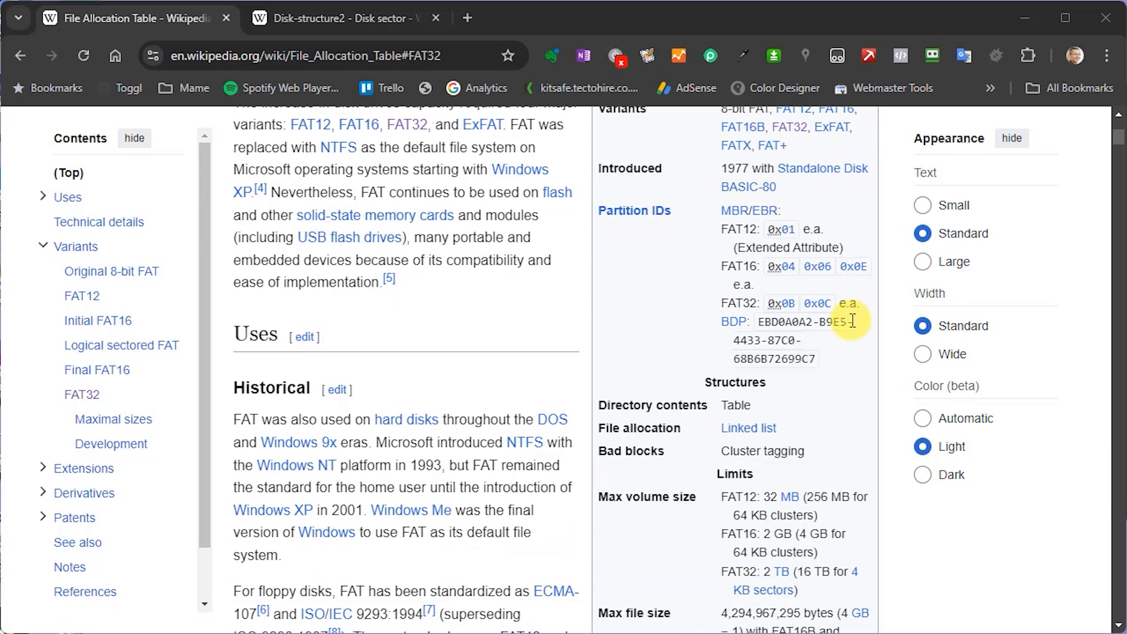
pyautogui.moveTo(545, 289)
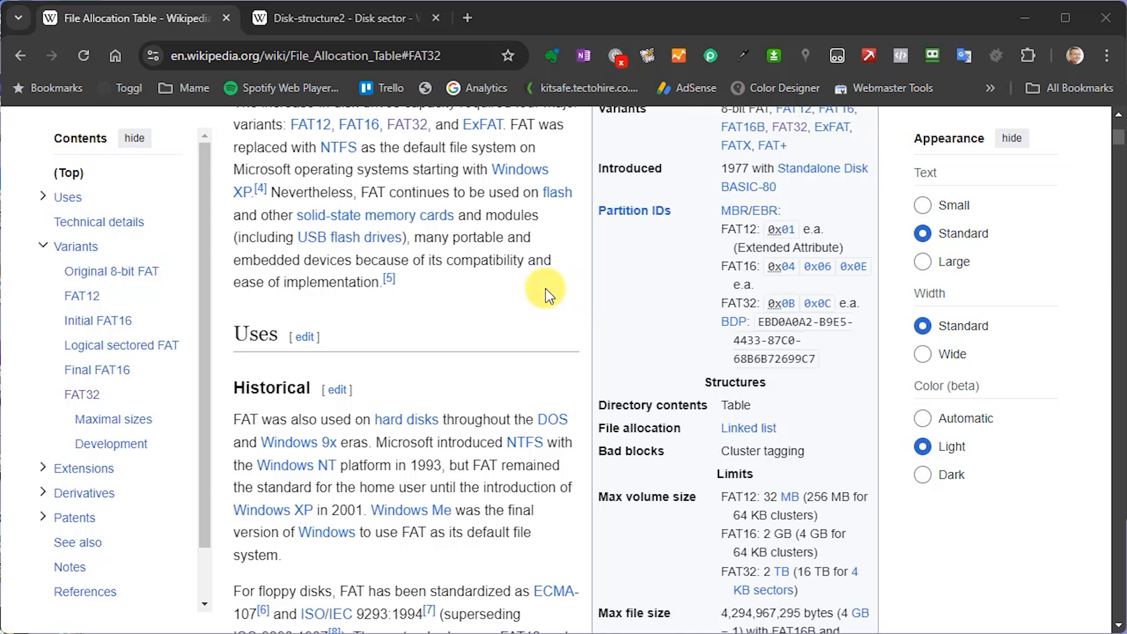
pyautogui.moveTo(385, 81)
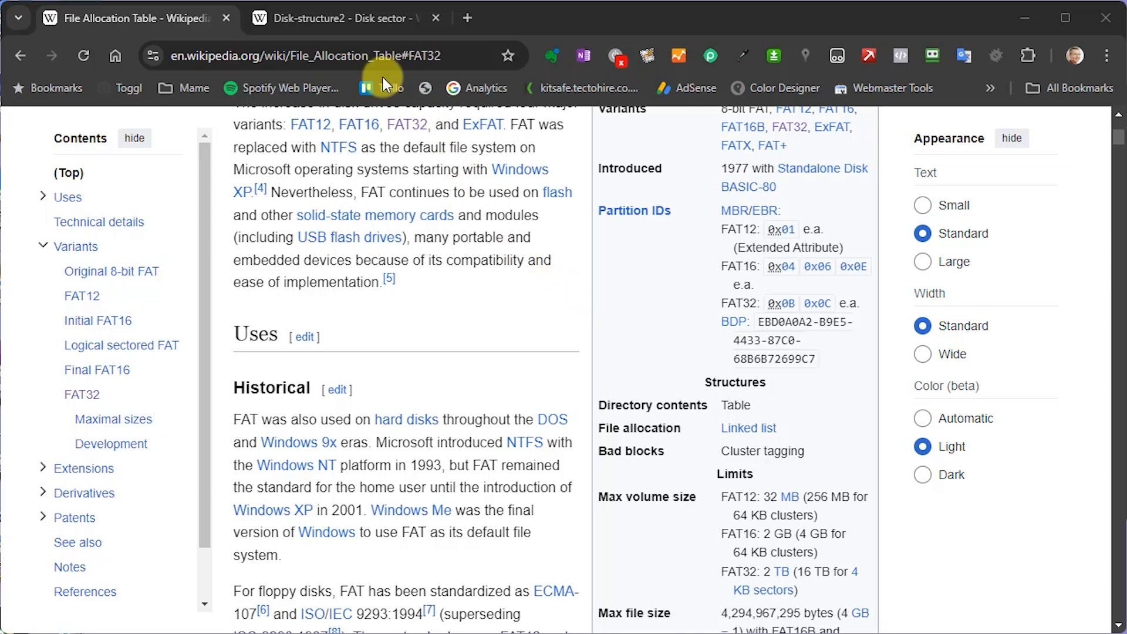
pyautogui.click(336, 18)
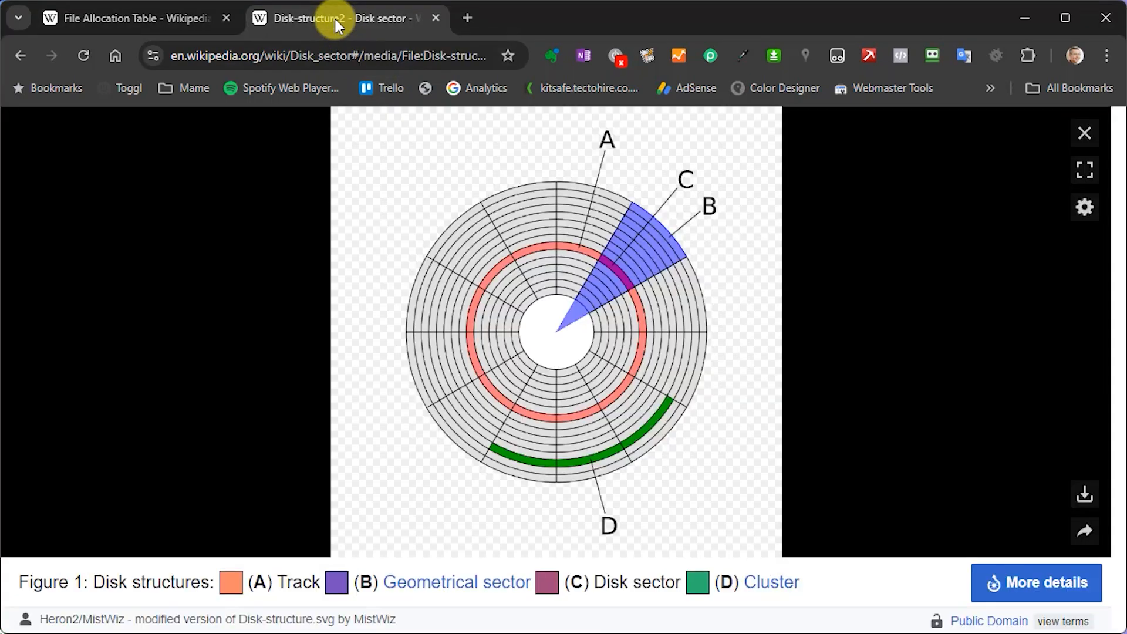
pyautogui.moveTo(829, 331)
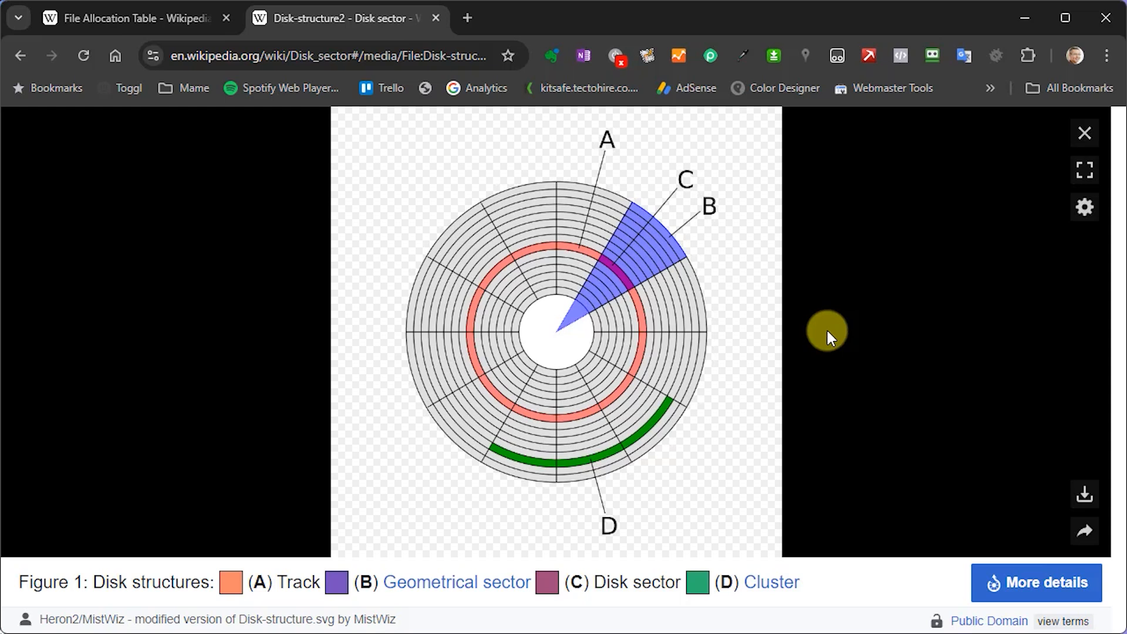
pyautogui.moveTo(615, 270)
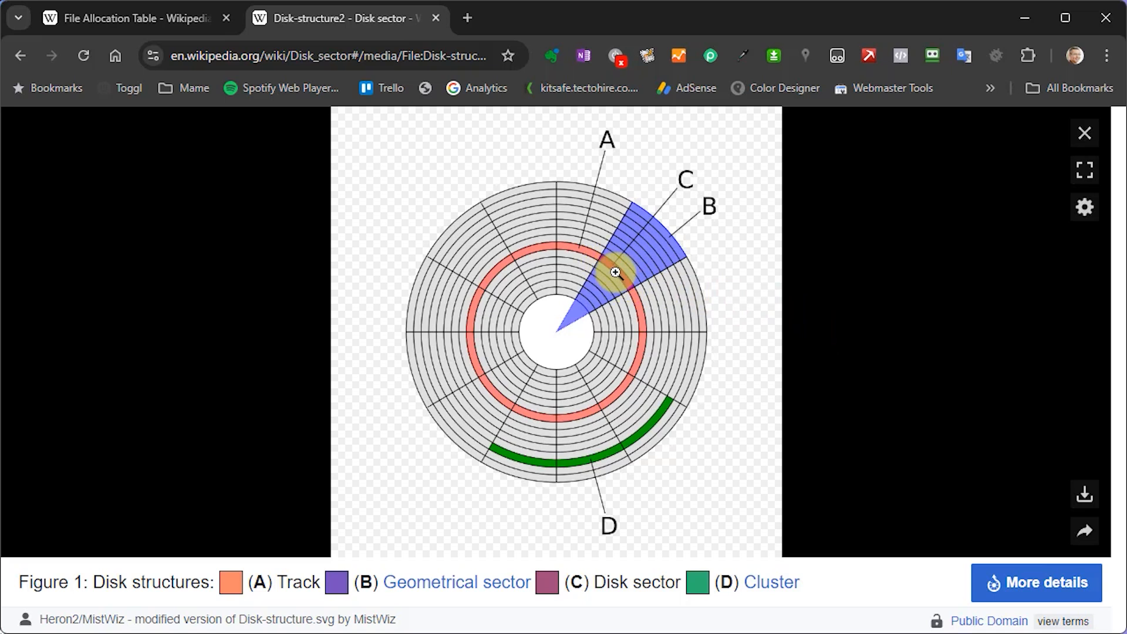
pyautogui.moveTo(628, 289)
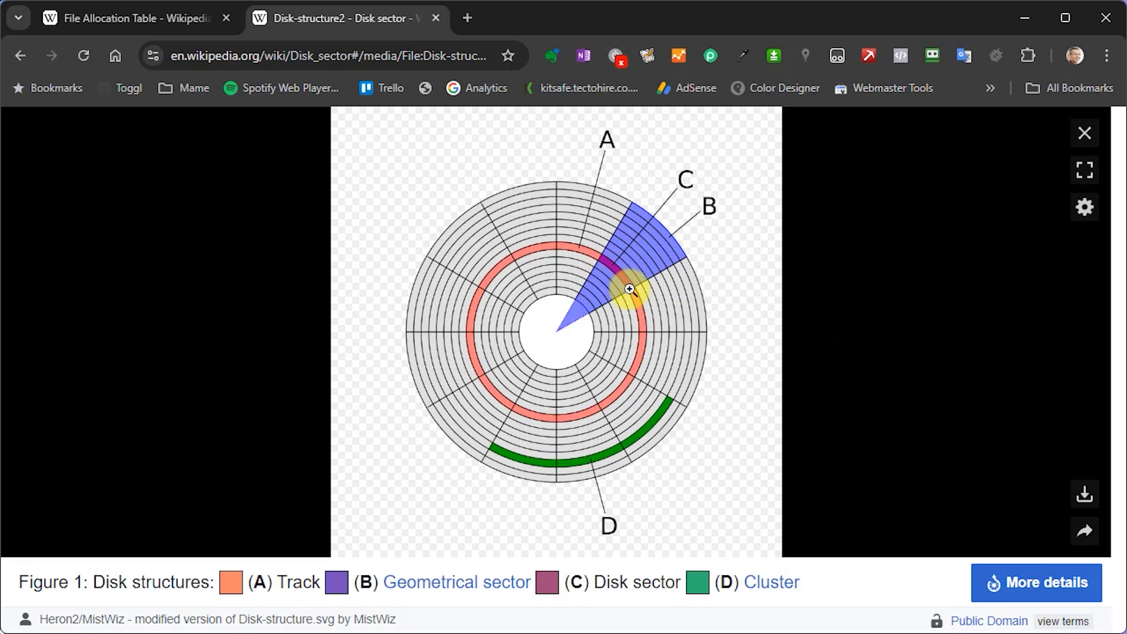
pyautogui.moveTo(842, 330)
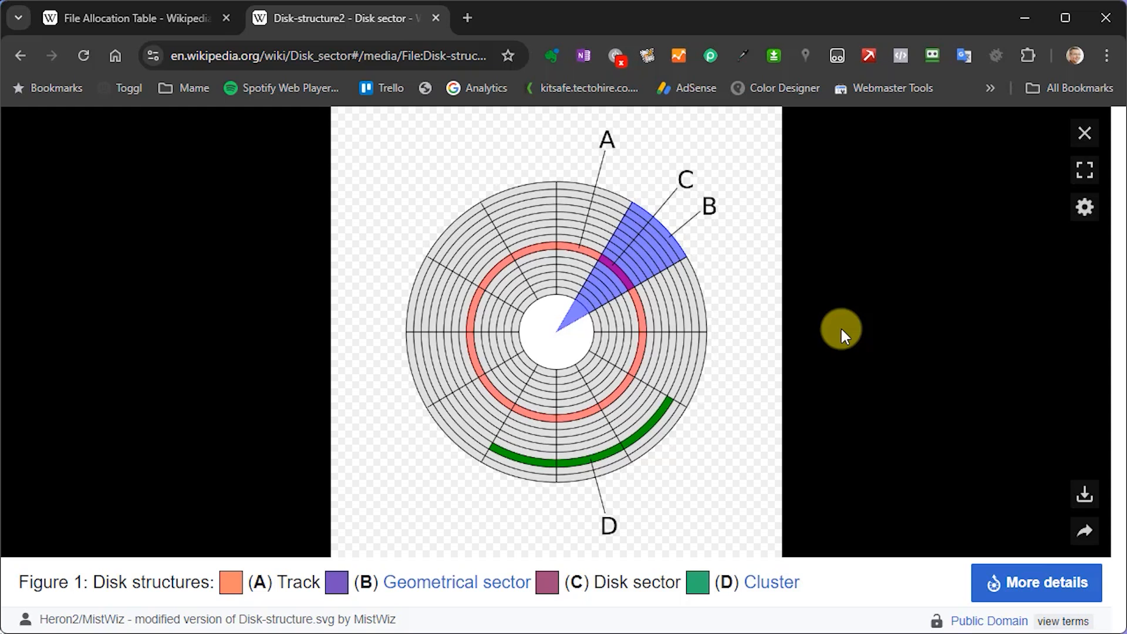
pyautogui.click(129, 18)
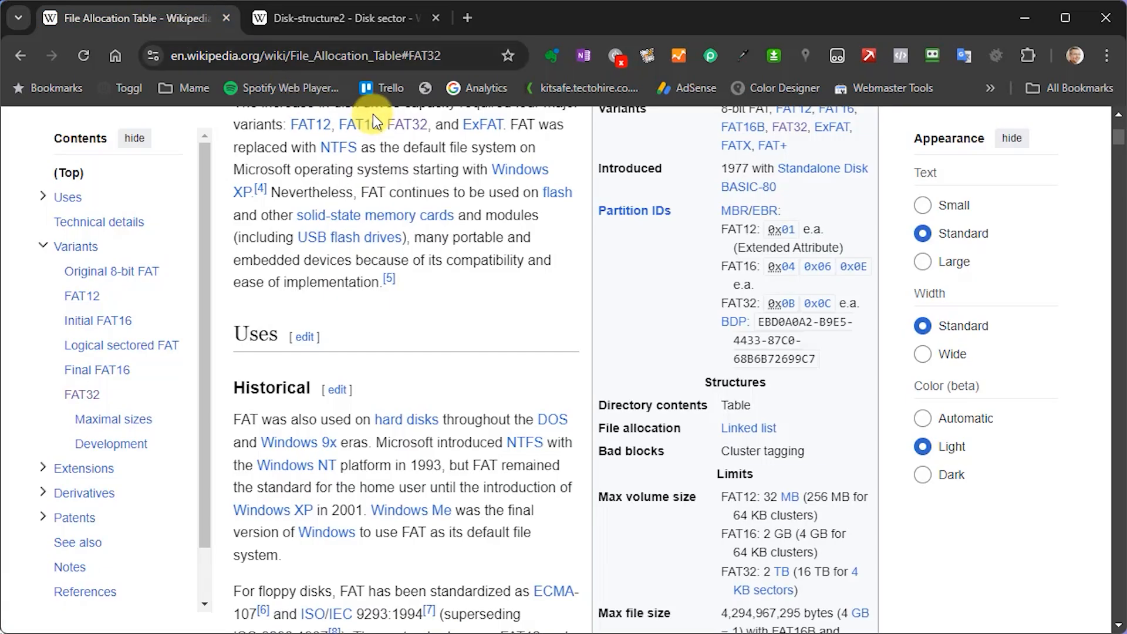
pyautogui.scroll(-3)
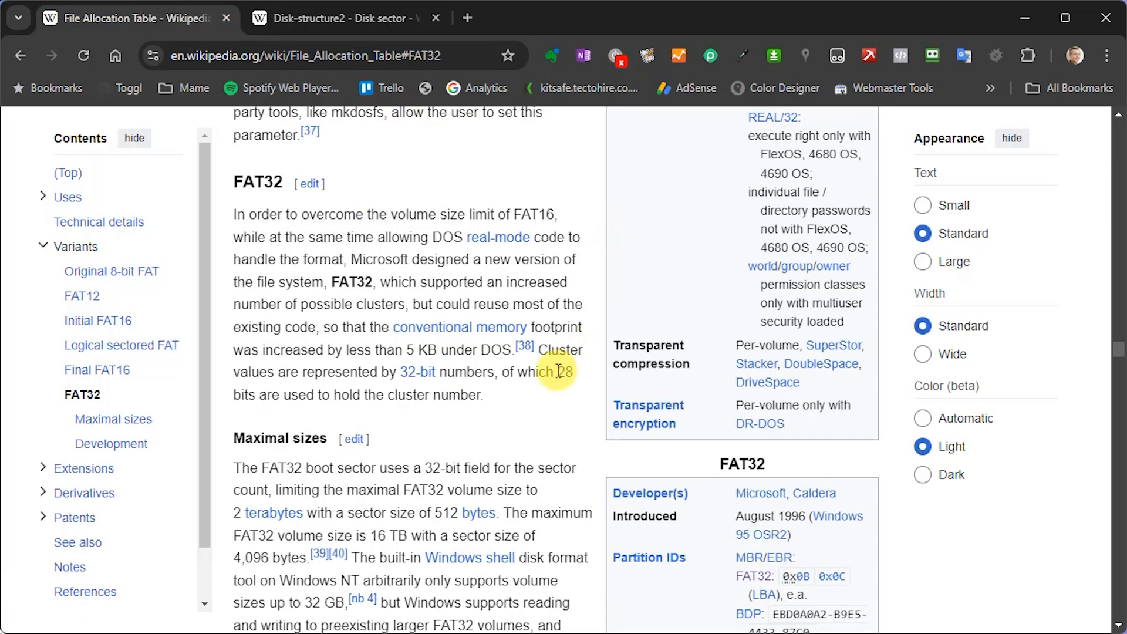
pyautogui.moveTo(541, 401)
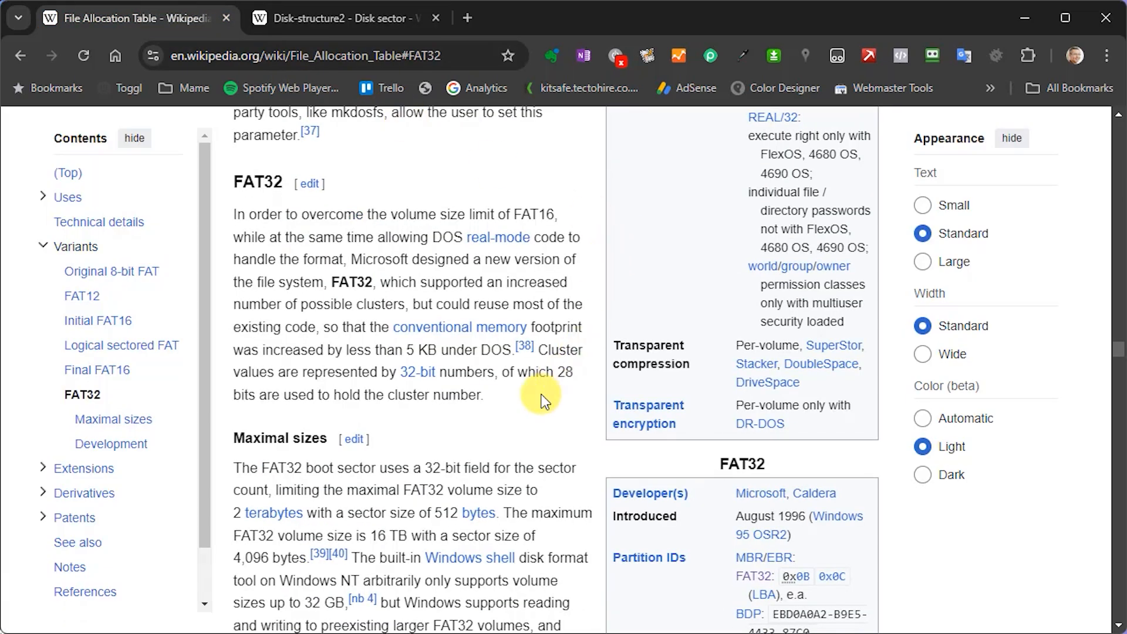
pyautogui.scroll(-3)
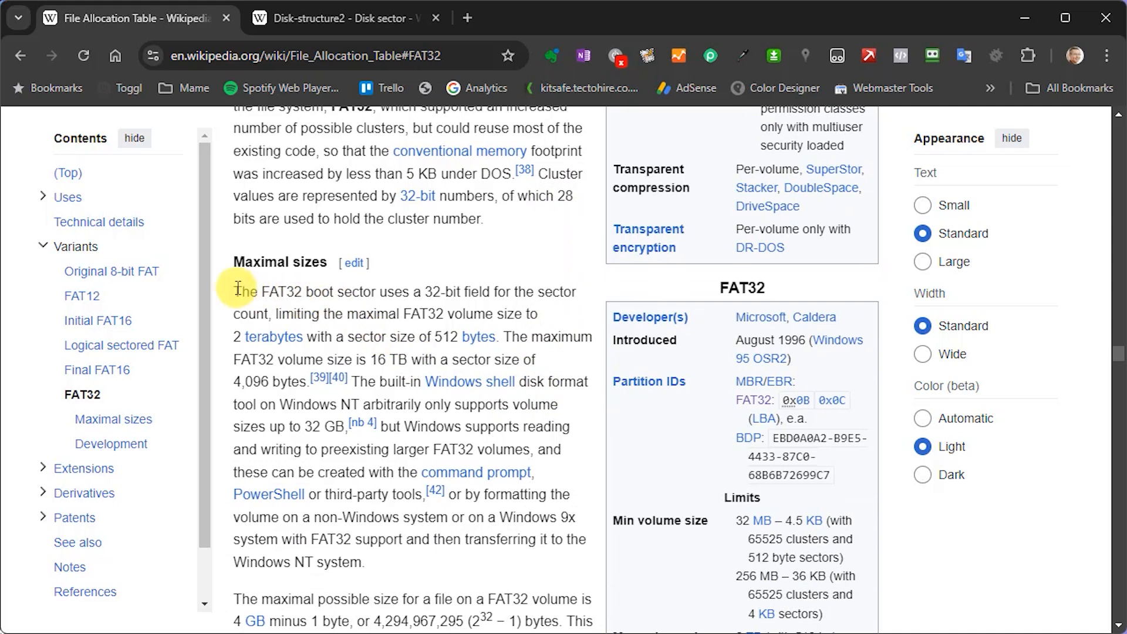
pyautogui.moveTo(486, 311)
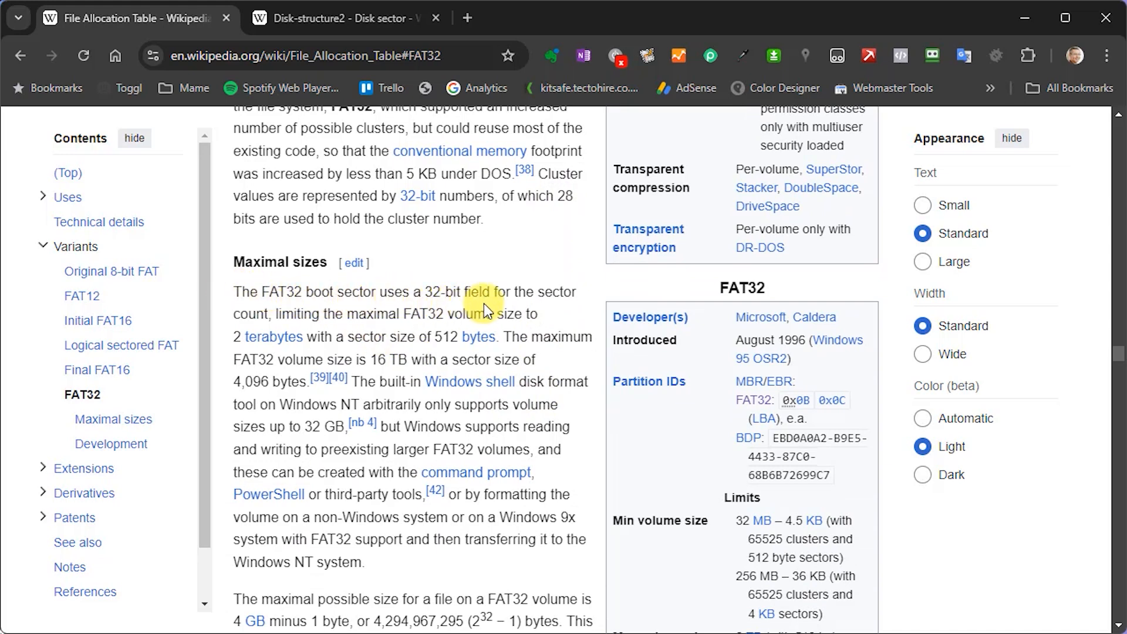
pyautogui.moveTo(593, 309)
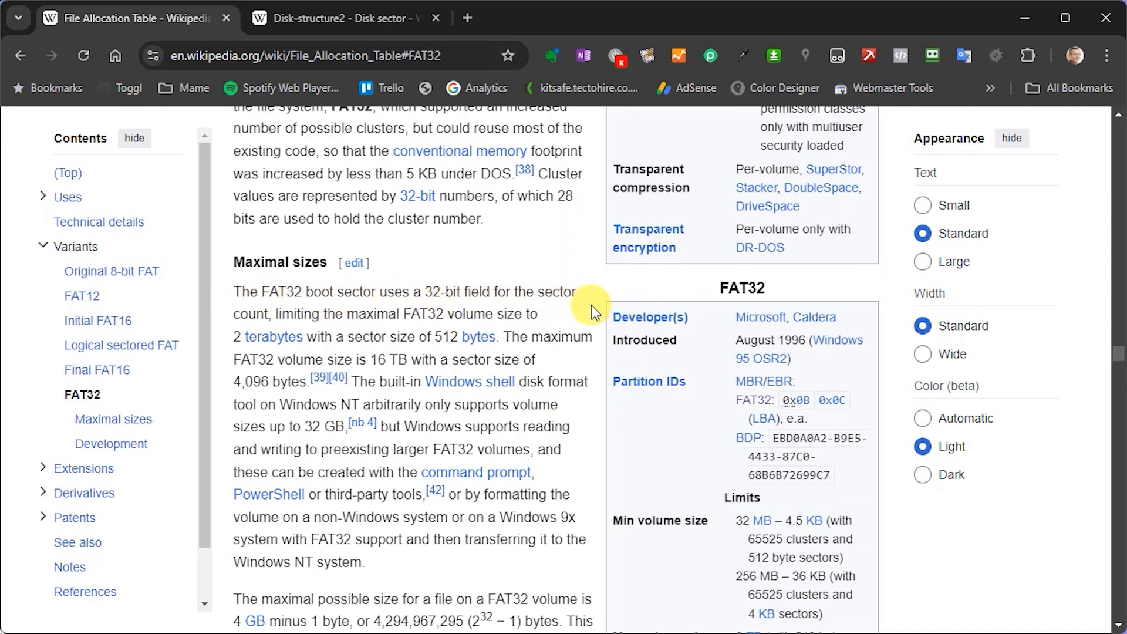
pyautogui.moveTo(695, 359)
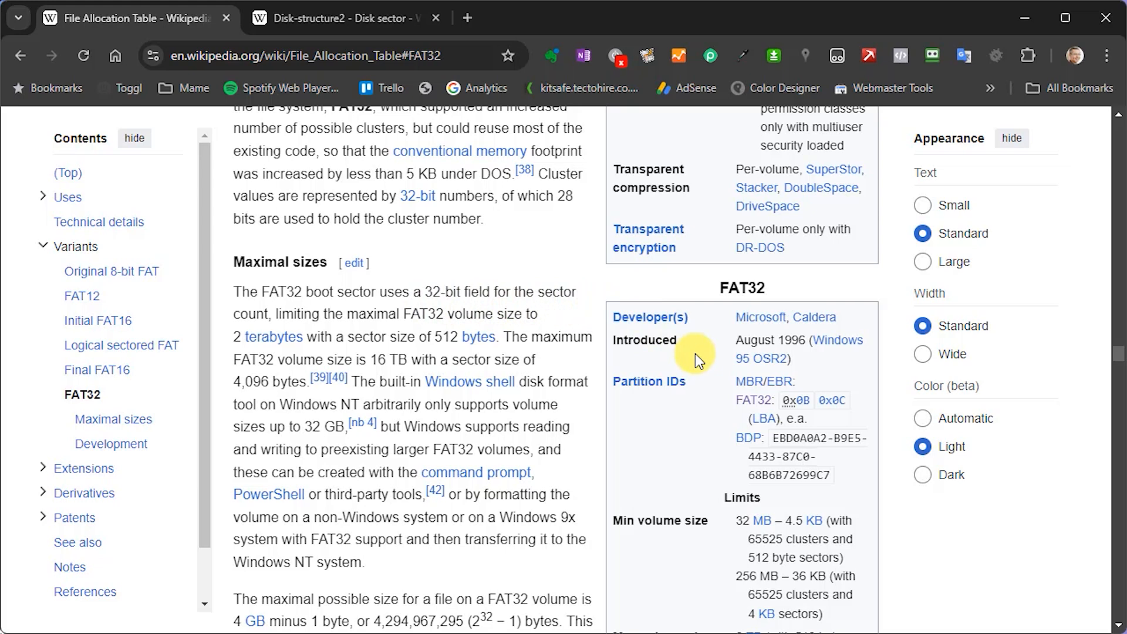